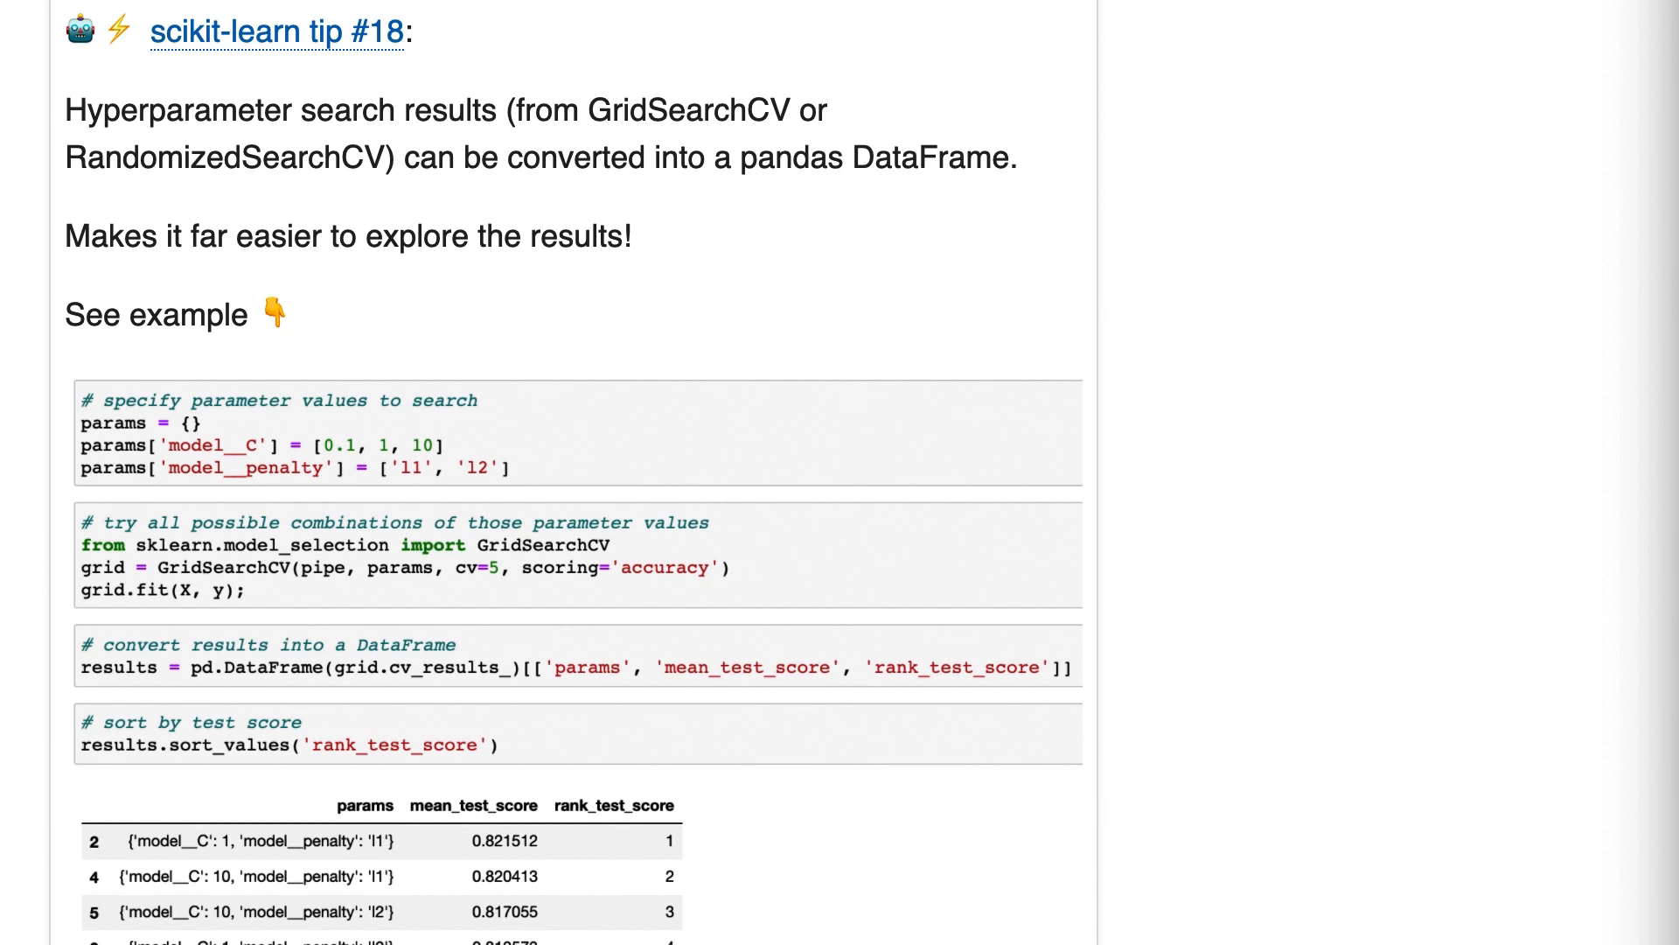
mouse_move(552, 138)
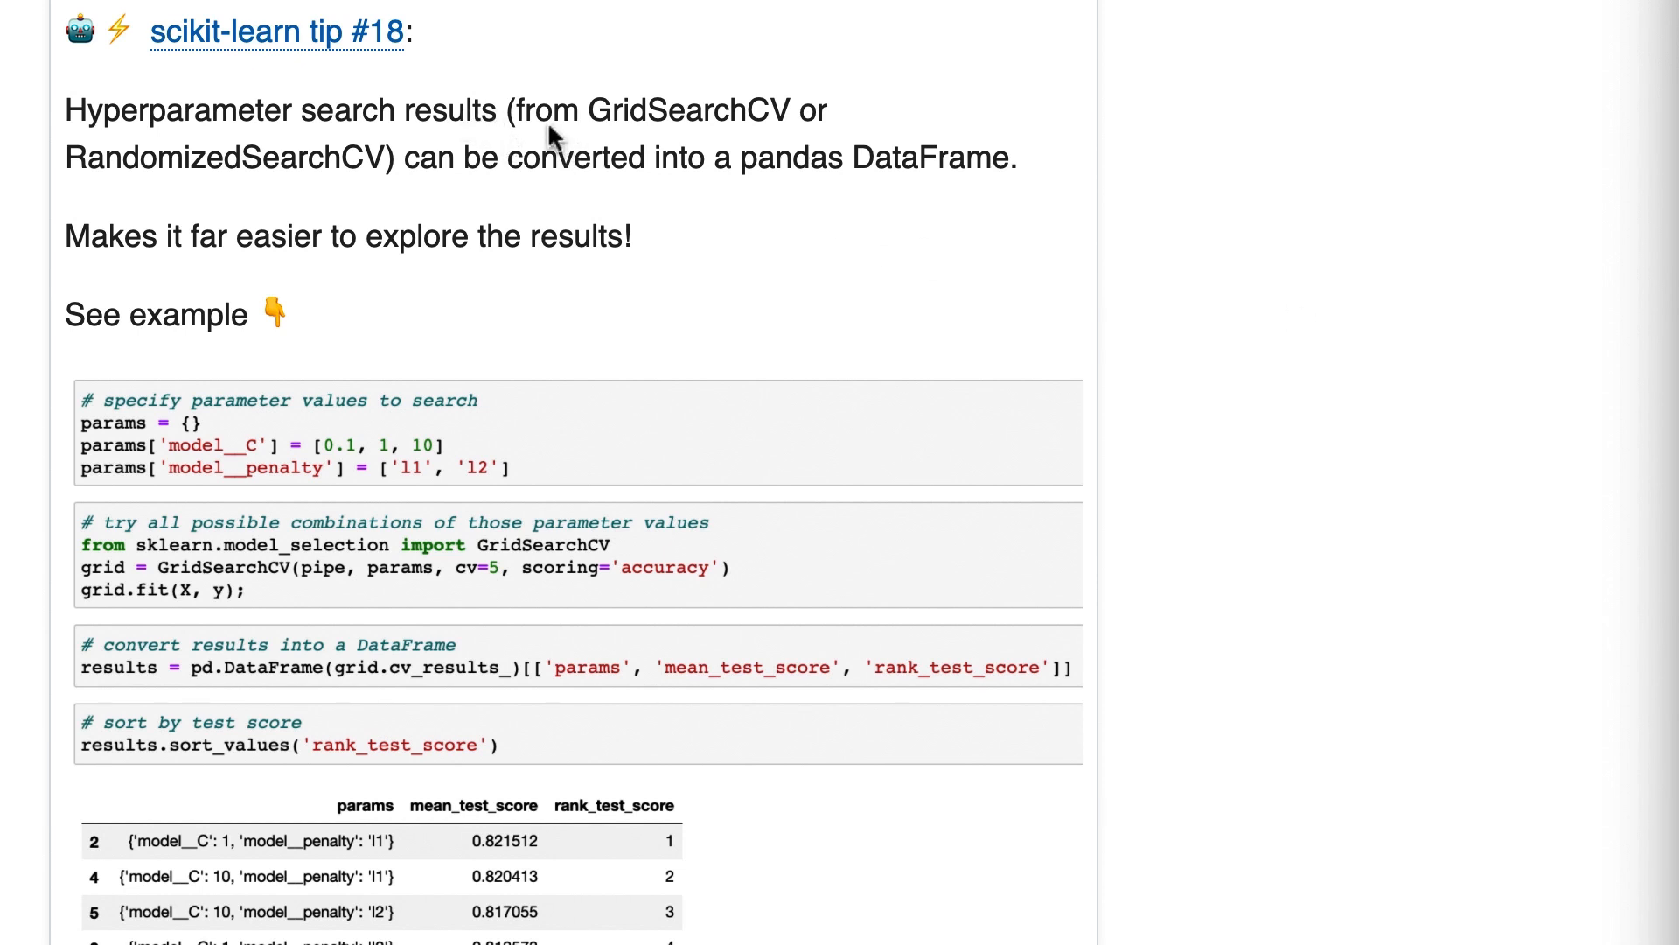
mouse_move(289, 172)
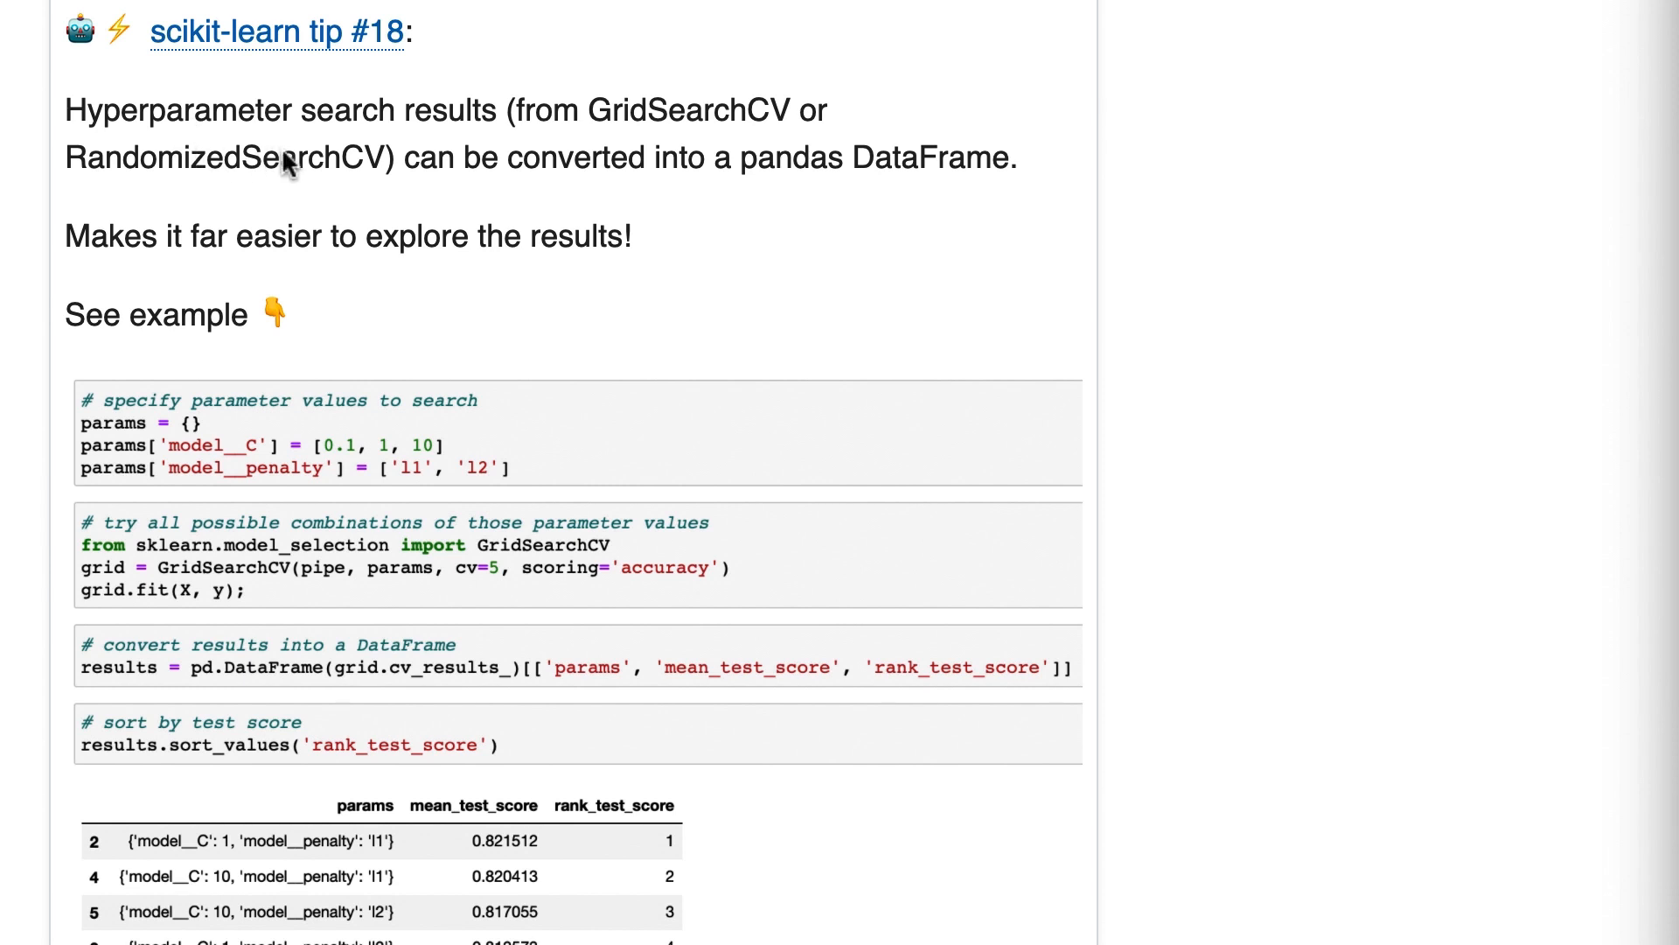
mouse_move(815, 186)
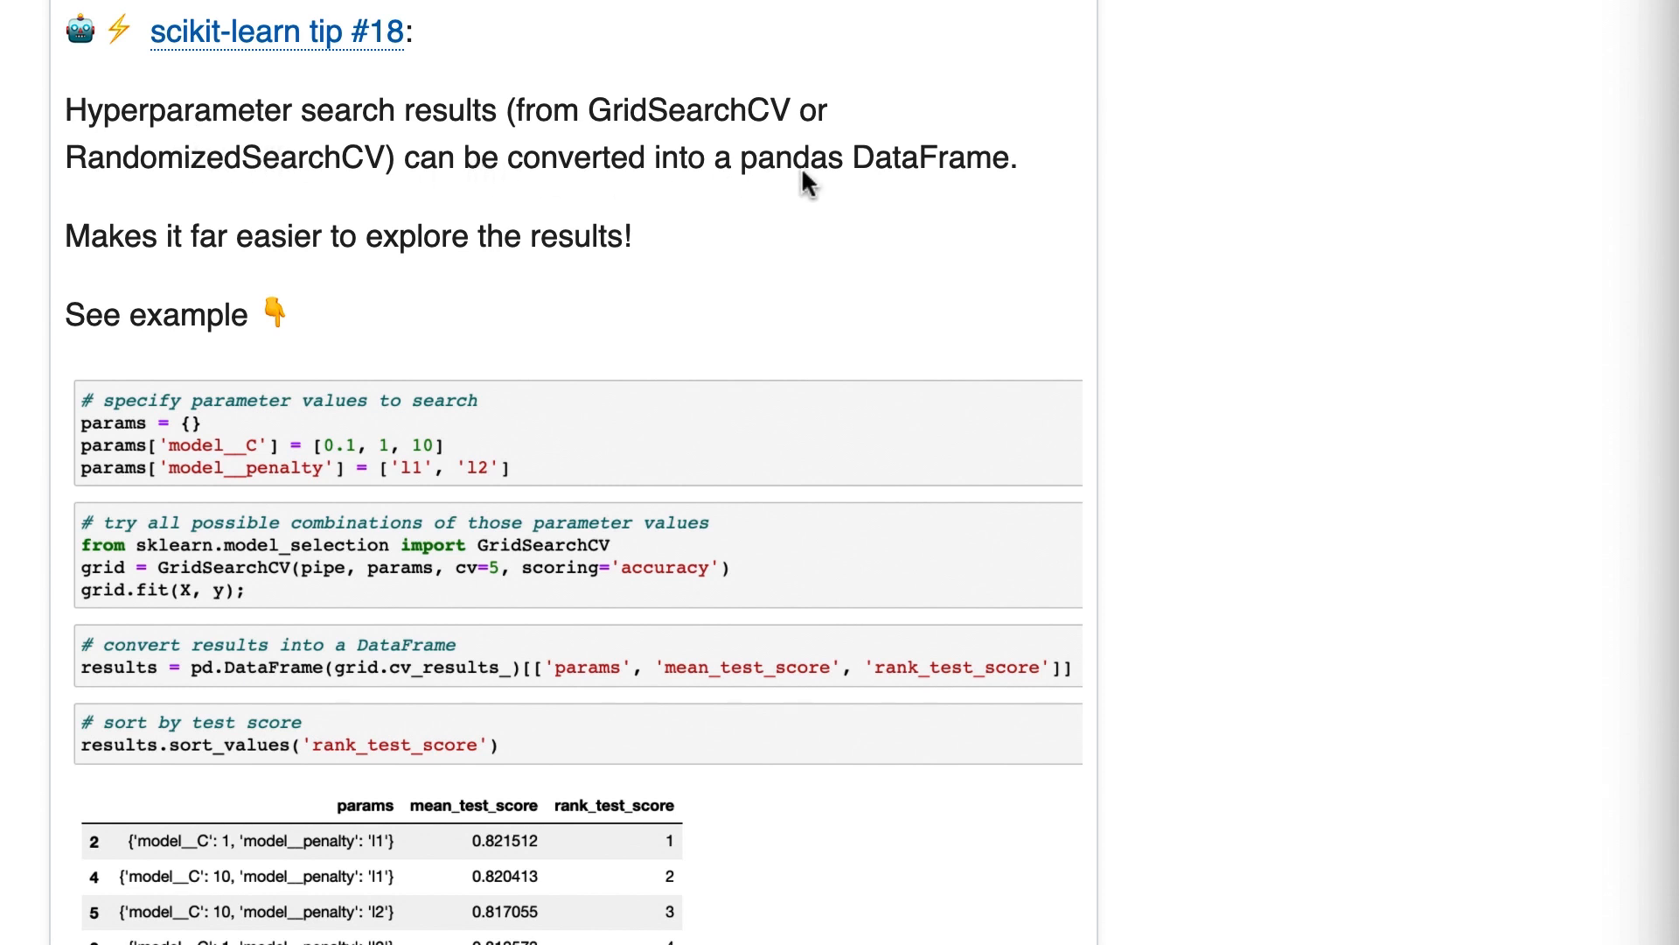
mouse_move(500, 364)
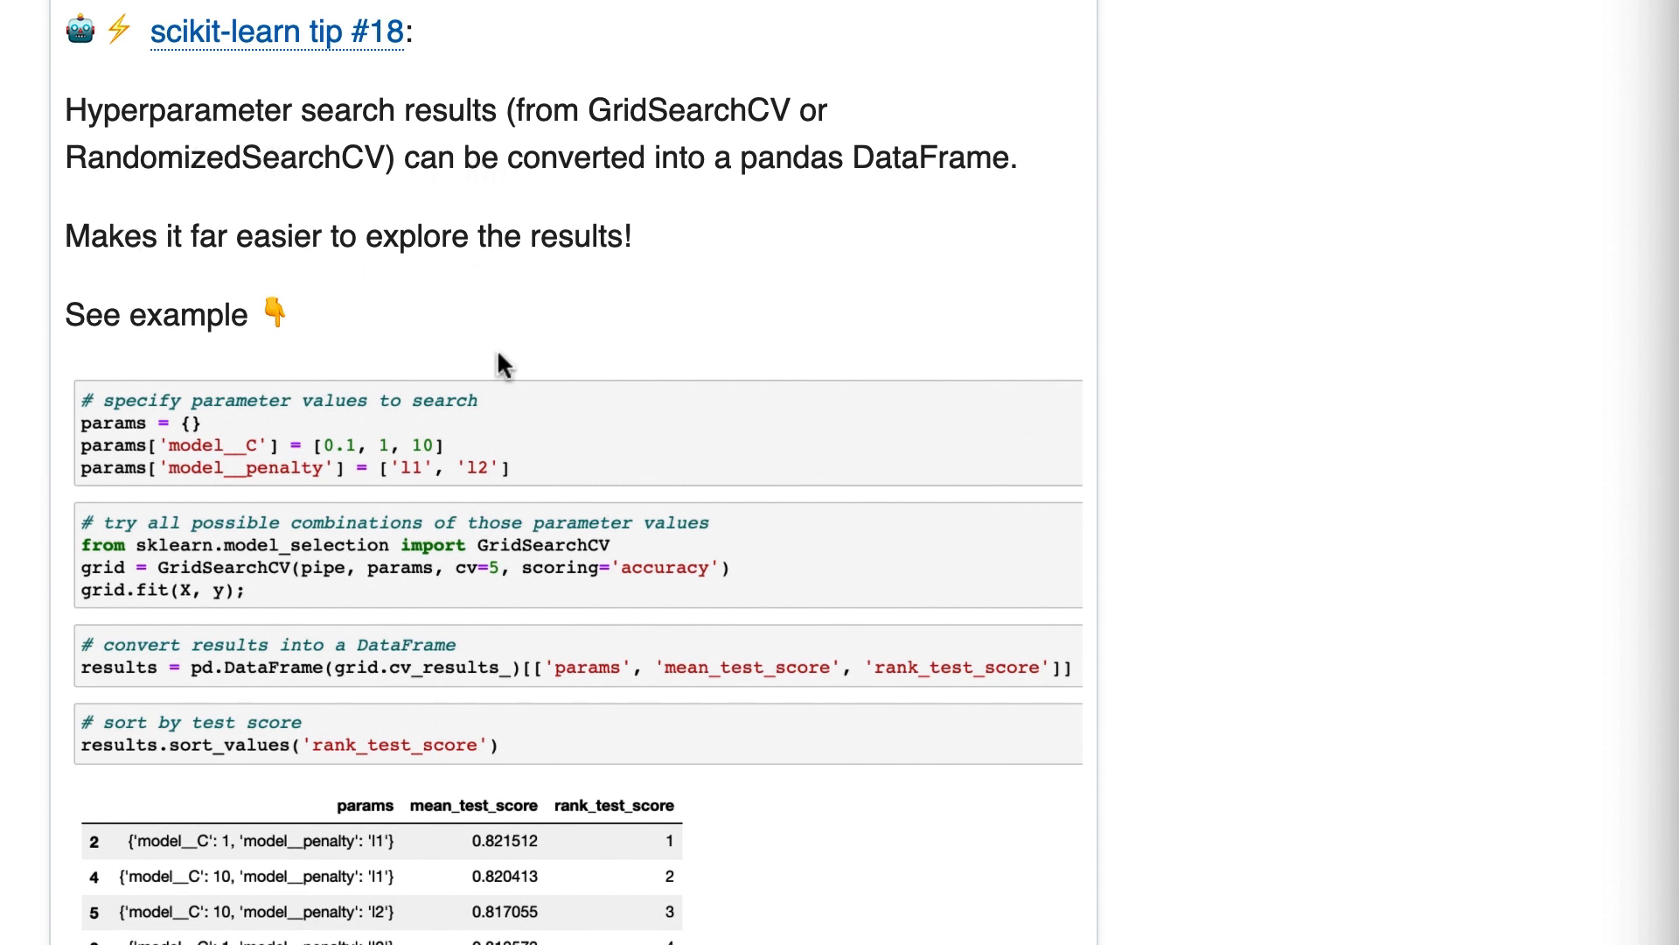
scroll("down", 3)
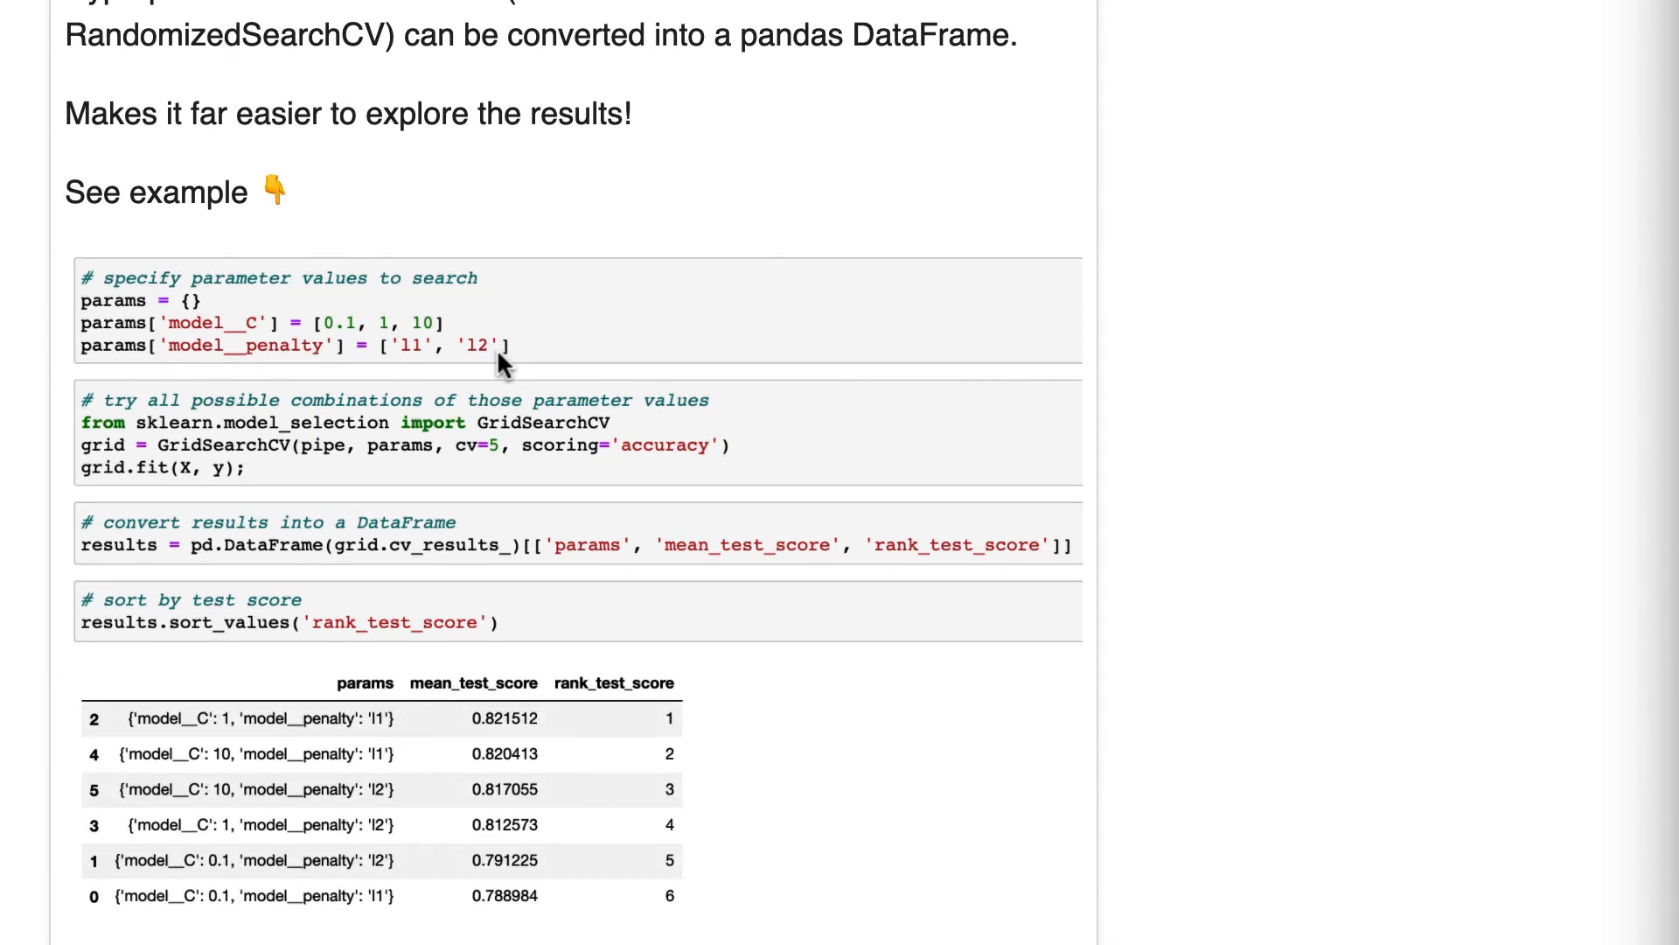
mouse_move(356, 329)
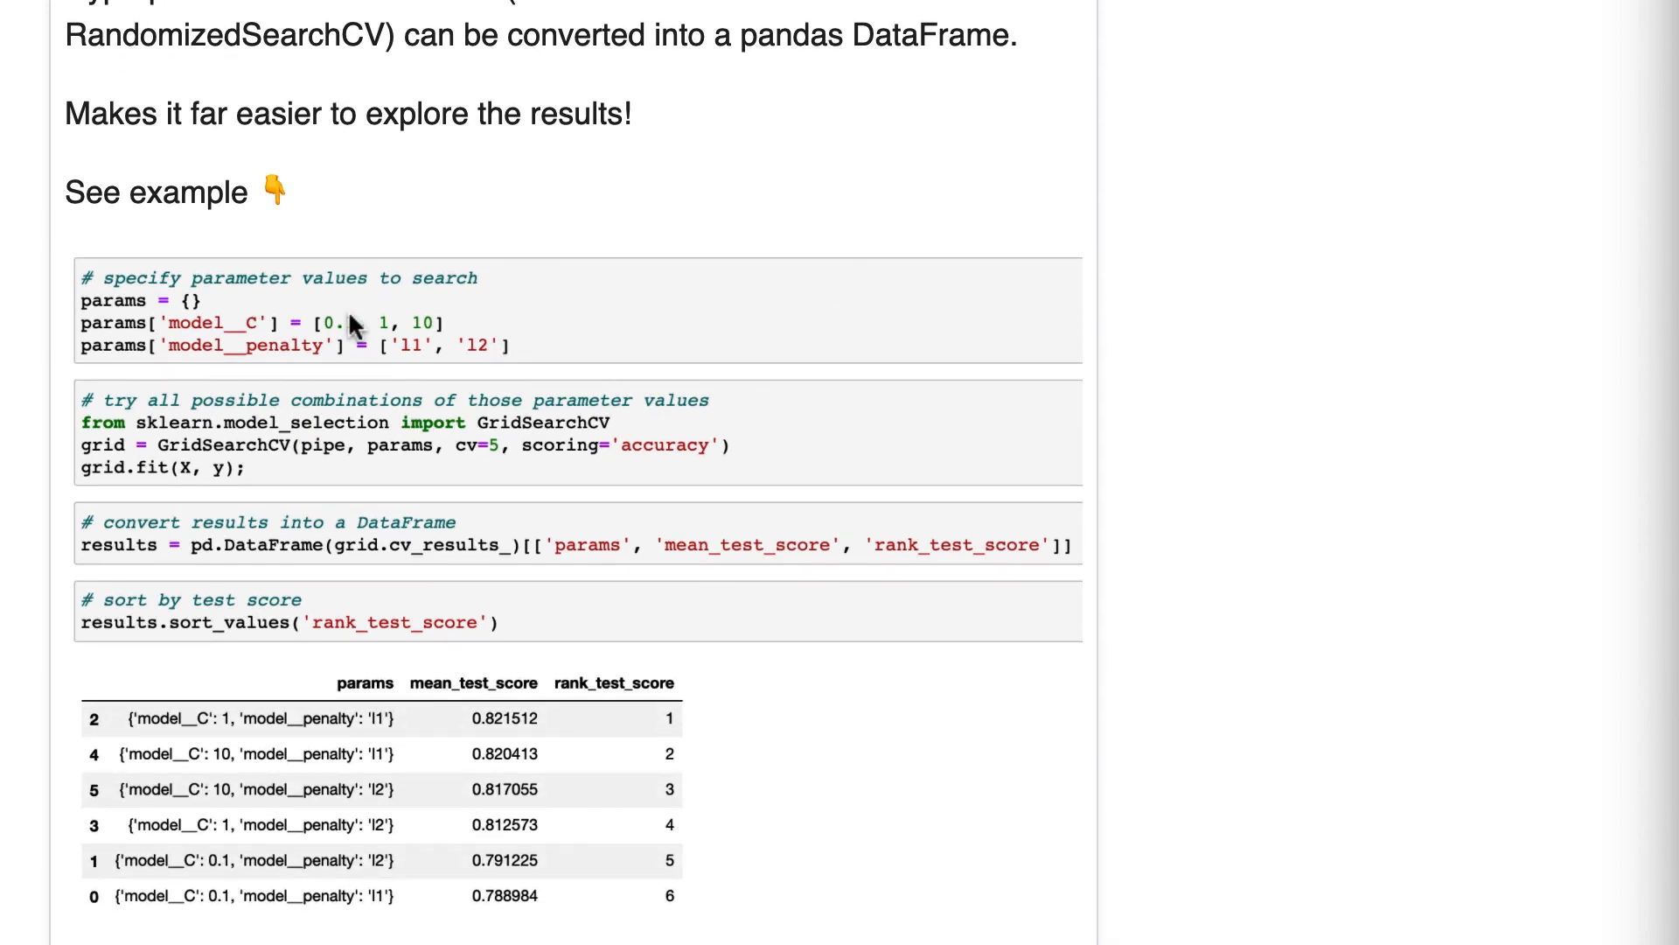
mouse_move(427, 353)
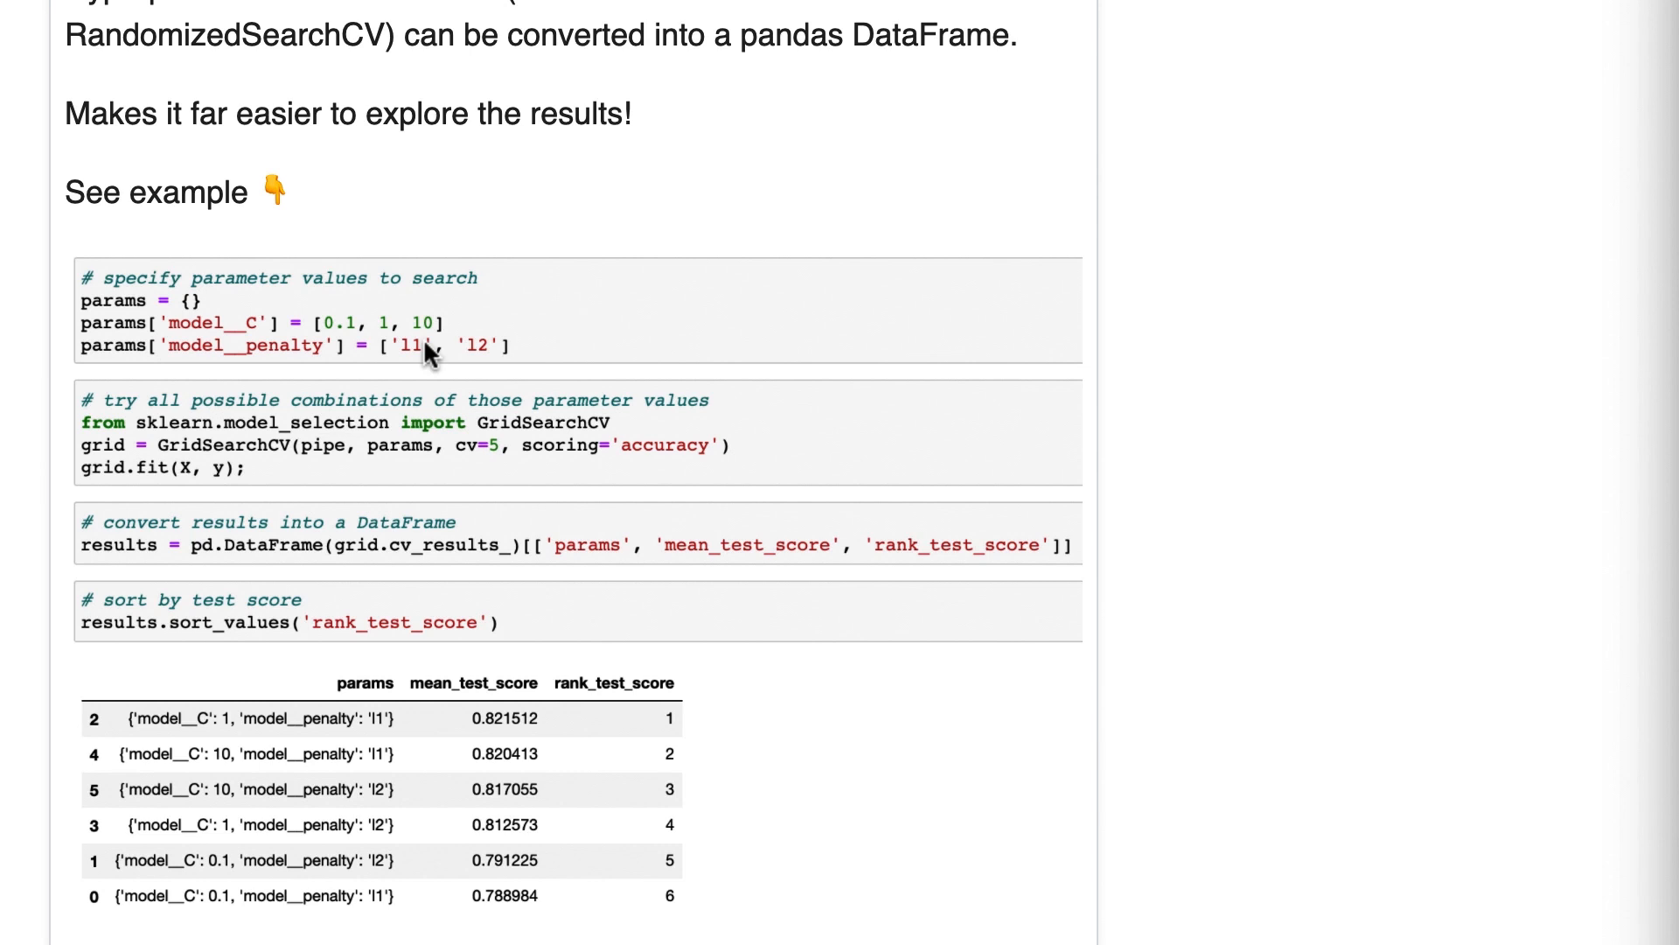
mouse_move(225, 490)
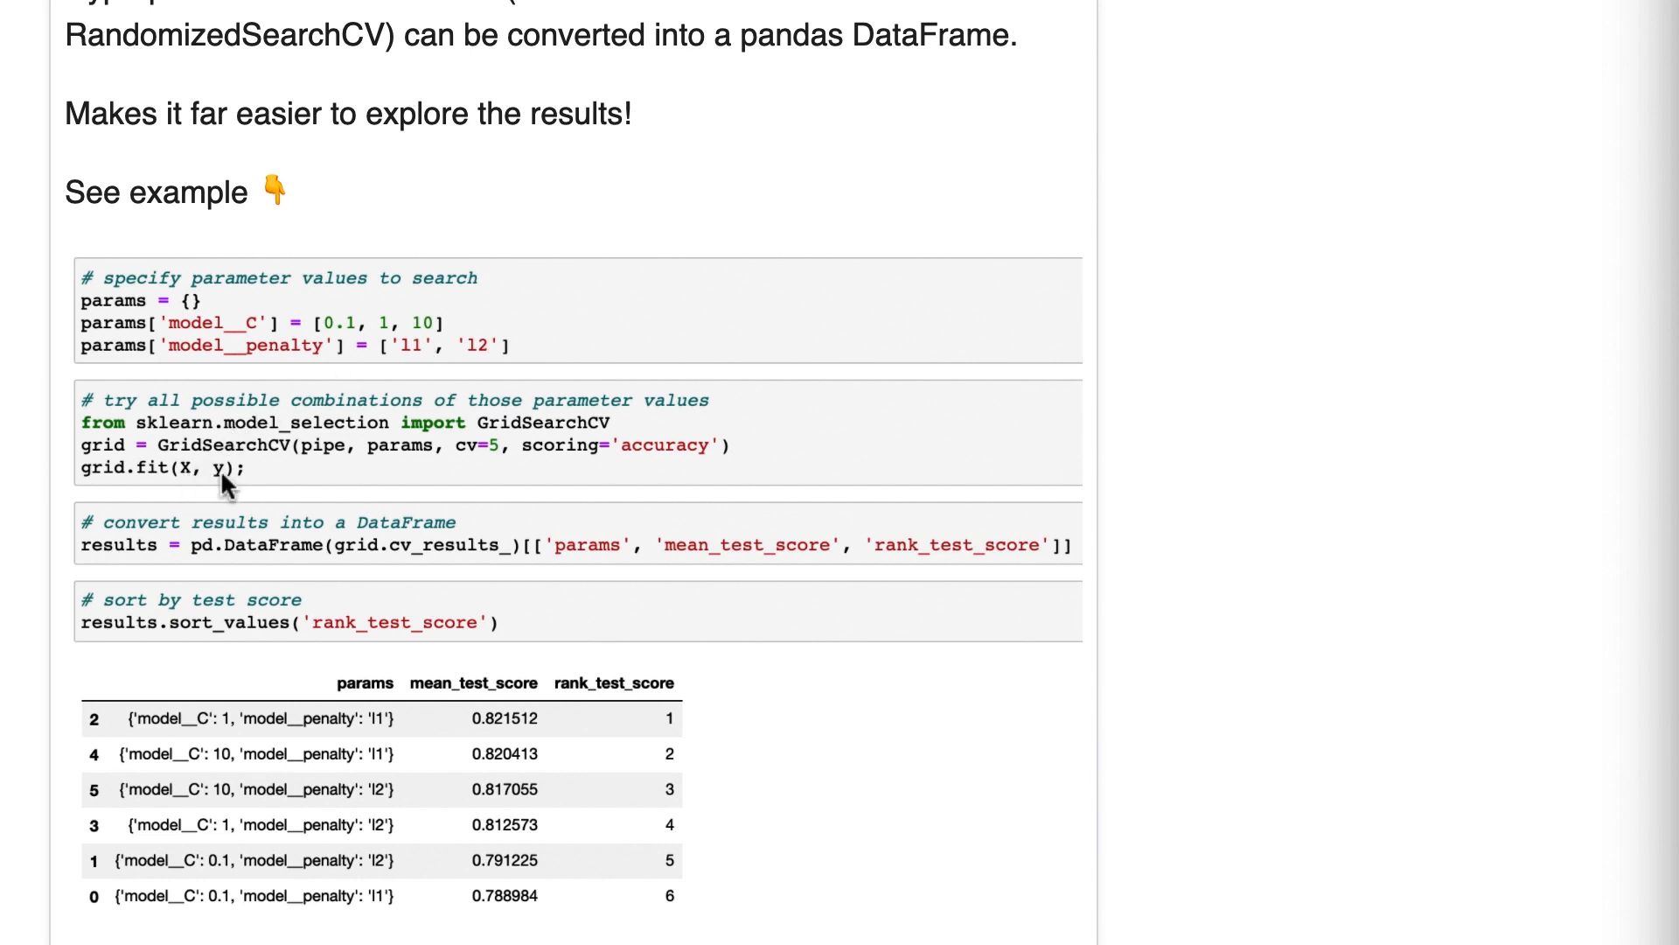
mouse_move(361, 578)
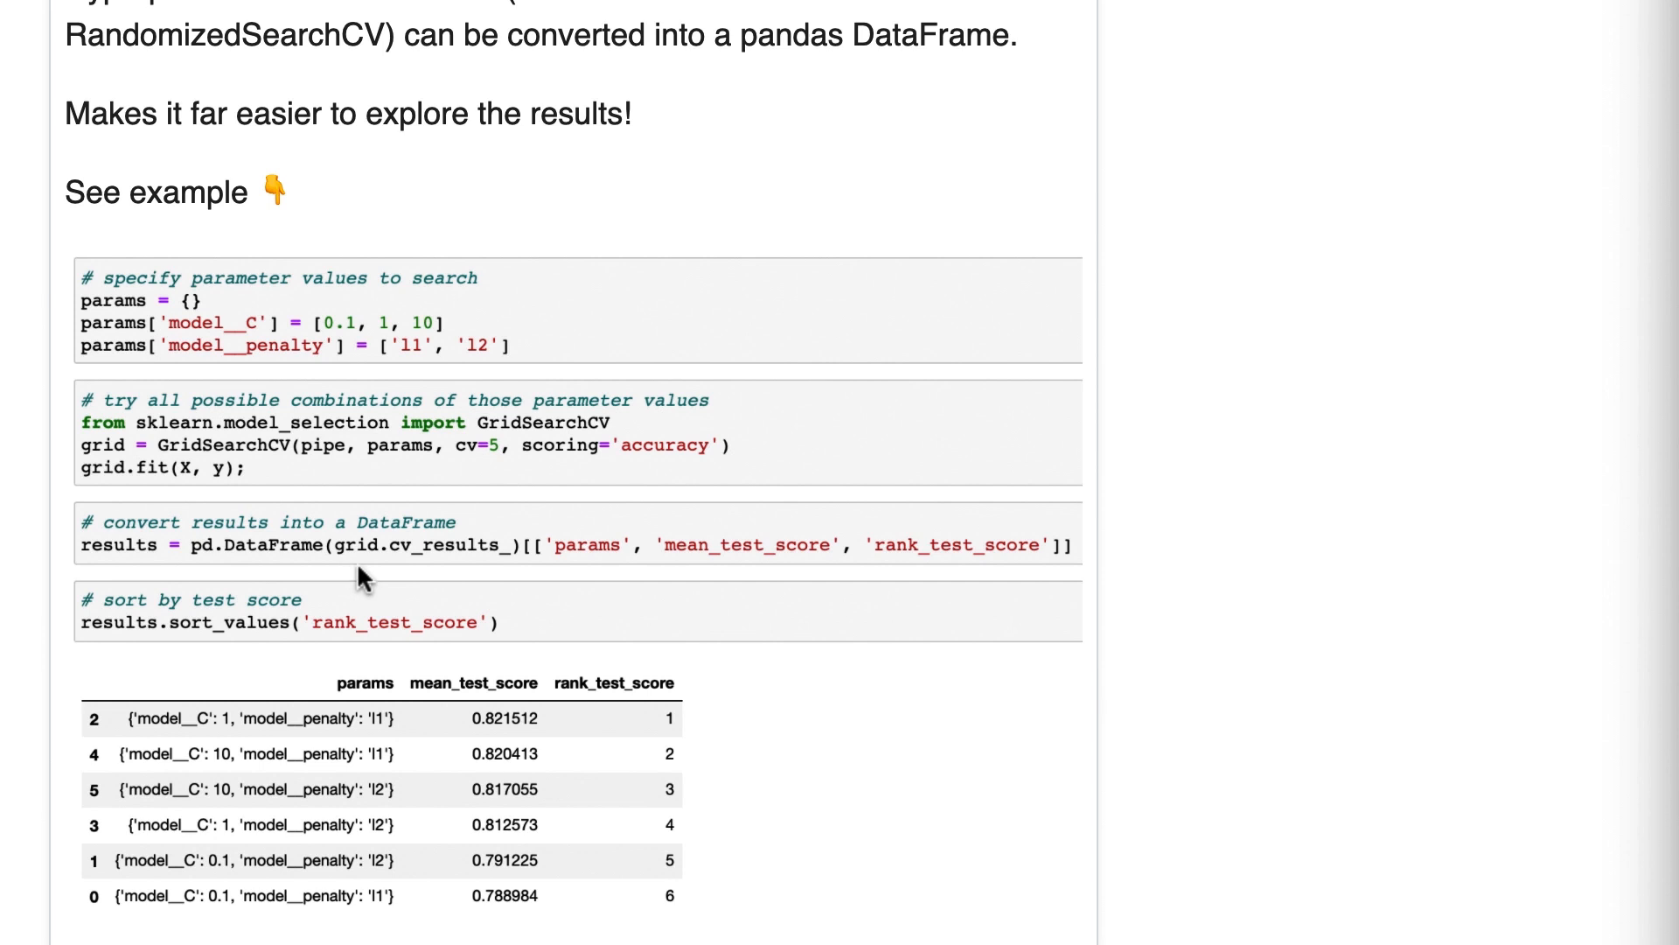
mouse_move(460, 559)
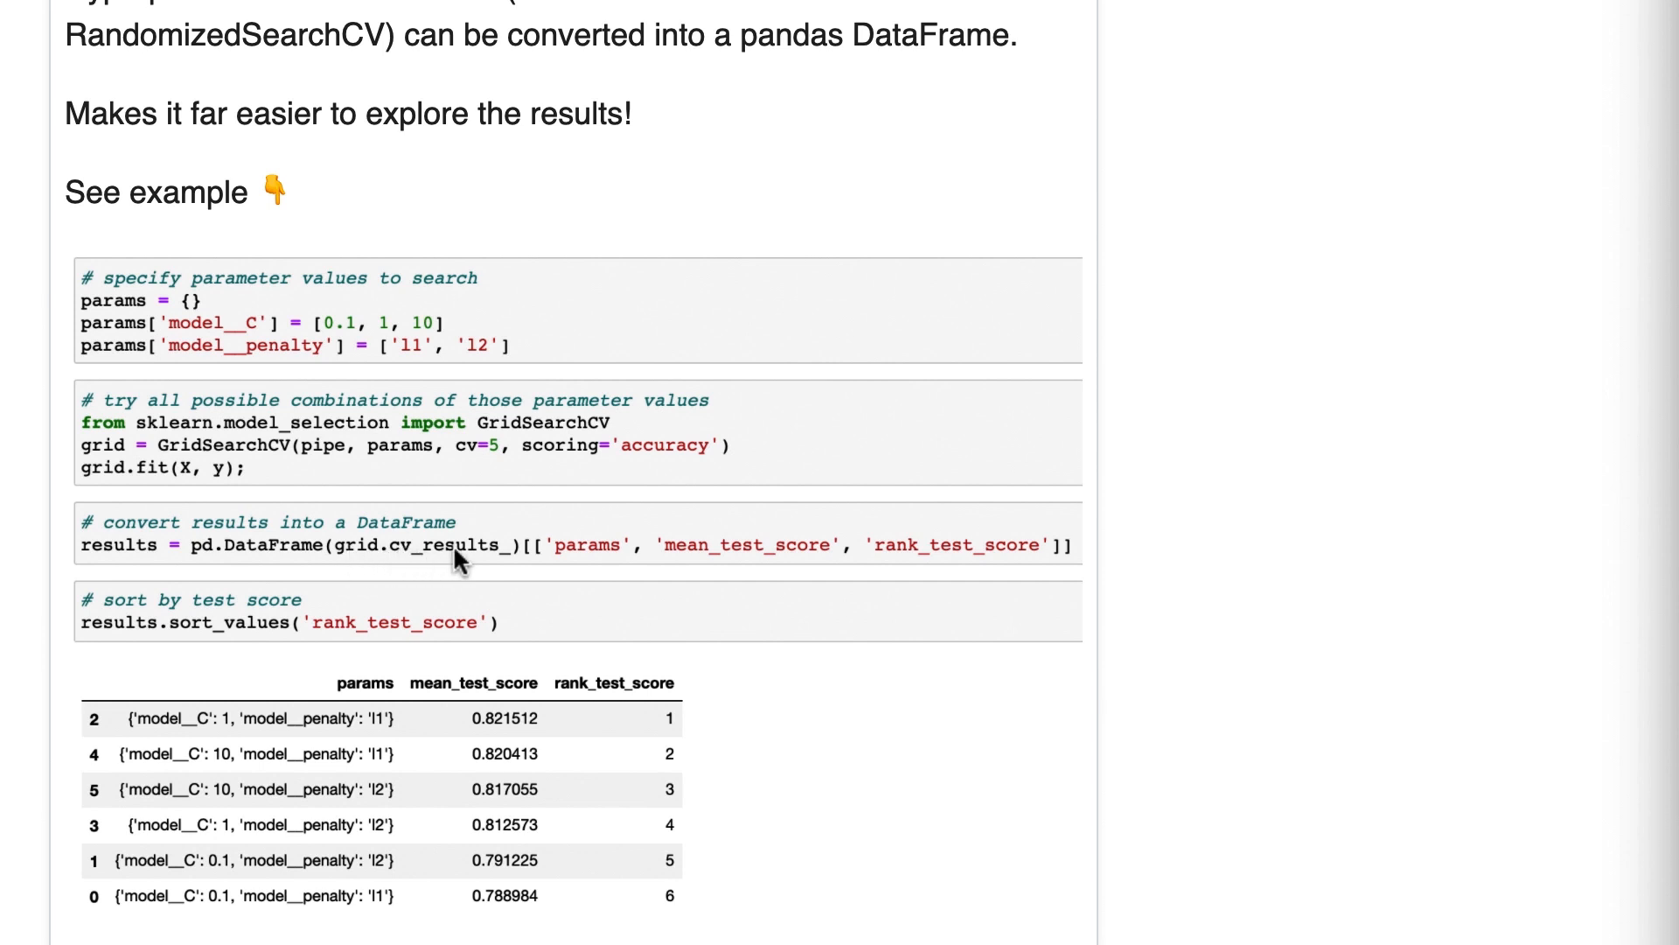
mouse_move(511, 564)
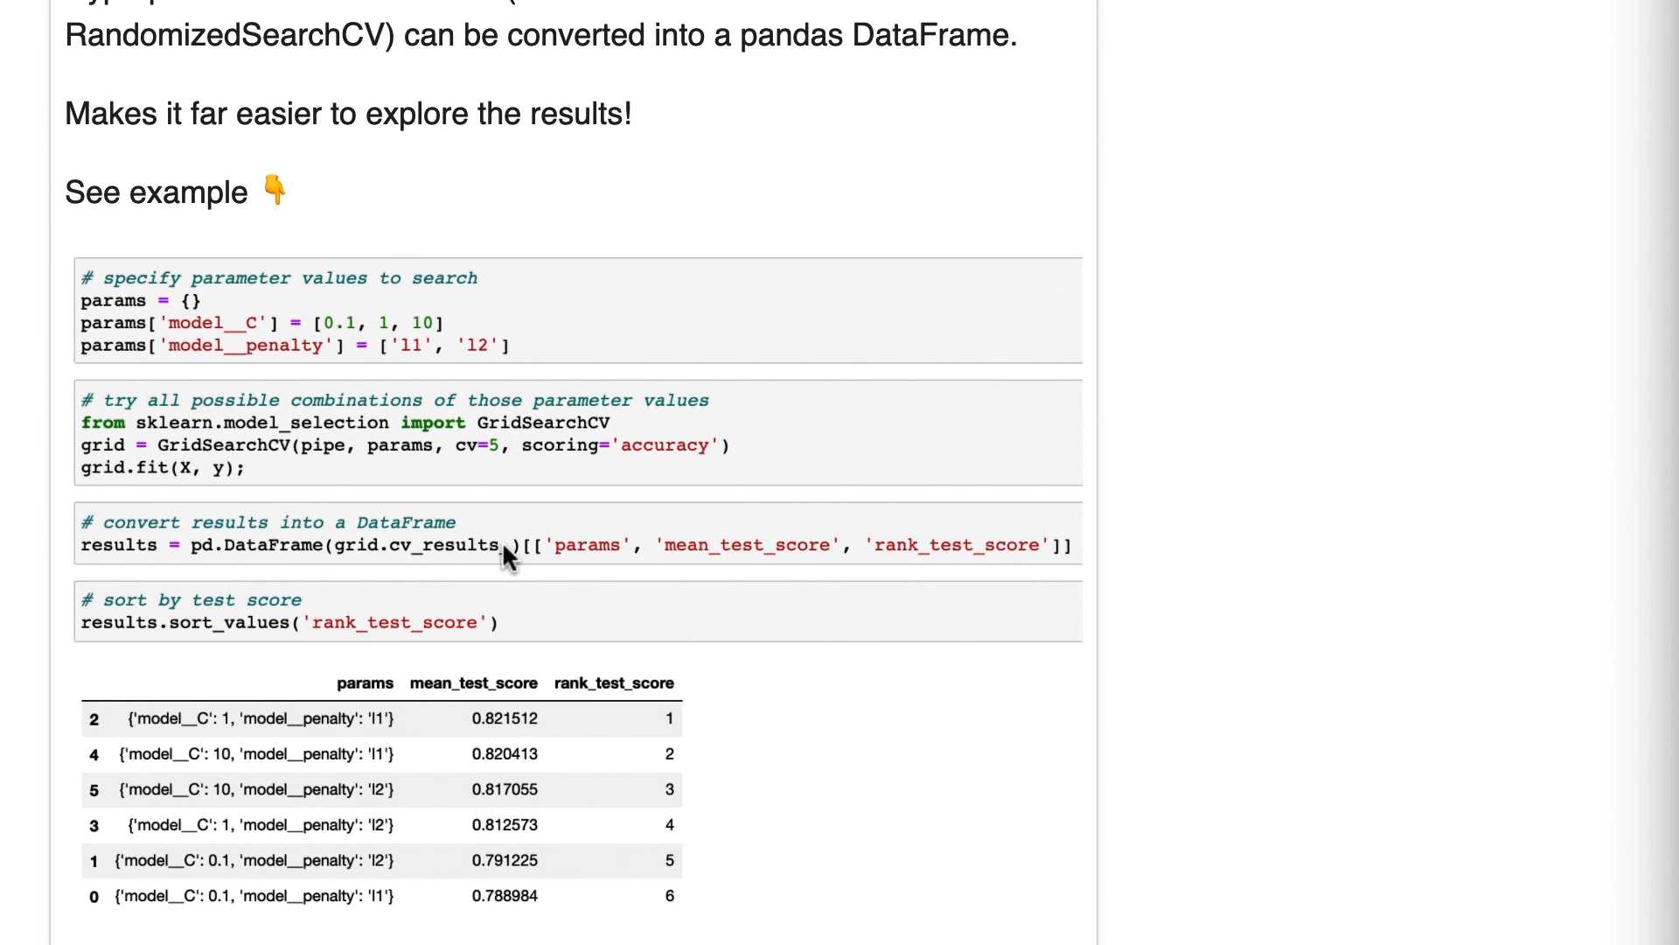
mouse_move(460, 563)
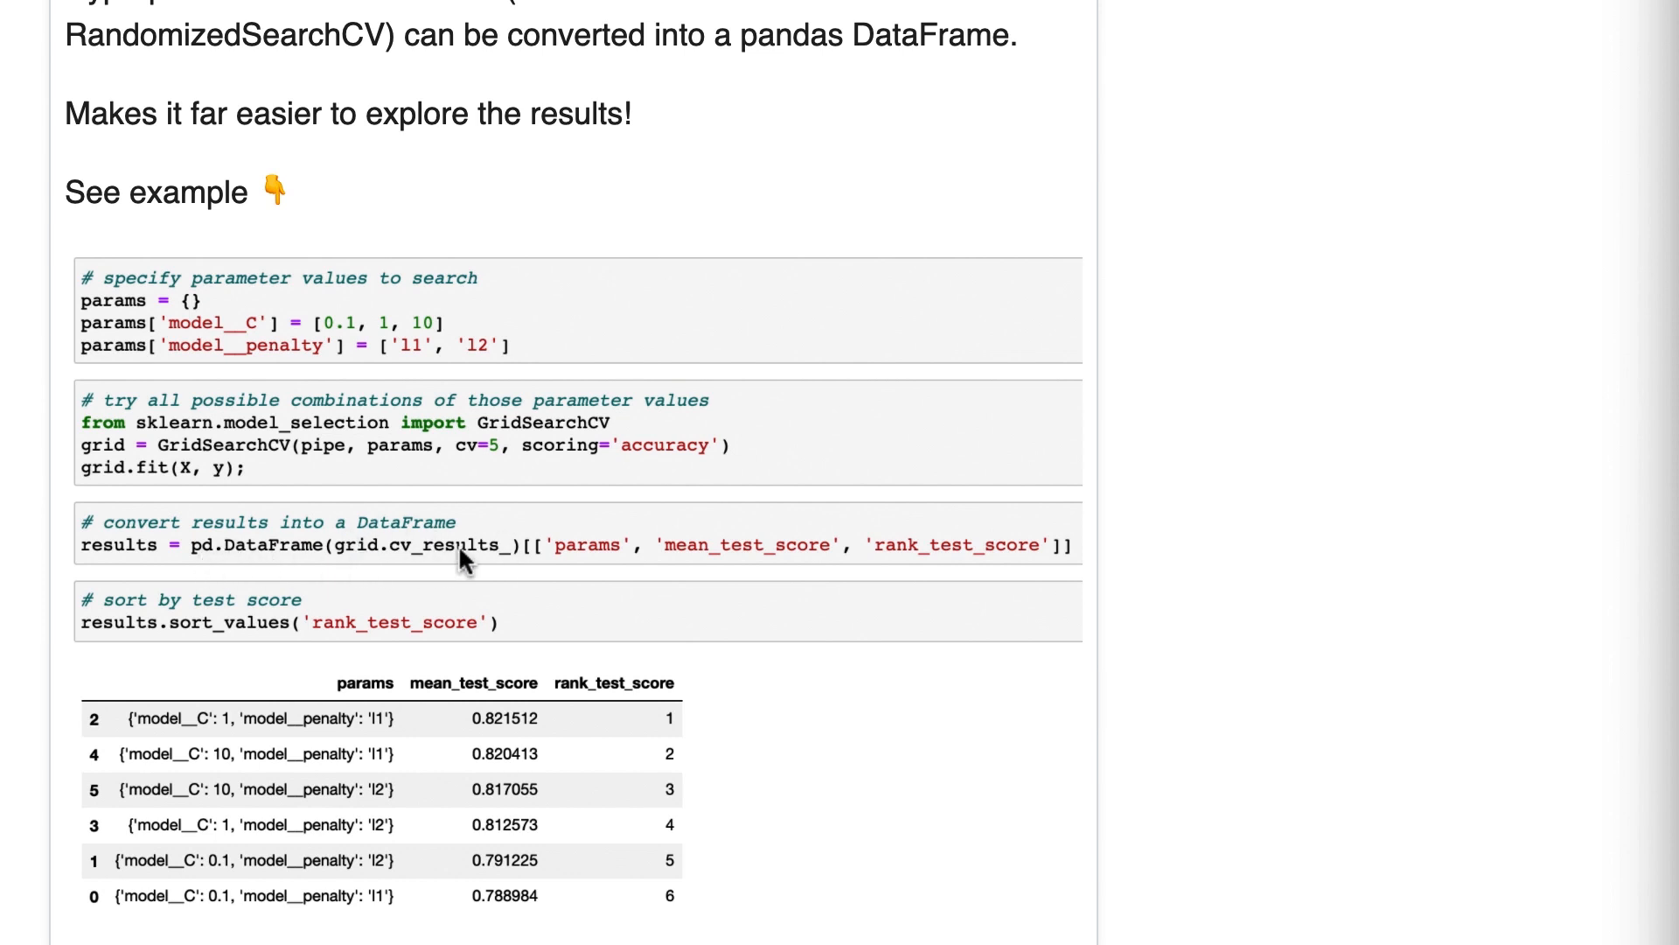
mouse_move(304, 570)
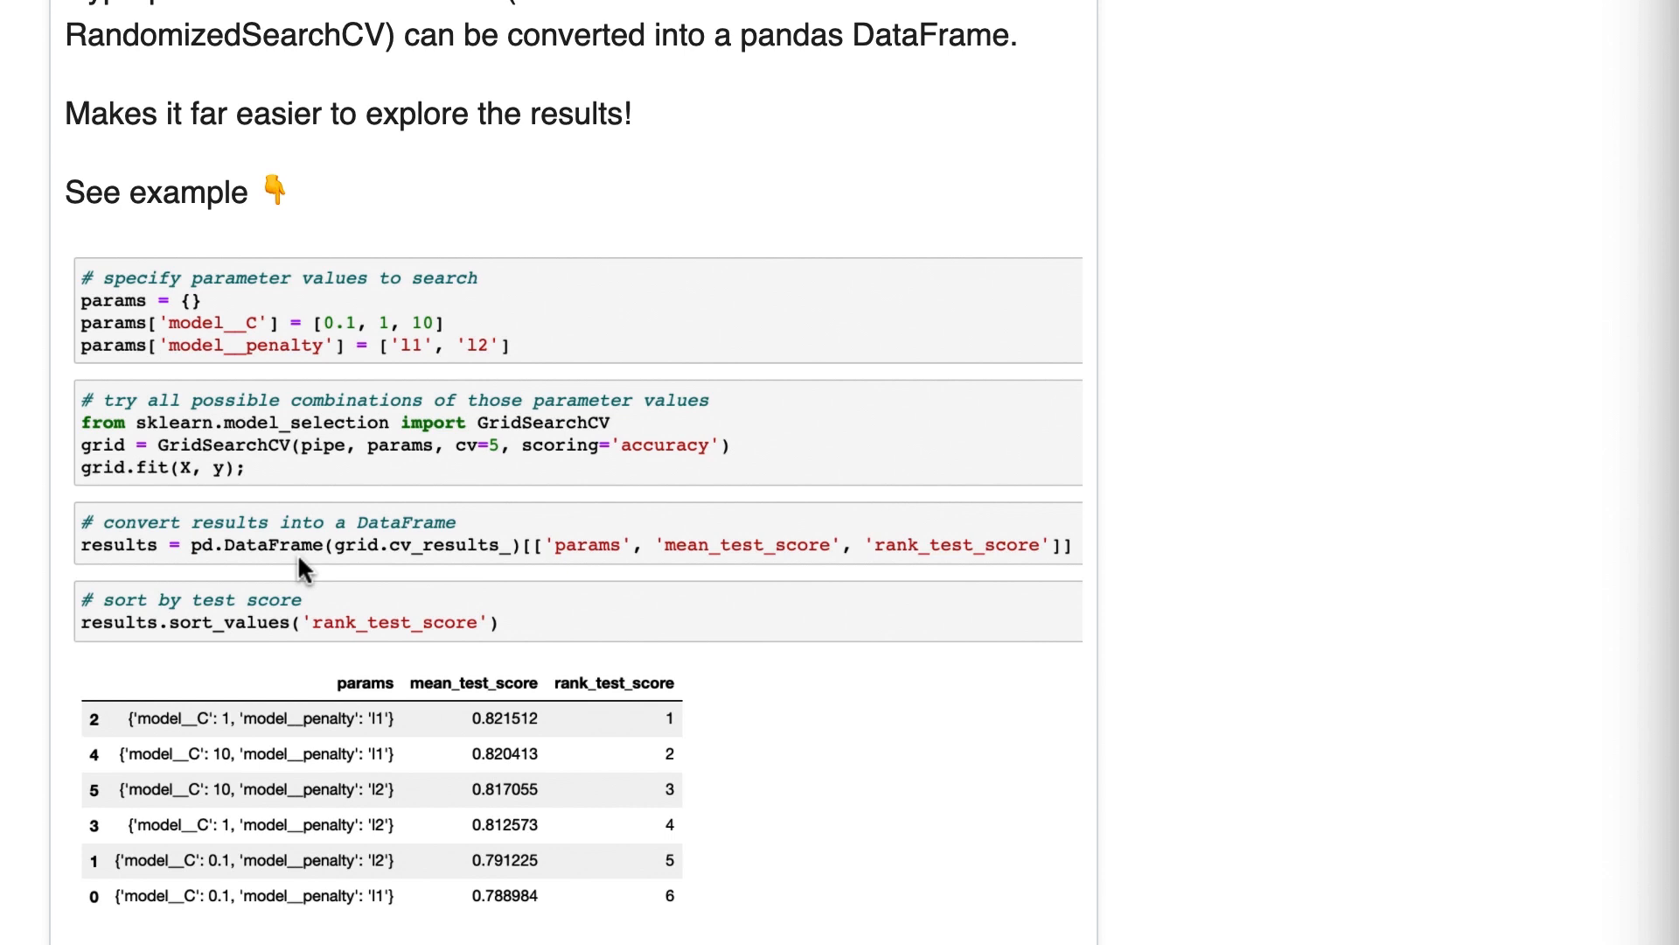
mouse_move(369, 574)
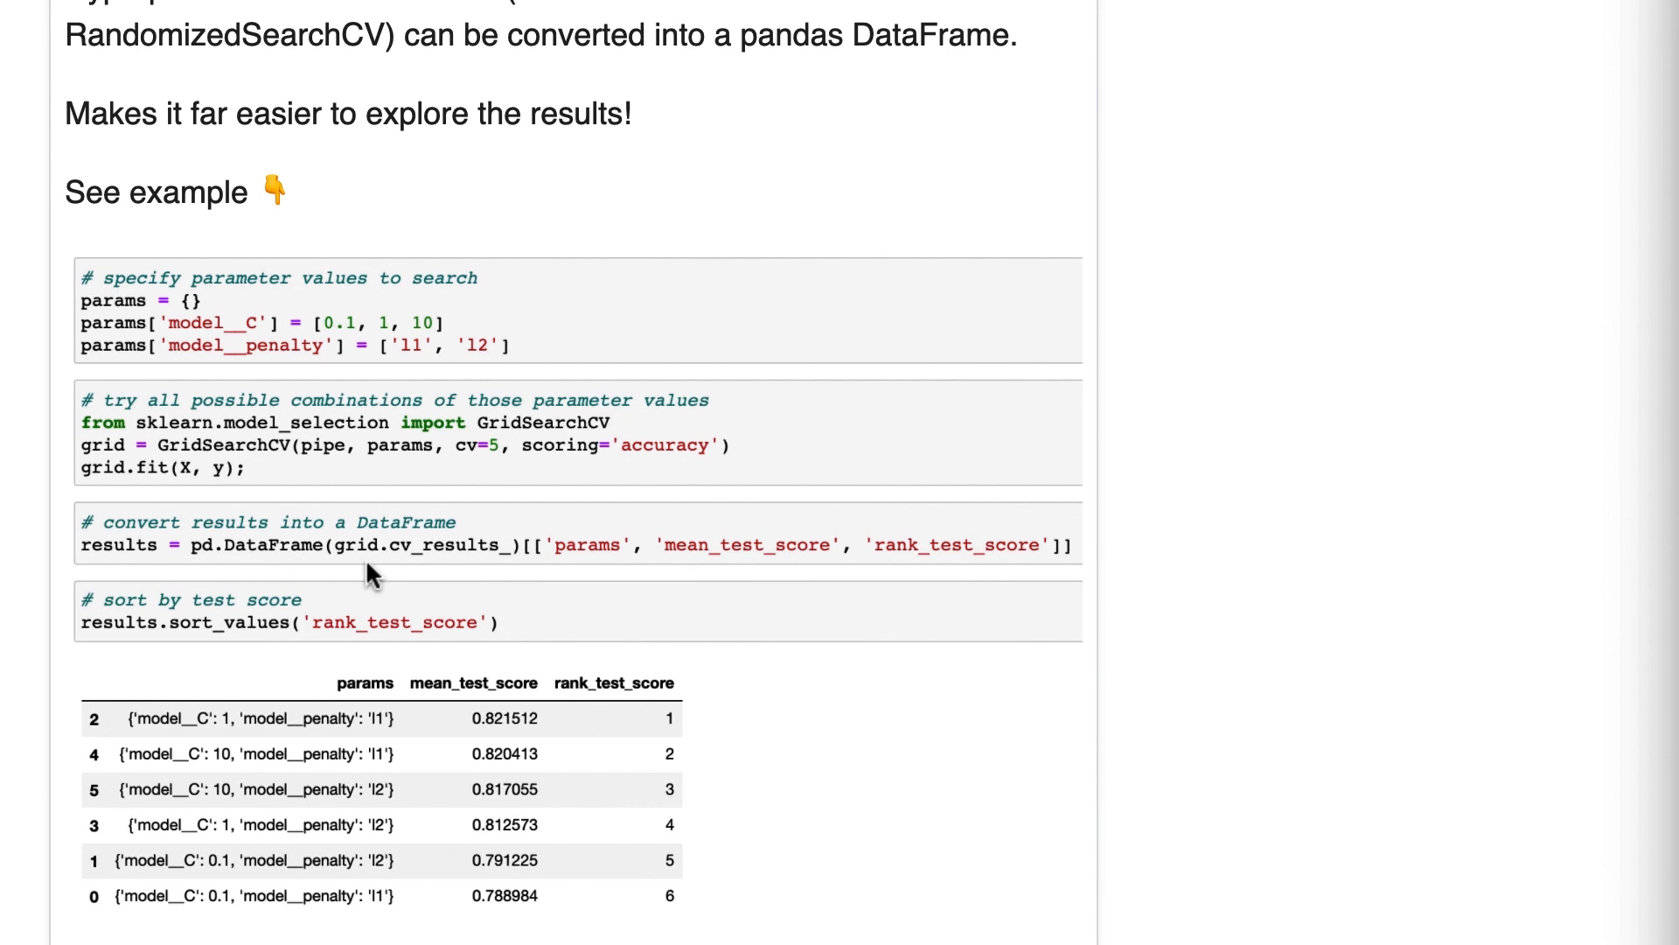
mouse_move(596, 572)
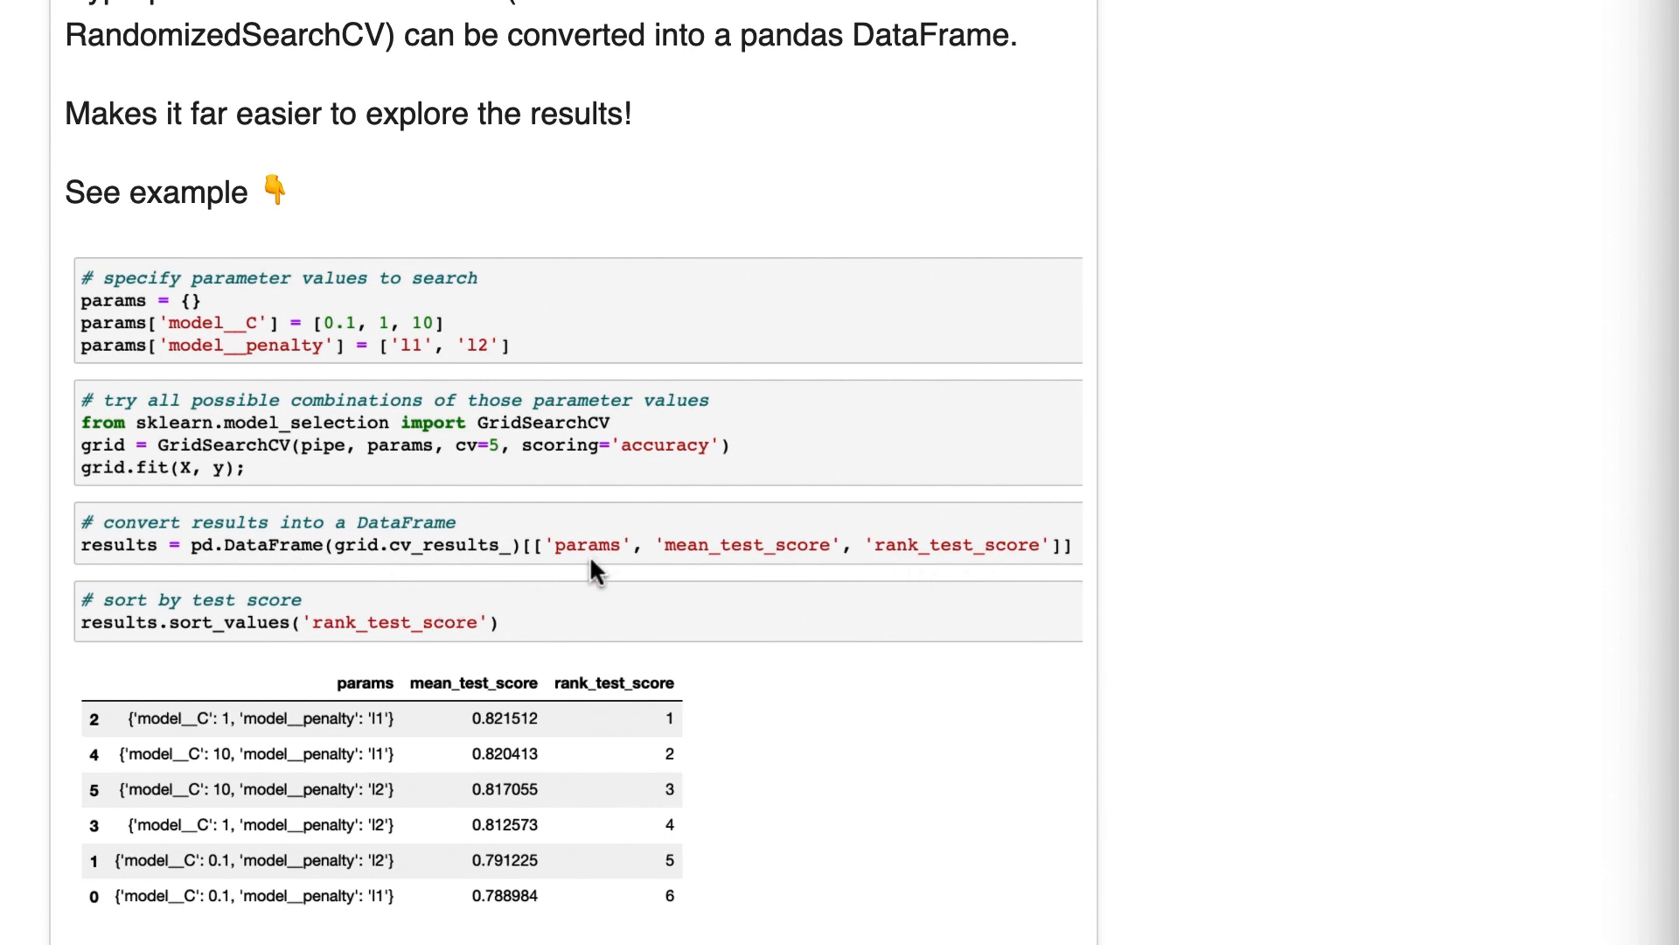
mouse_move(158, 532)
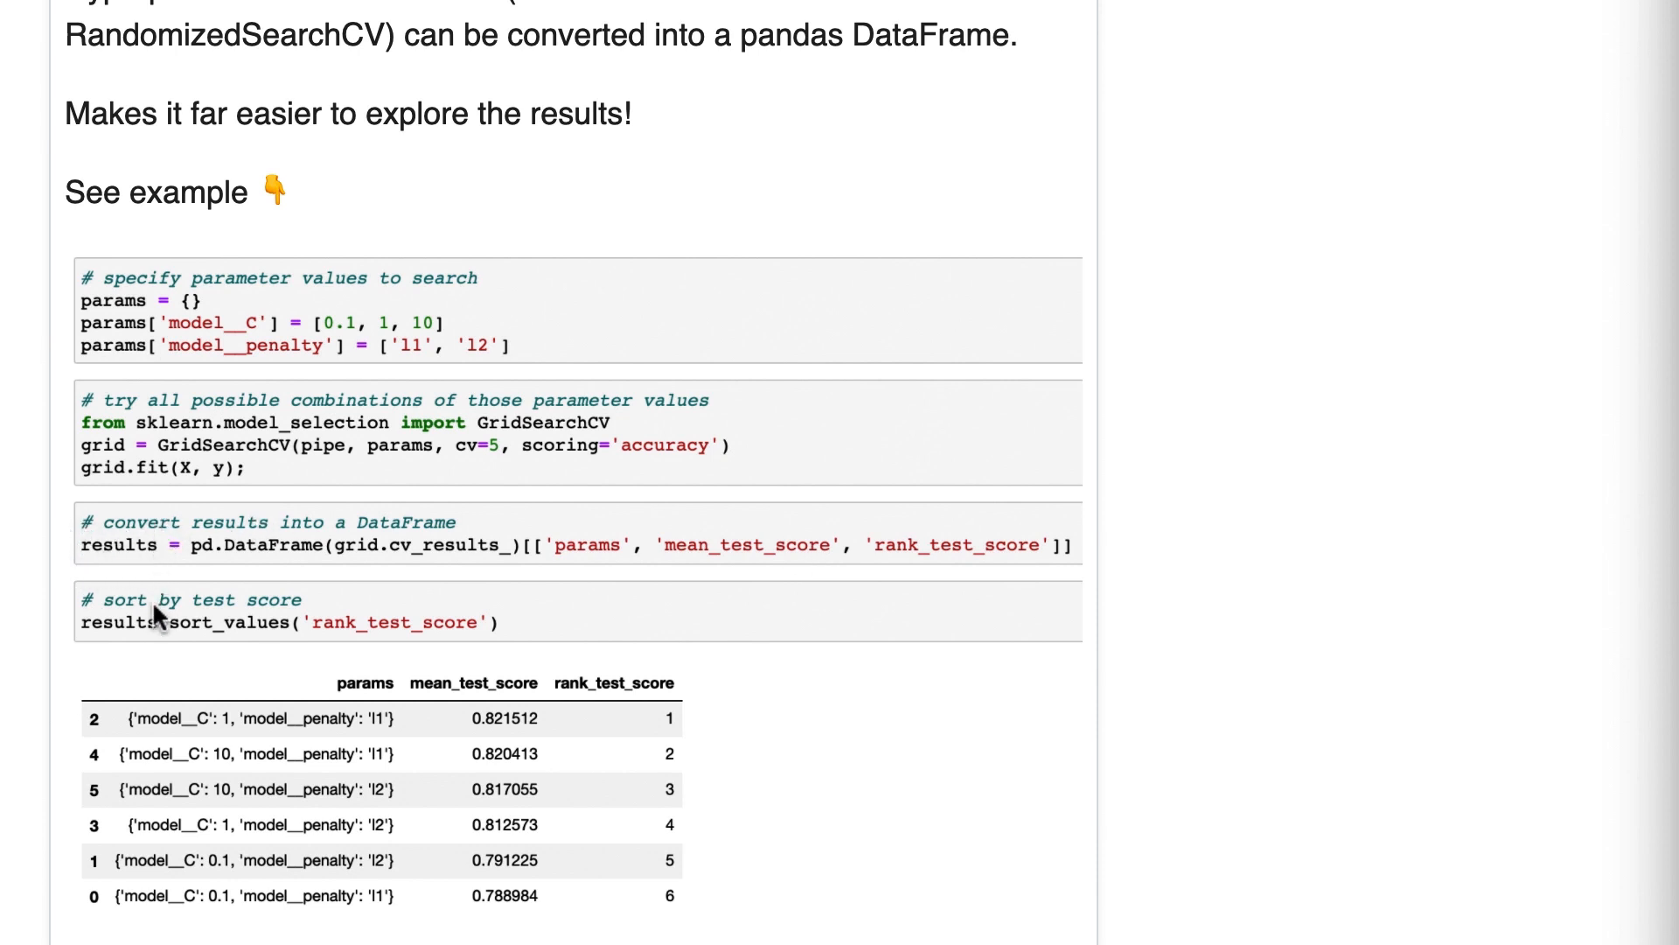
mouse_move(184, 703)
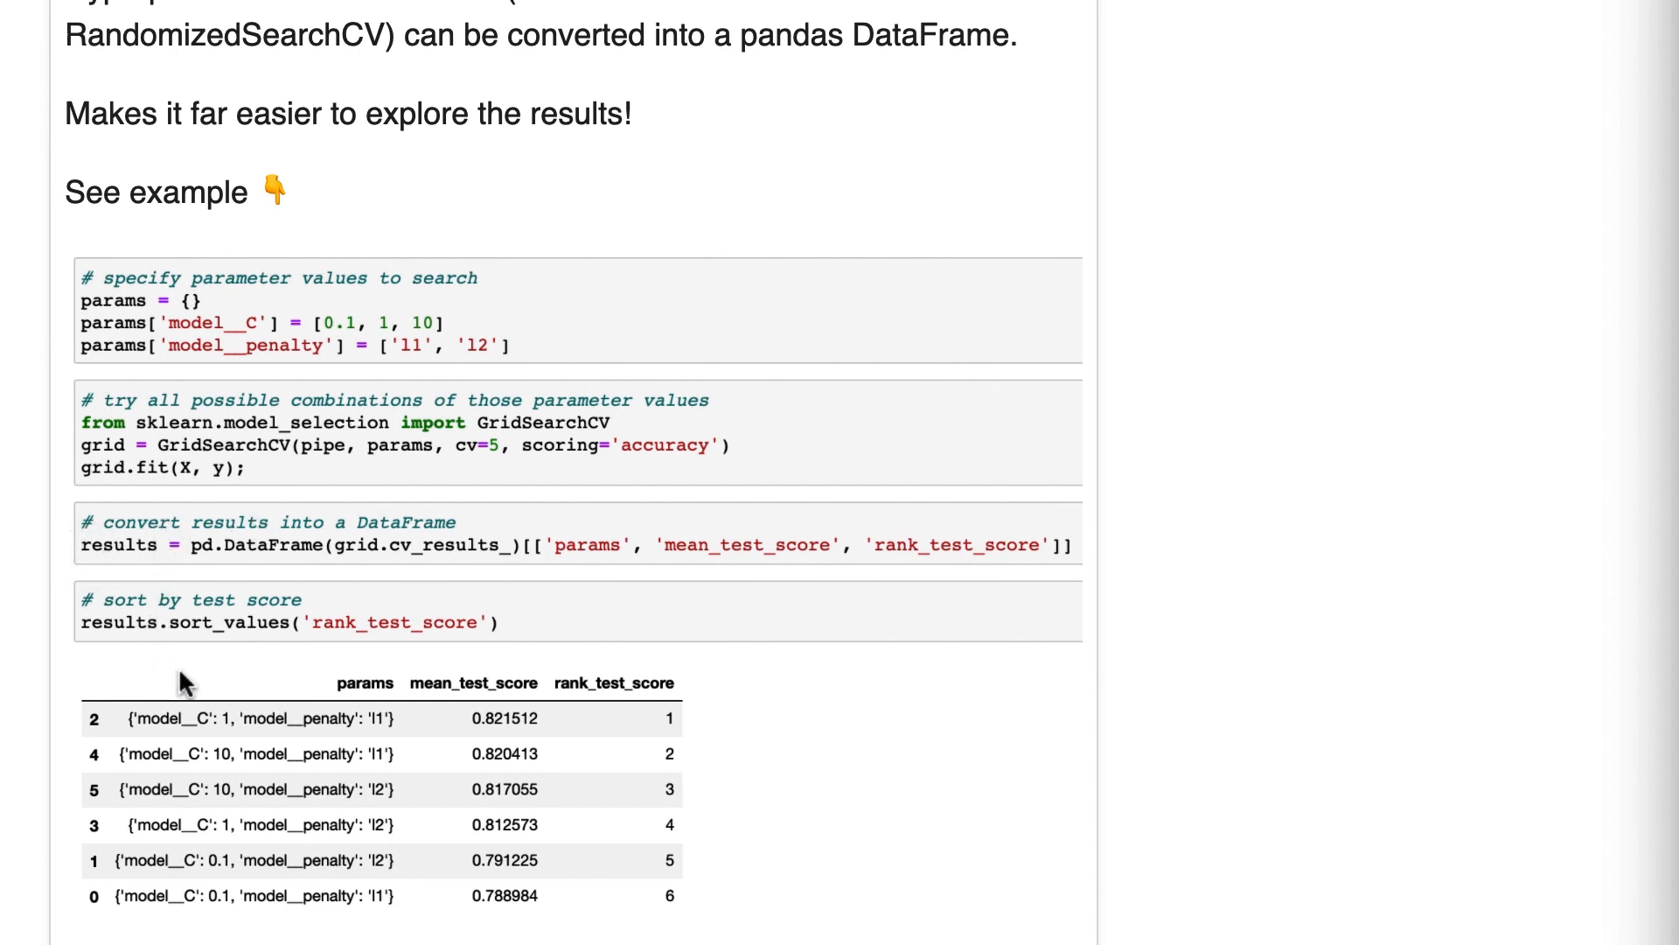
mouse_move(385, 636)
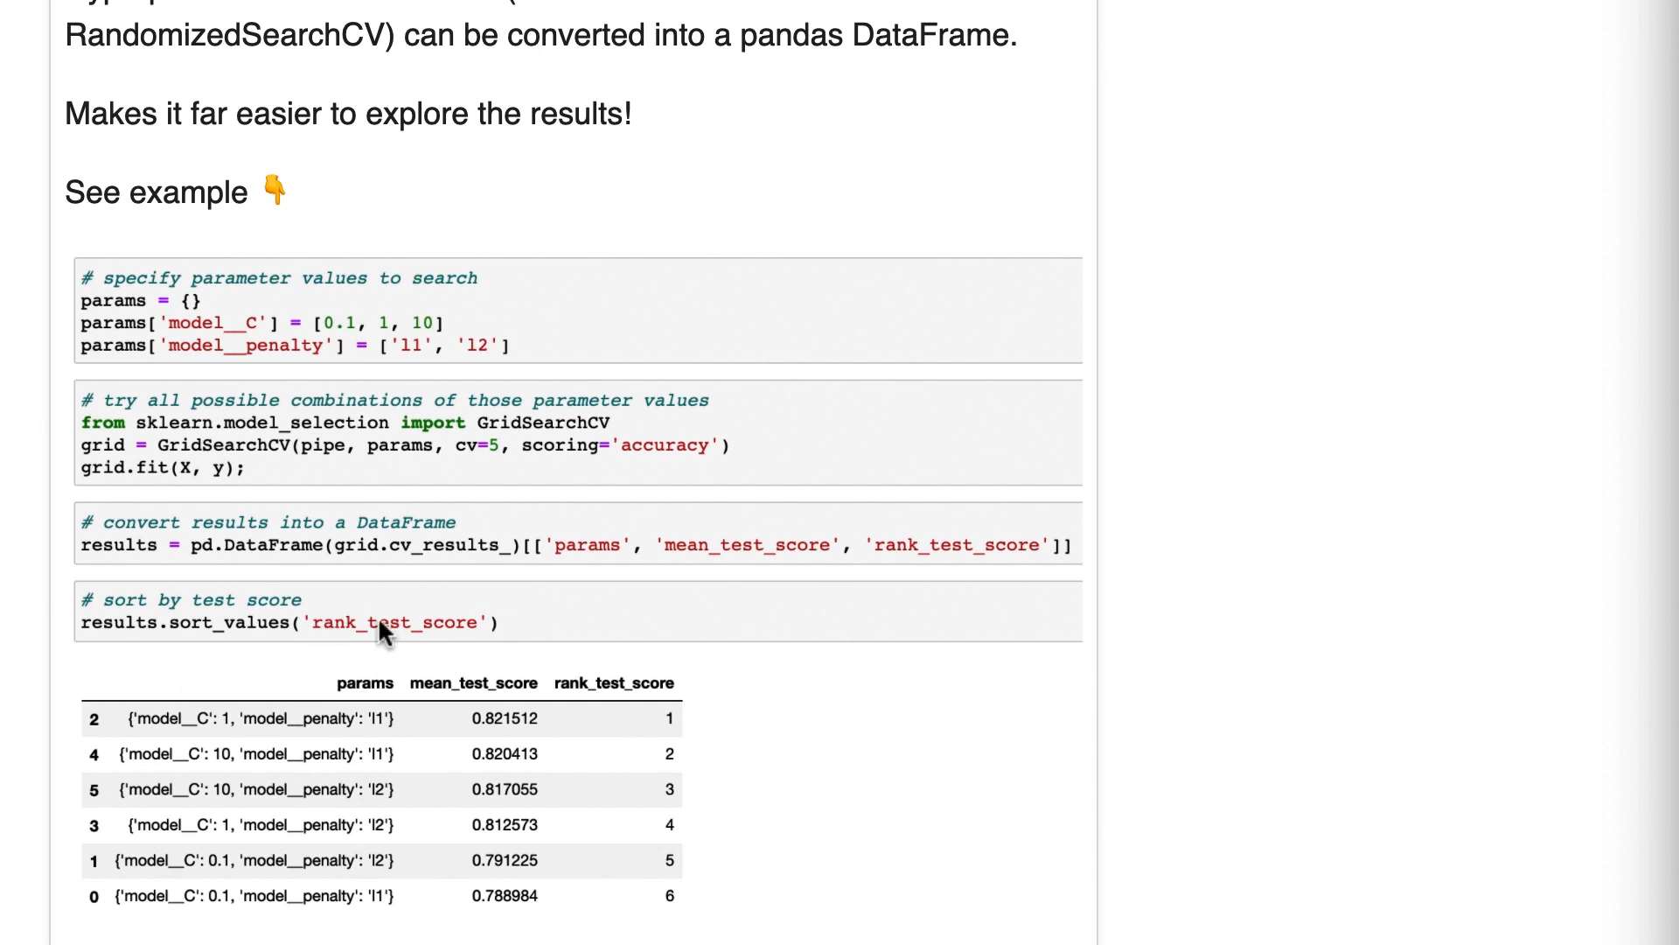
mouse_move(483, 636)
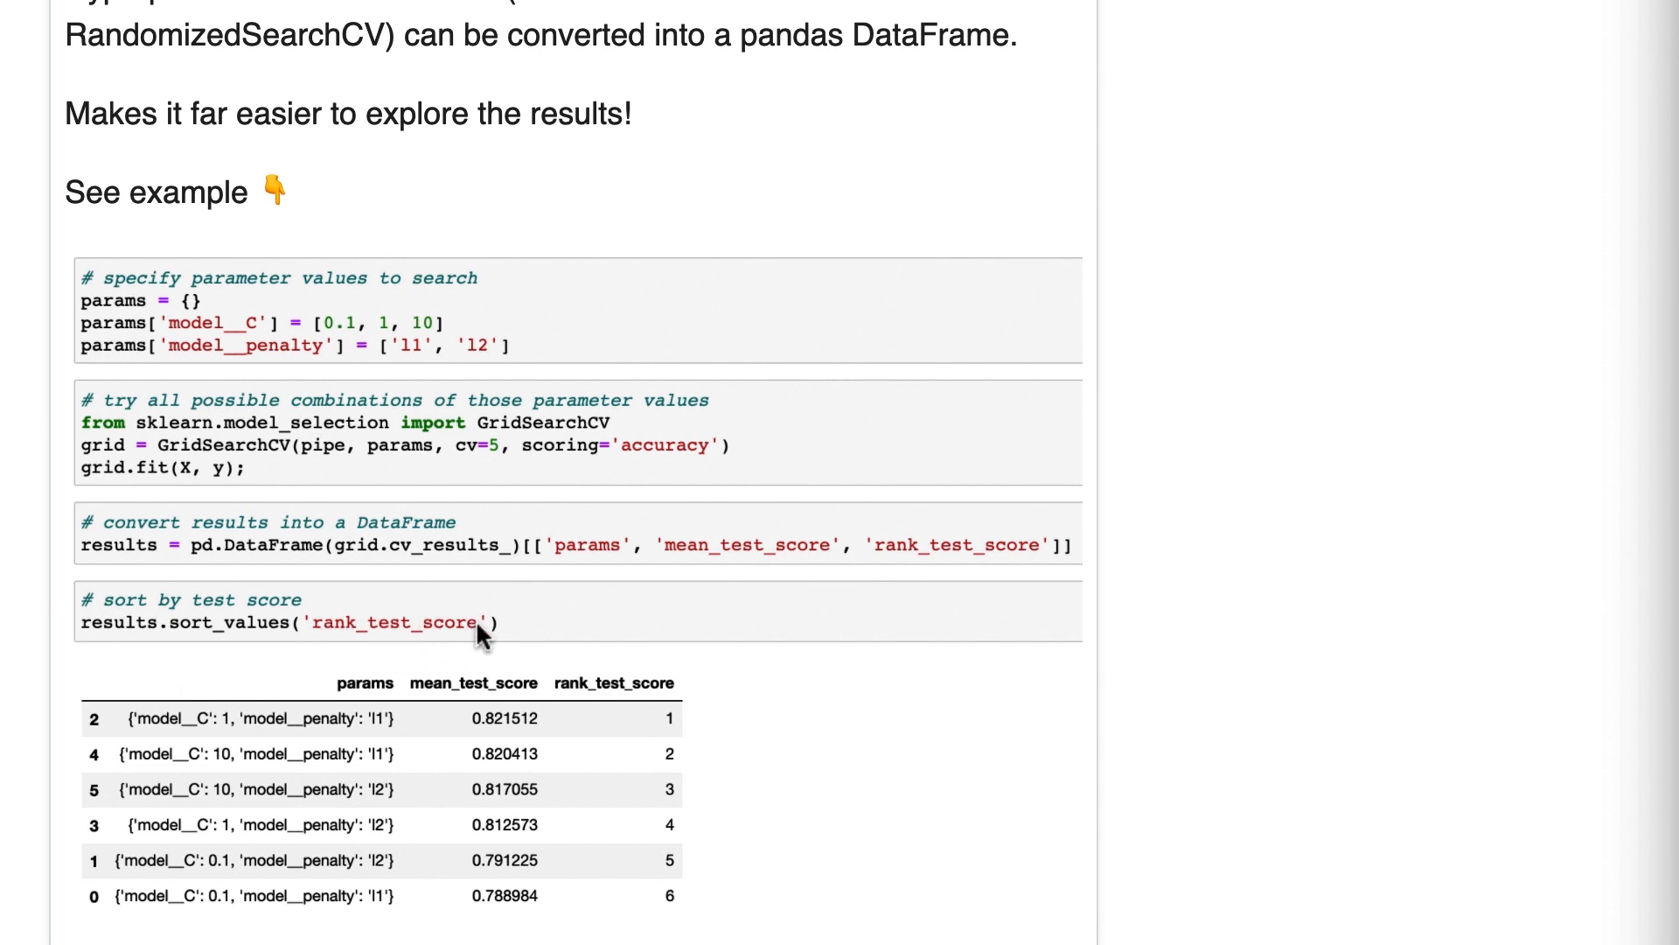
mouse_move(318, 736)
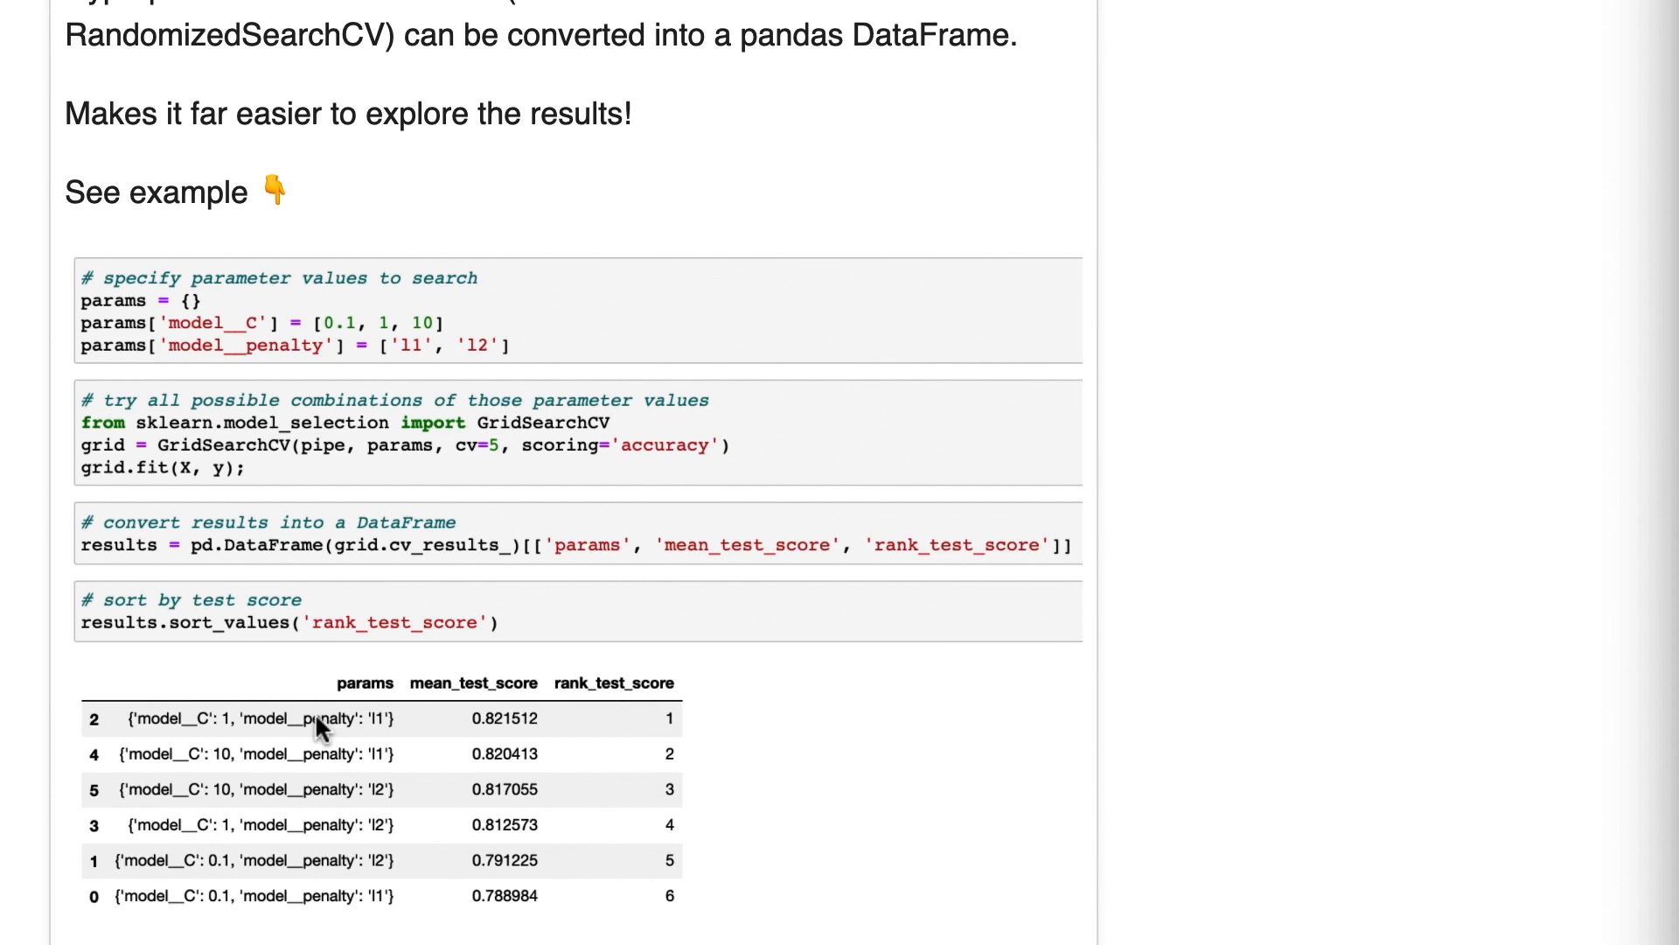
mouse_move(385, 762)
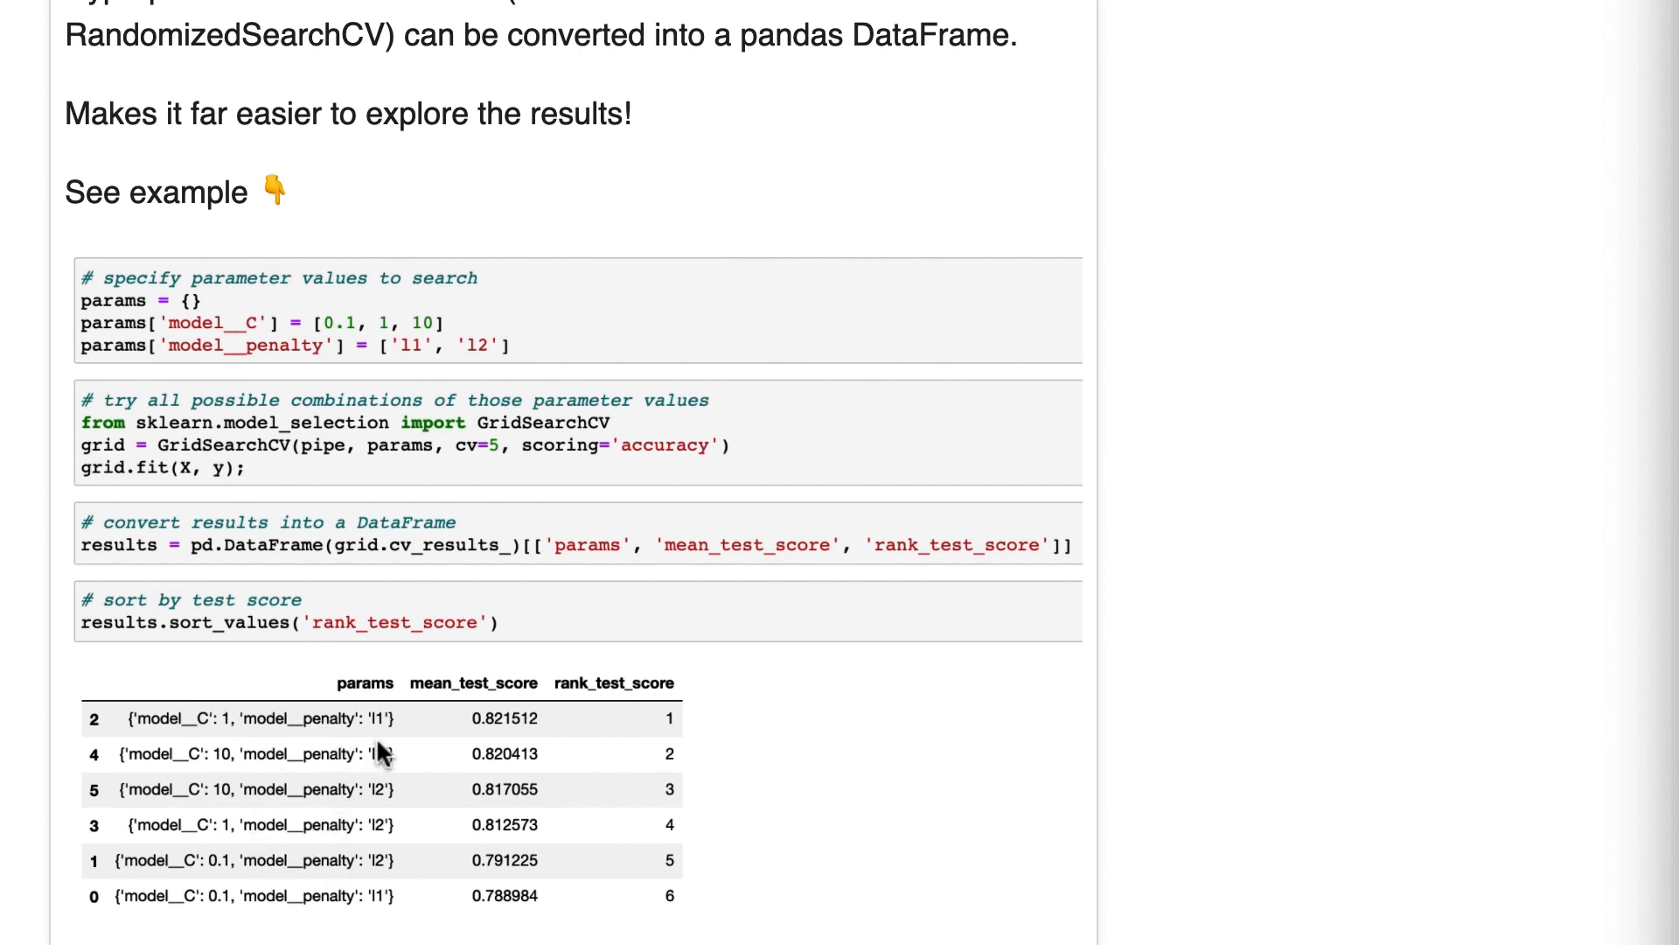
mouse_move(392, 766)
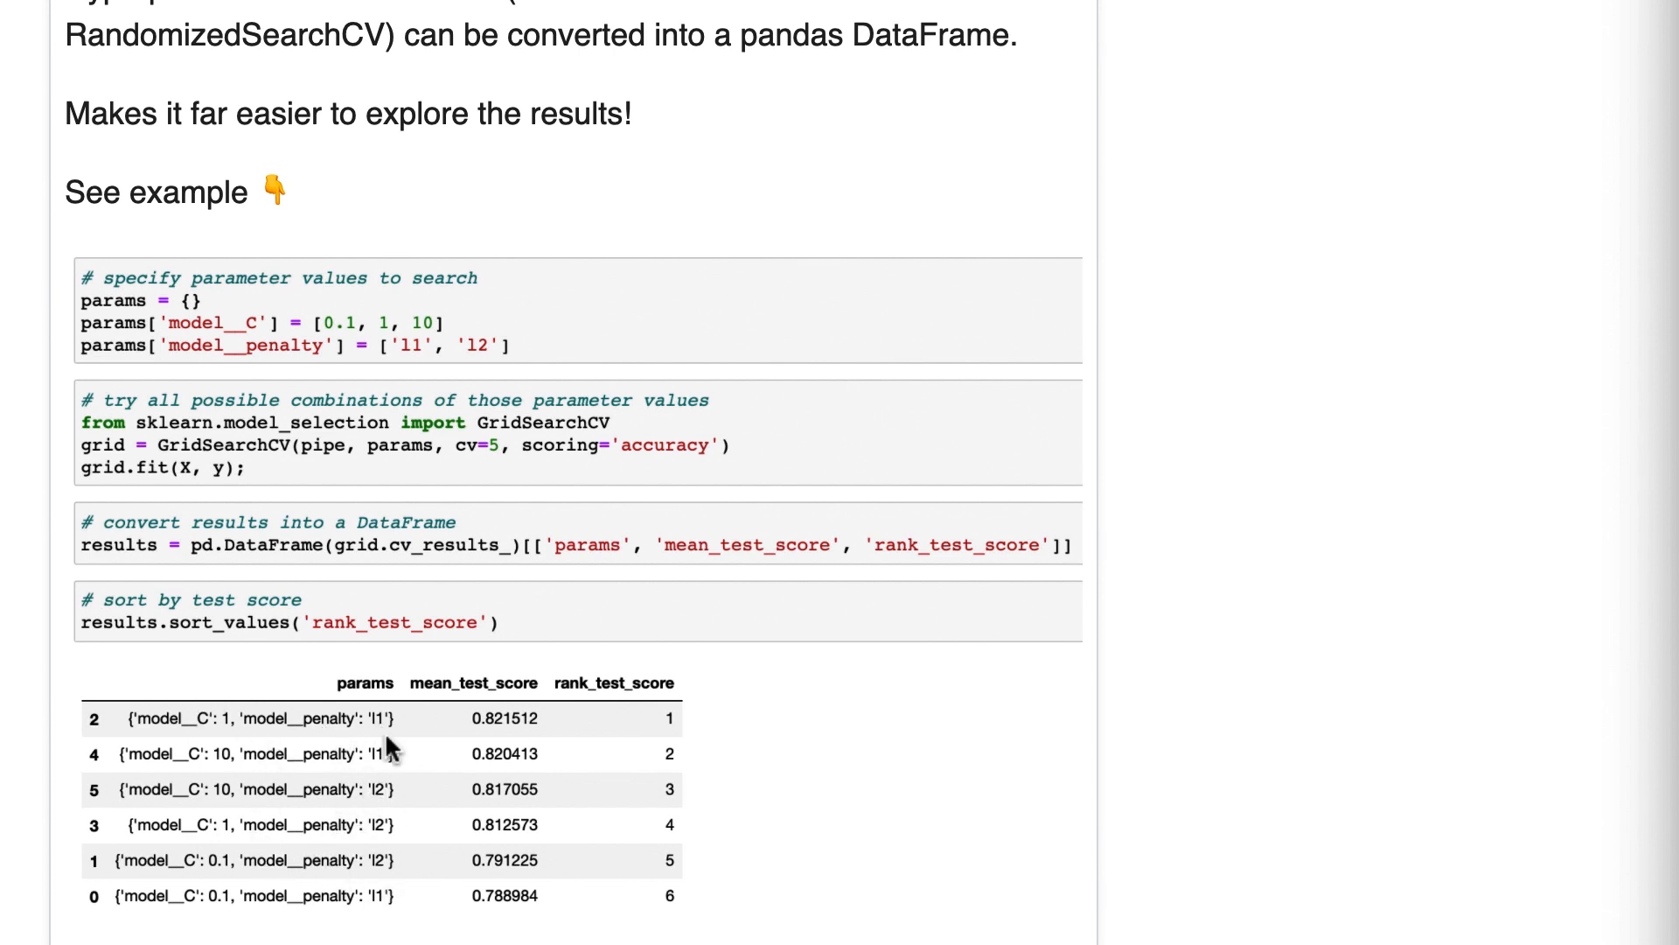
mouse_move(388, 714)
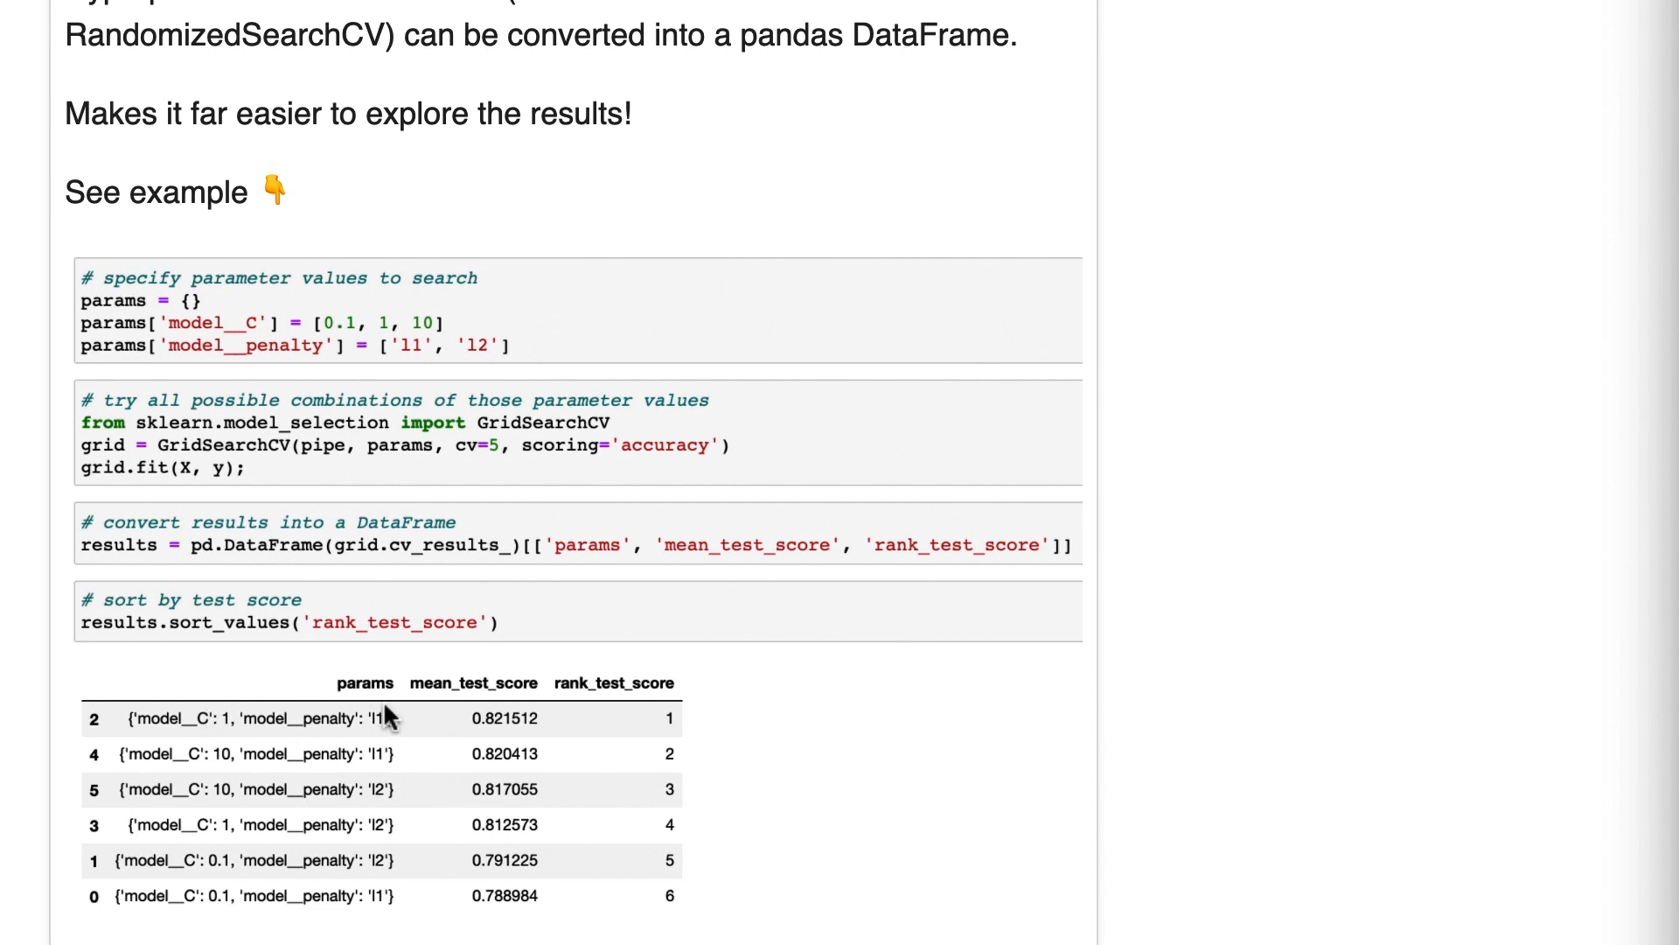
mouse_move(406, 728)
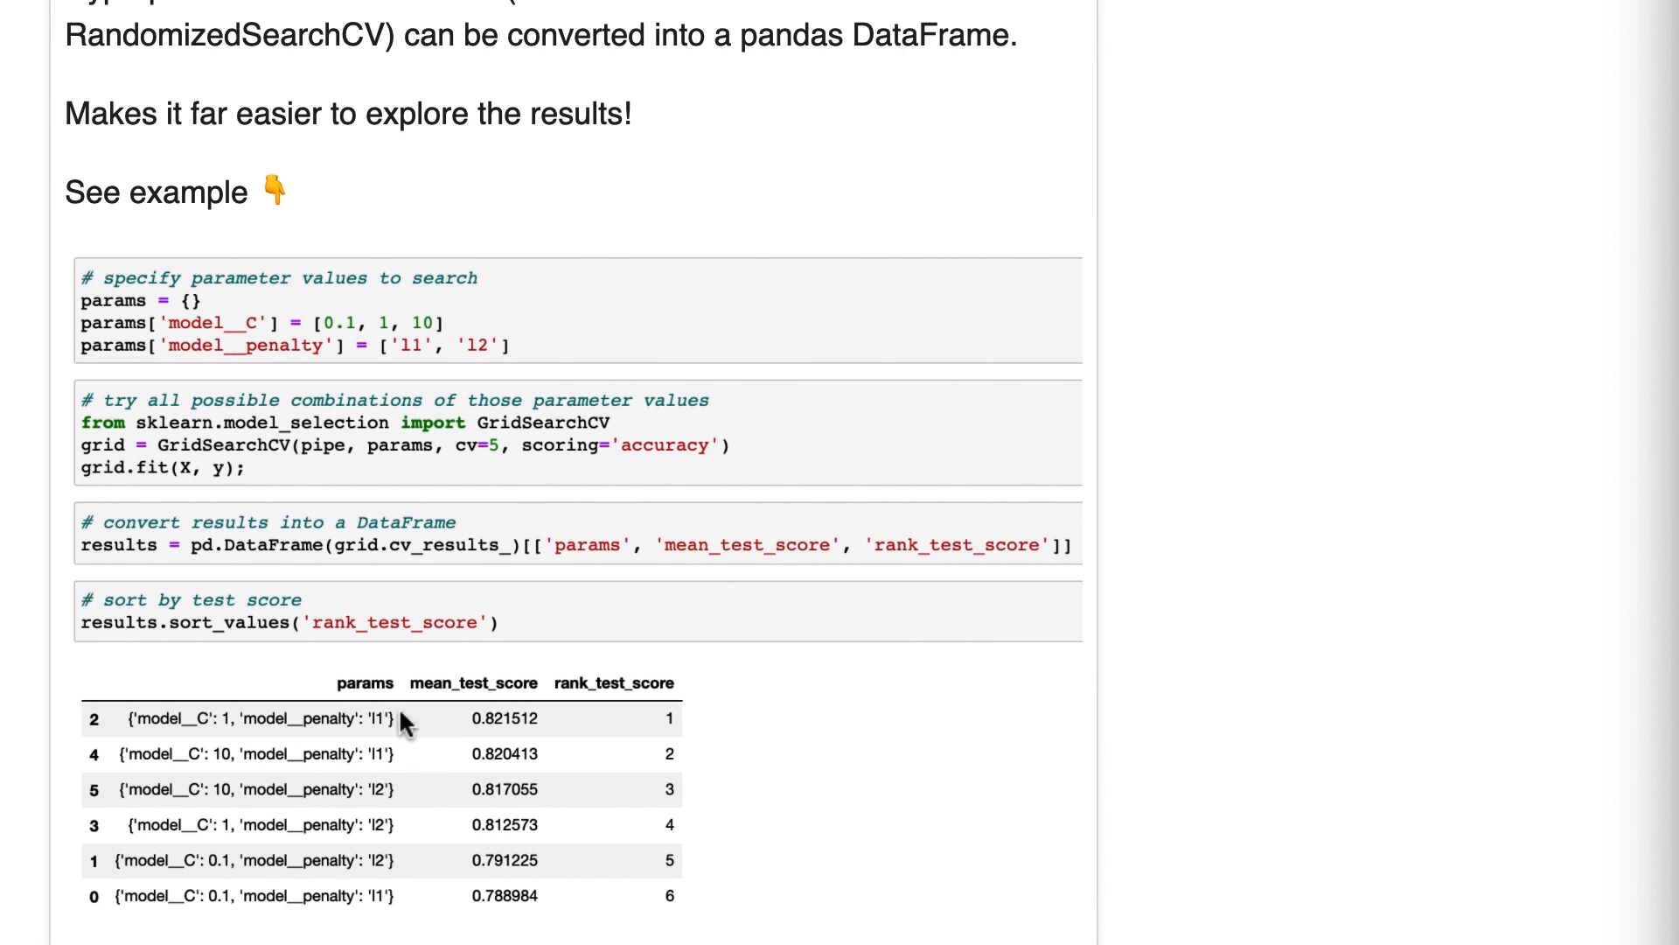
mouse_move(270, 721)
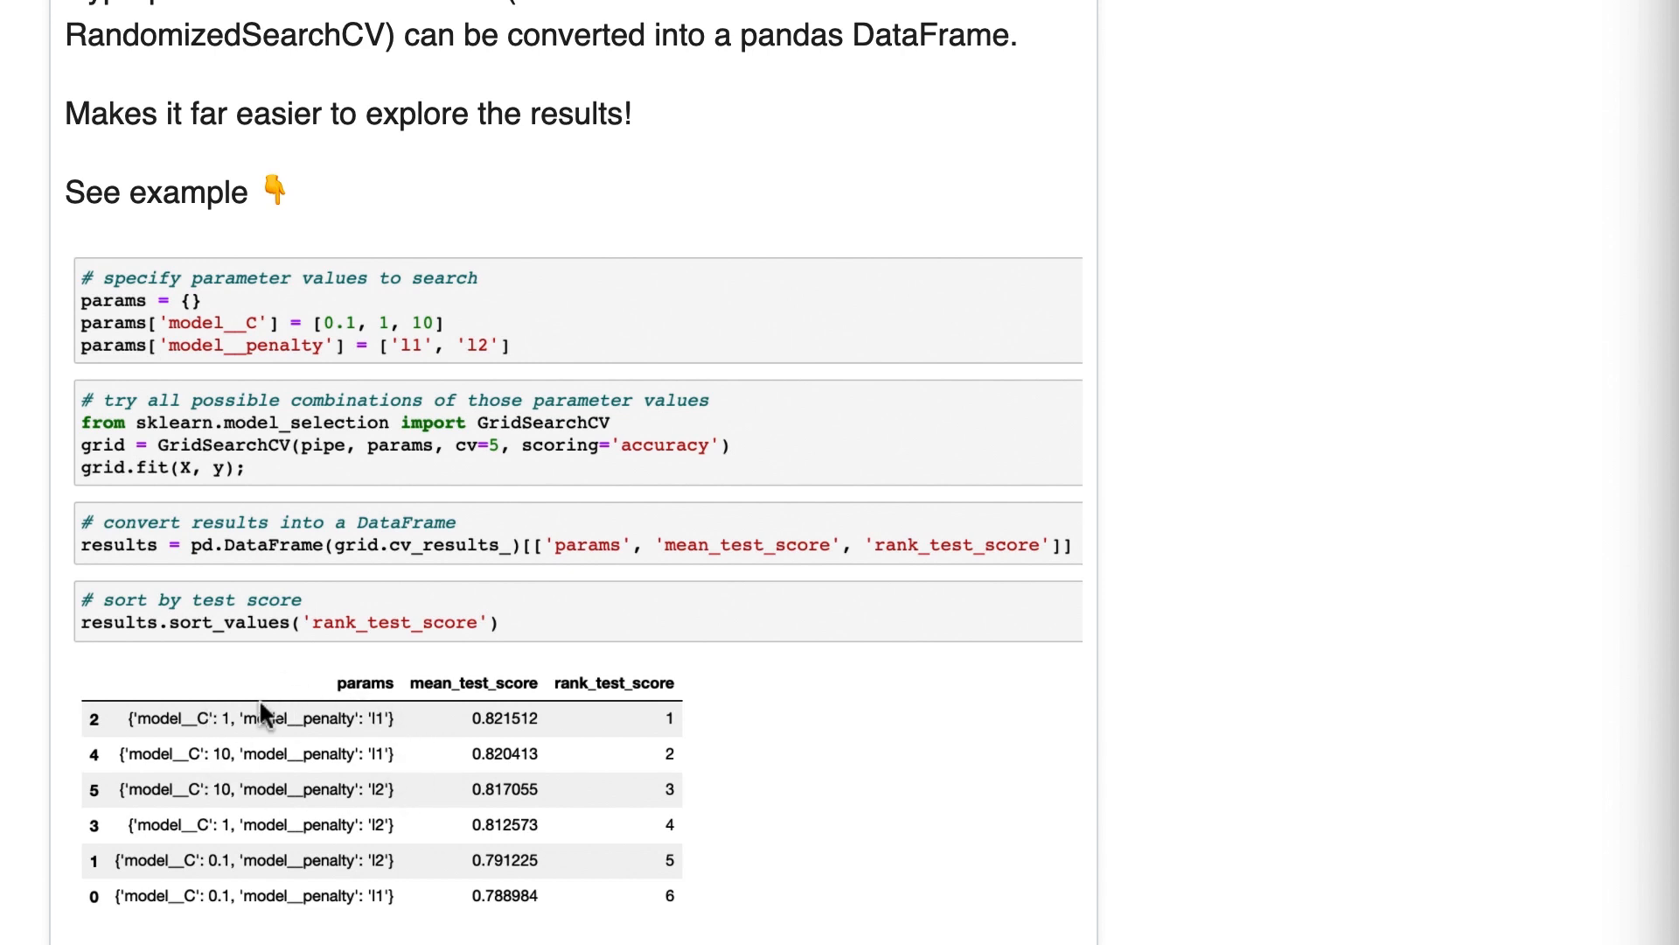
mouse_move(374, 769)
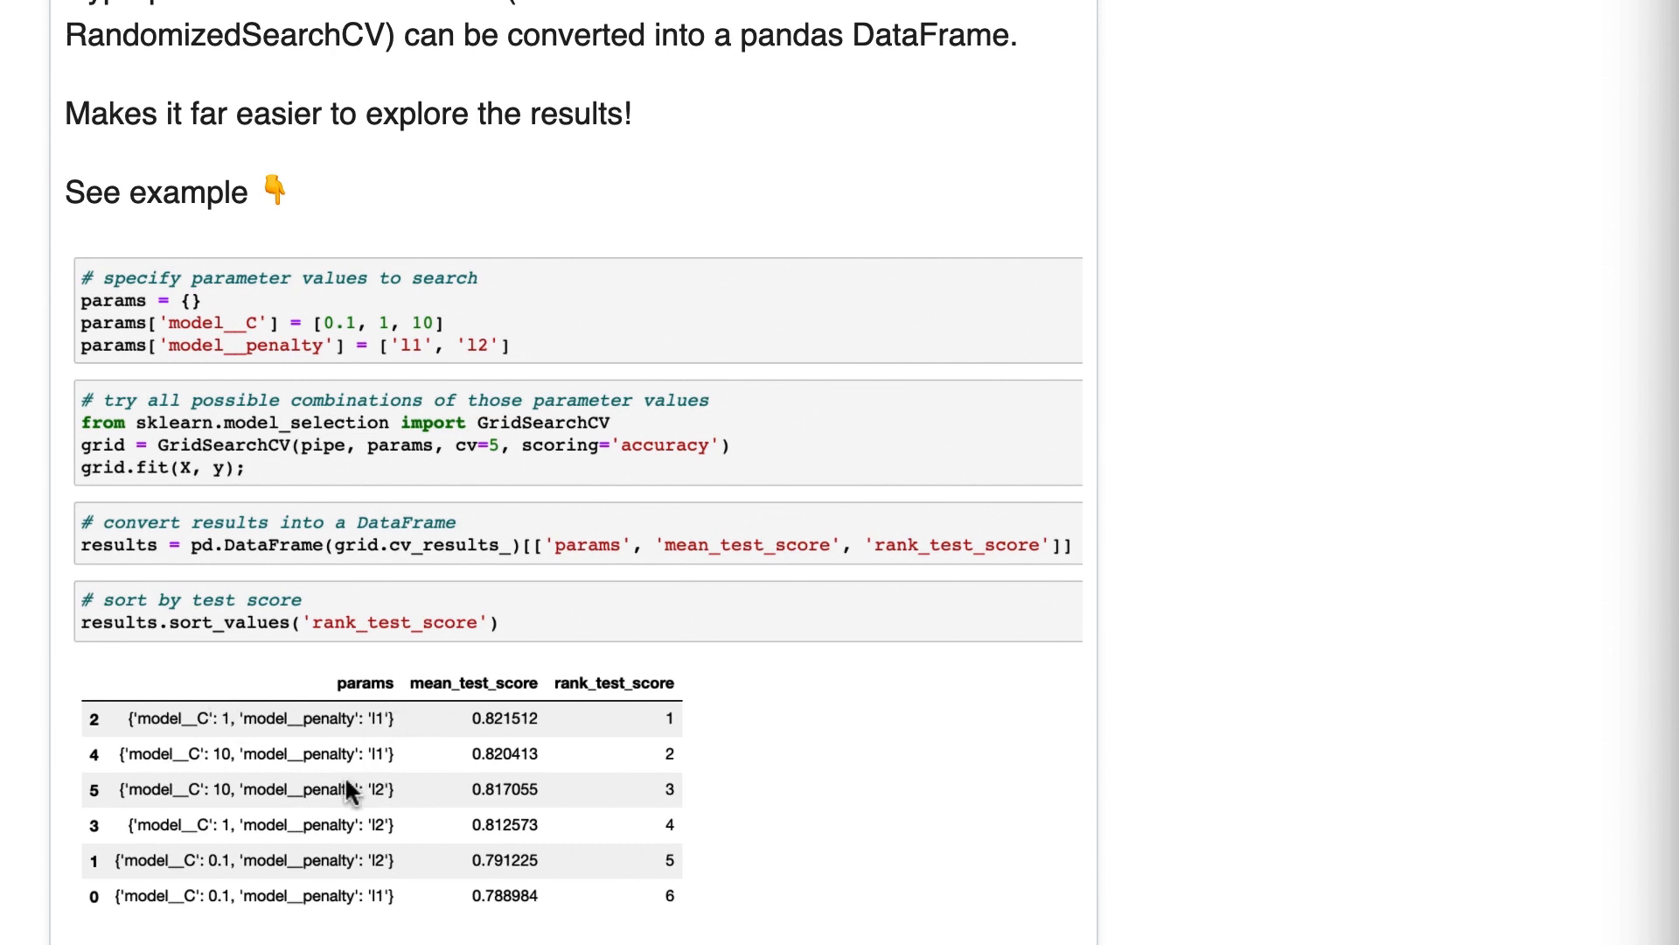
mouse_move(391, 824)
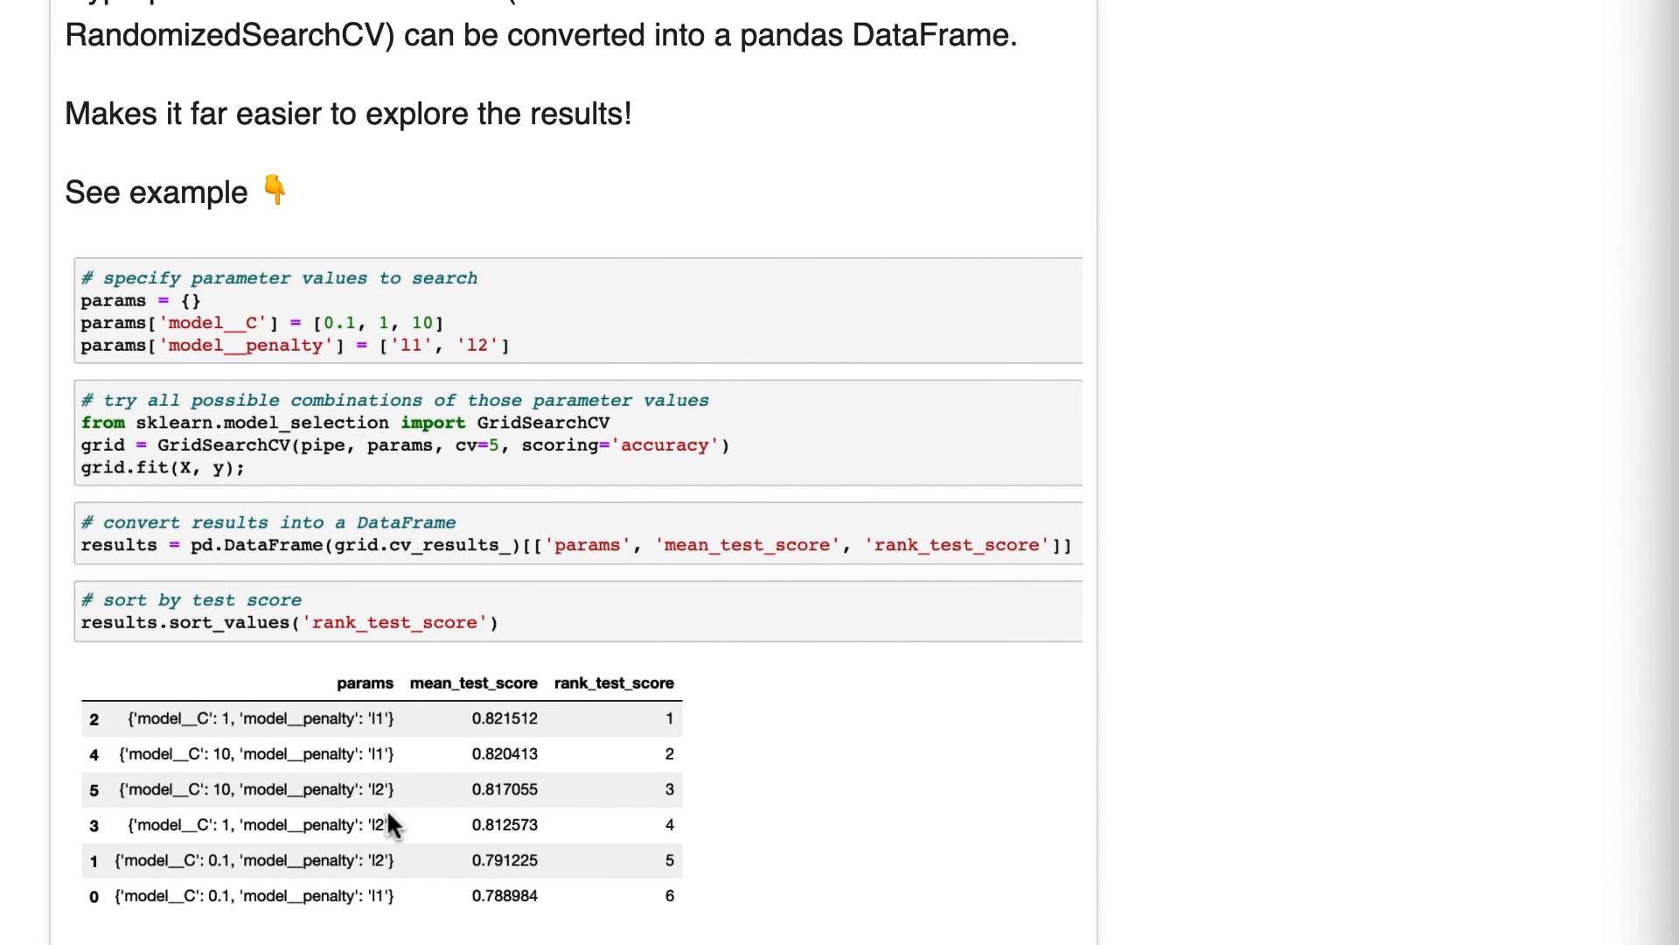
mouse_move(511, 491)
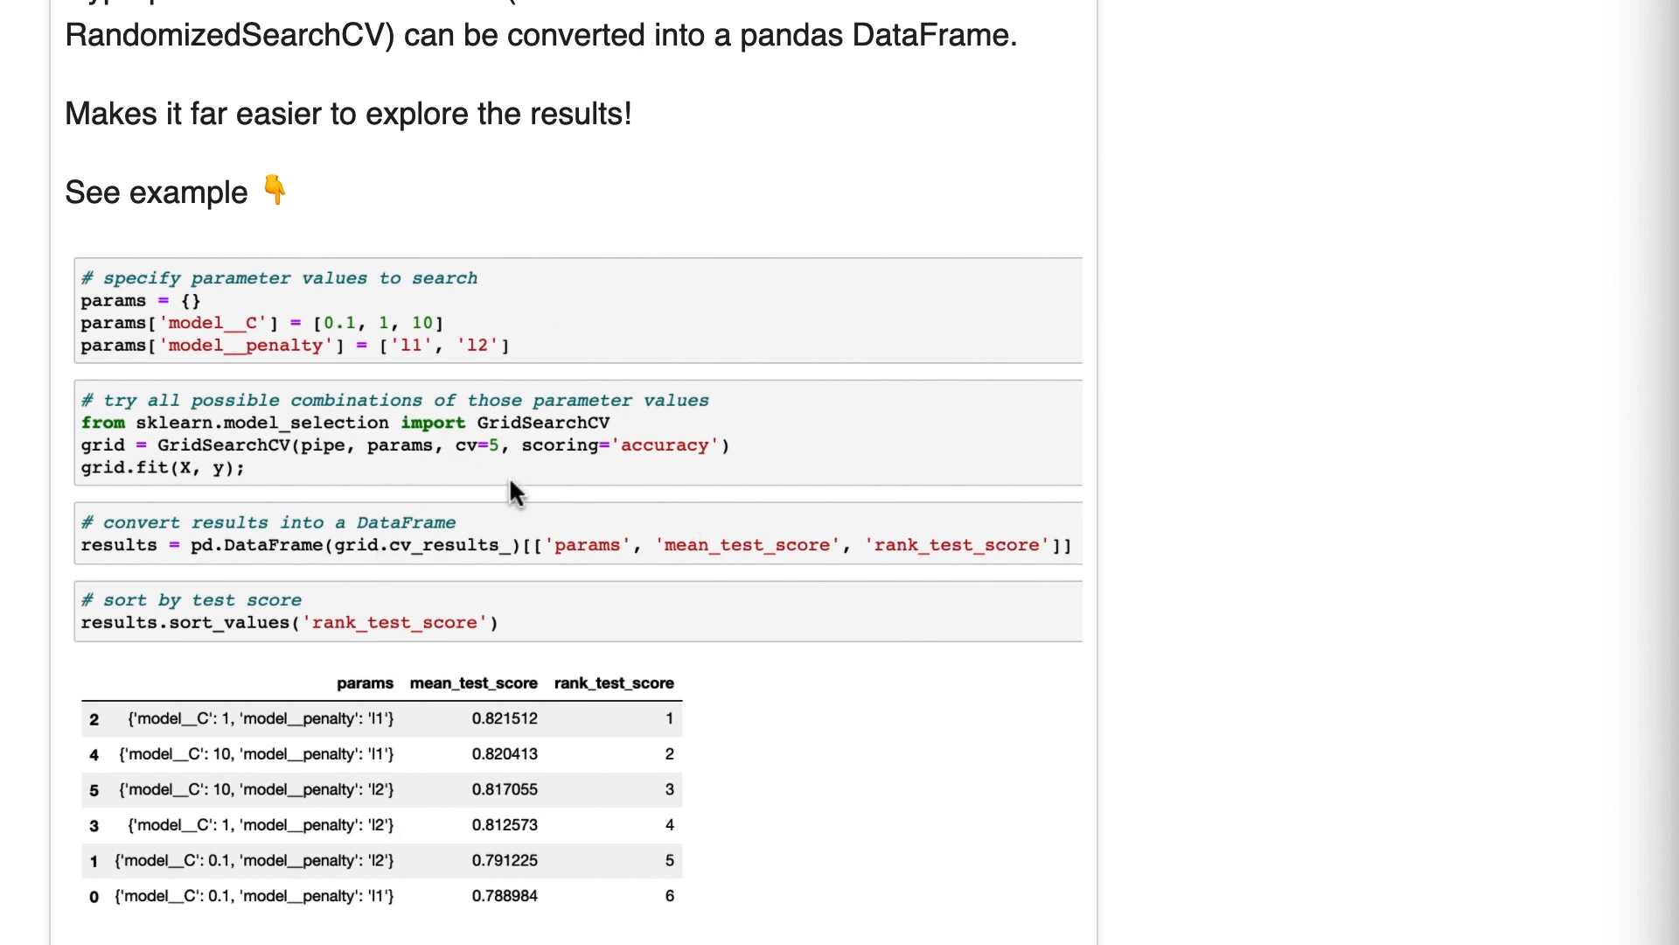
mouse_move(394, 371)
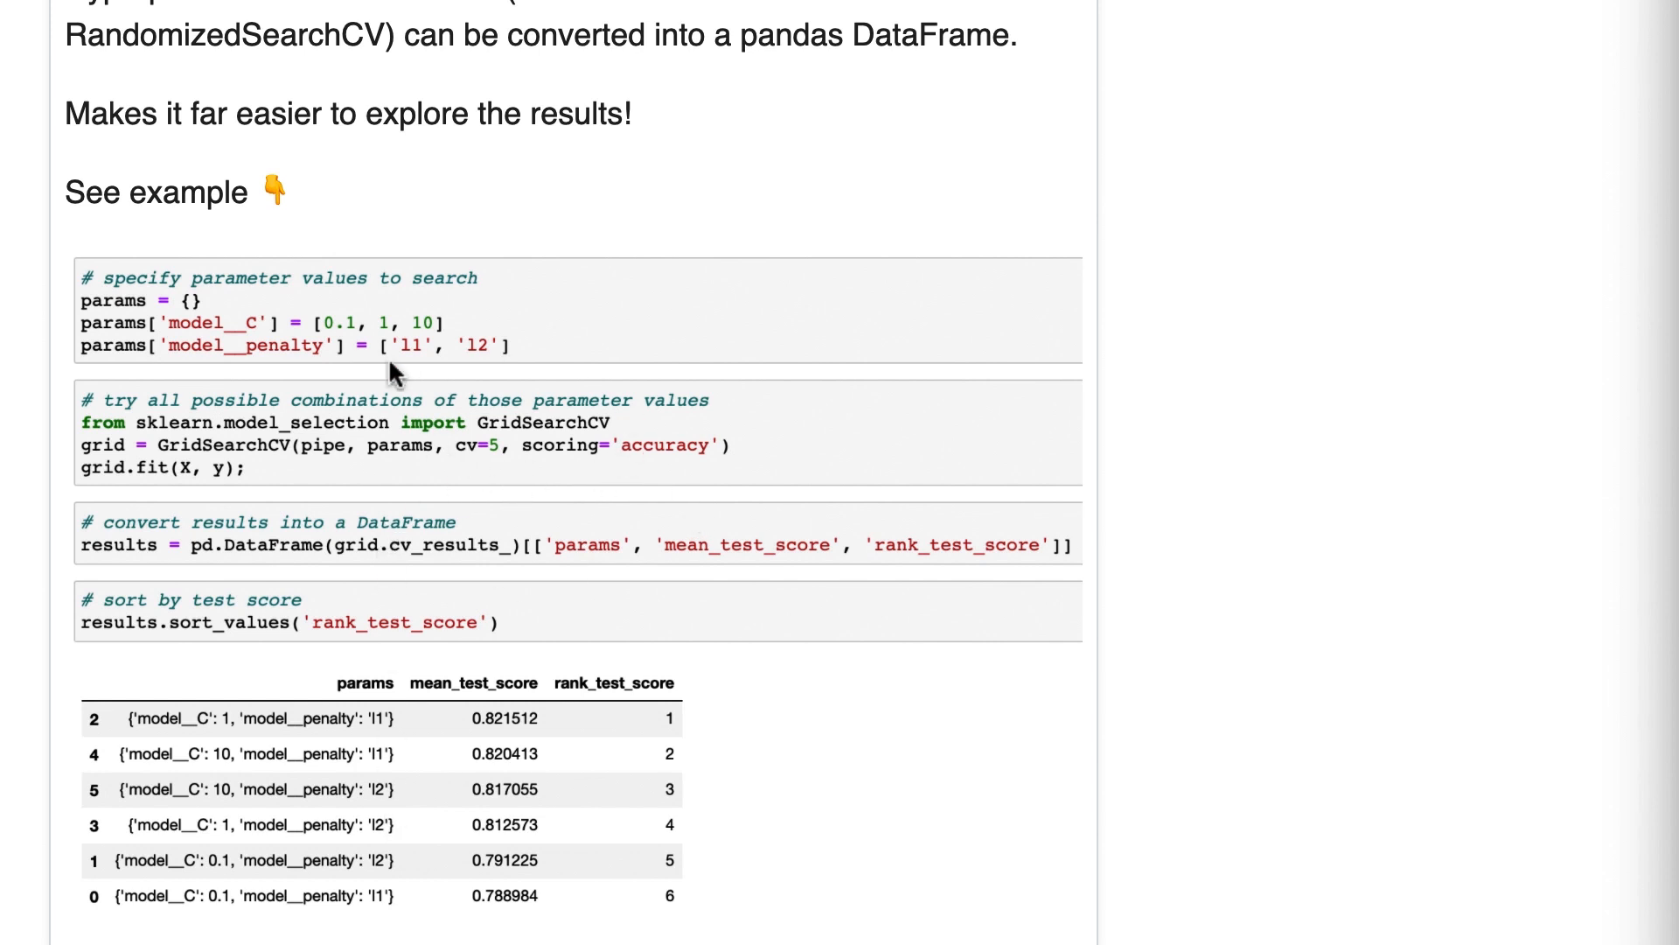
mouse_move(523, 563)
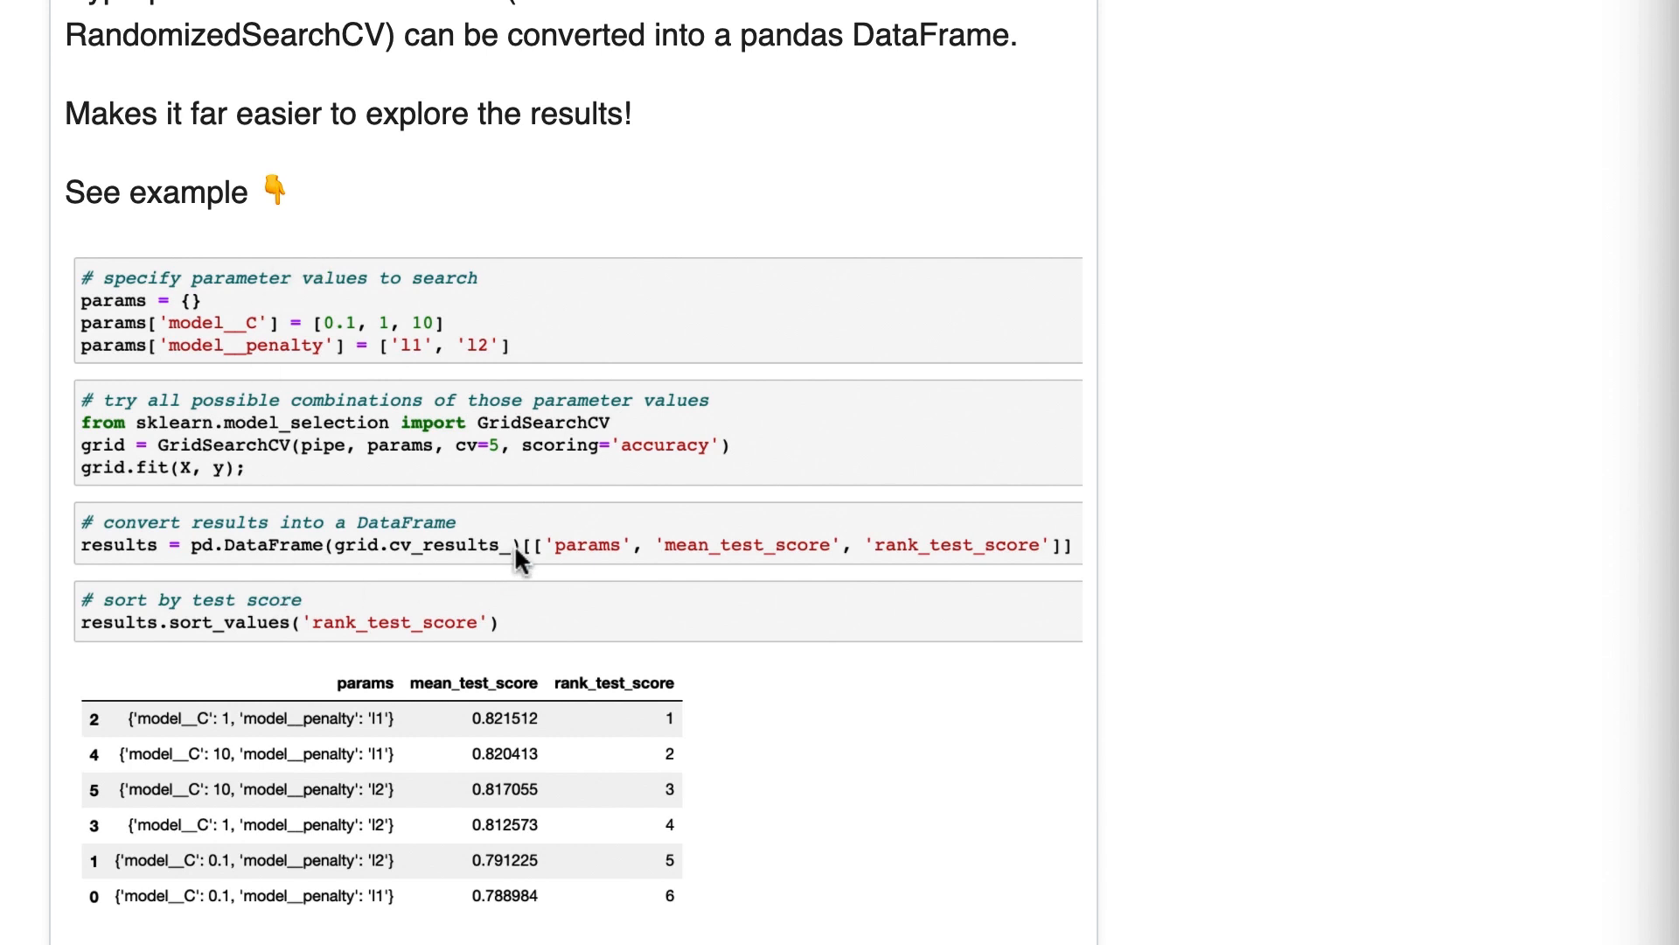
mouse_move(542, 401)
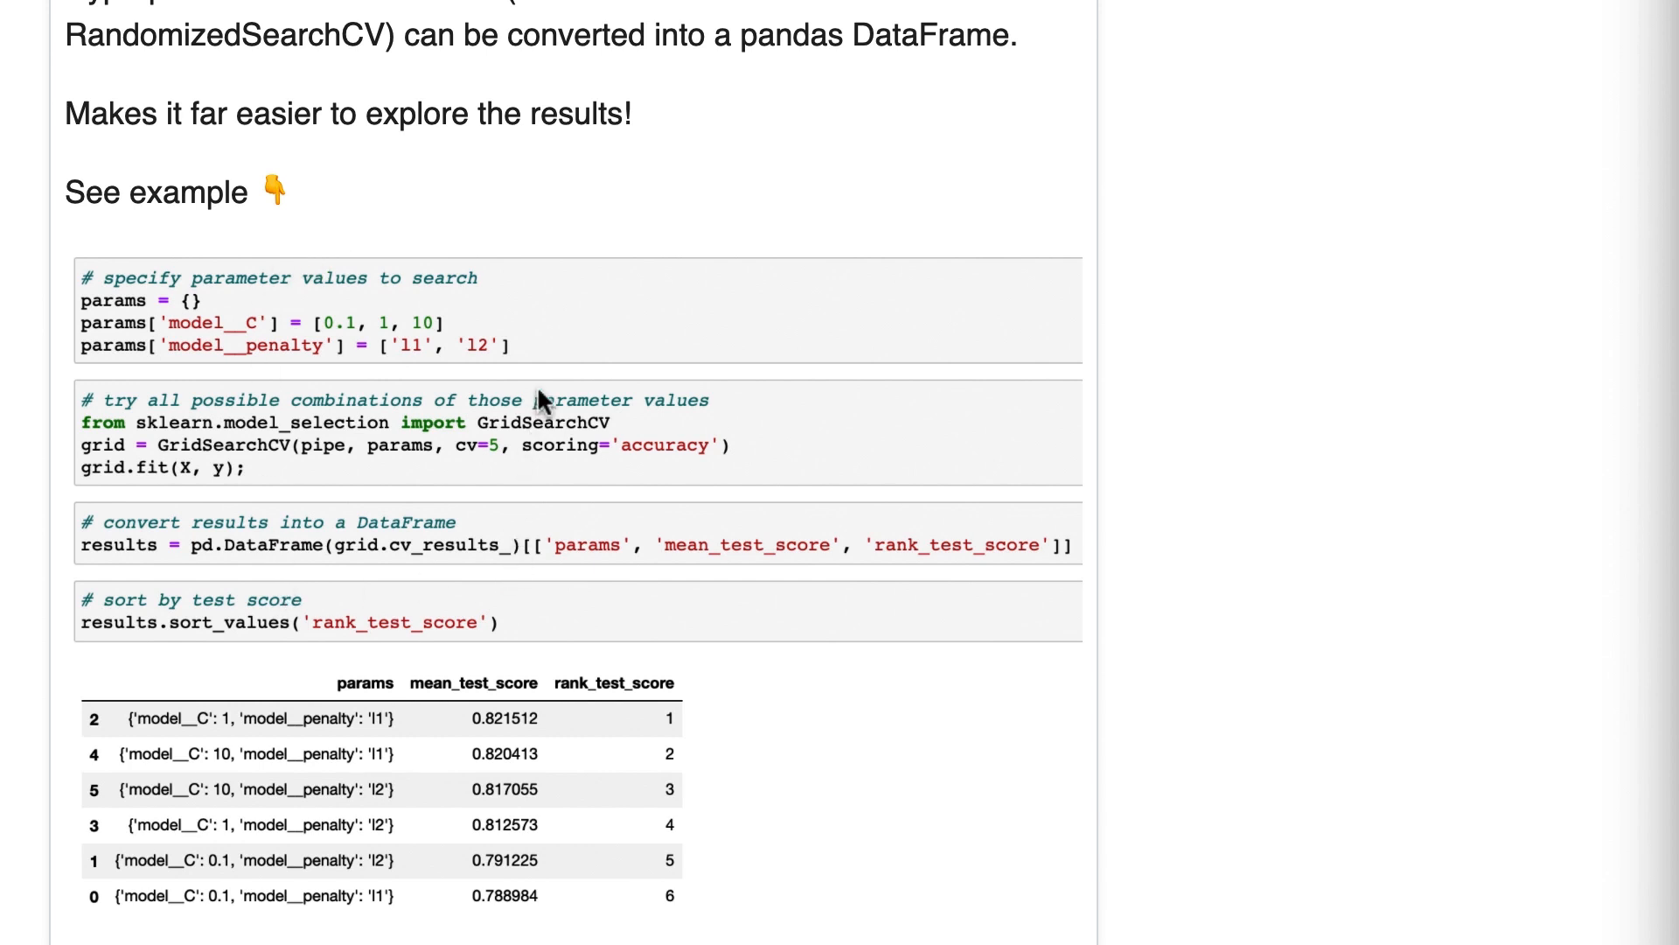
mouse_move(206, 341)
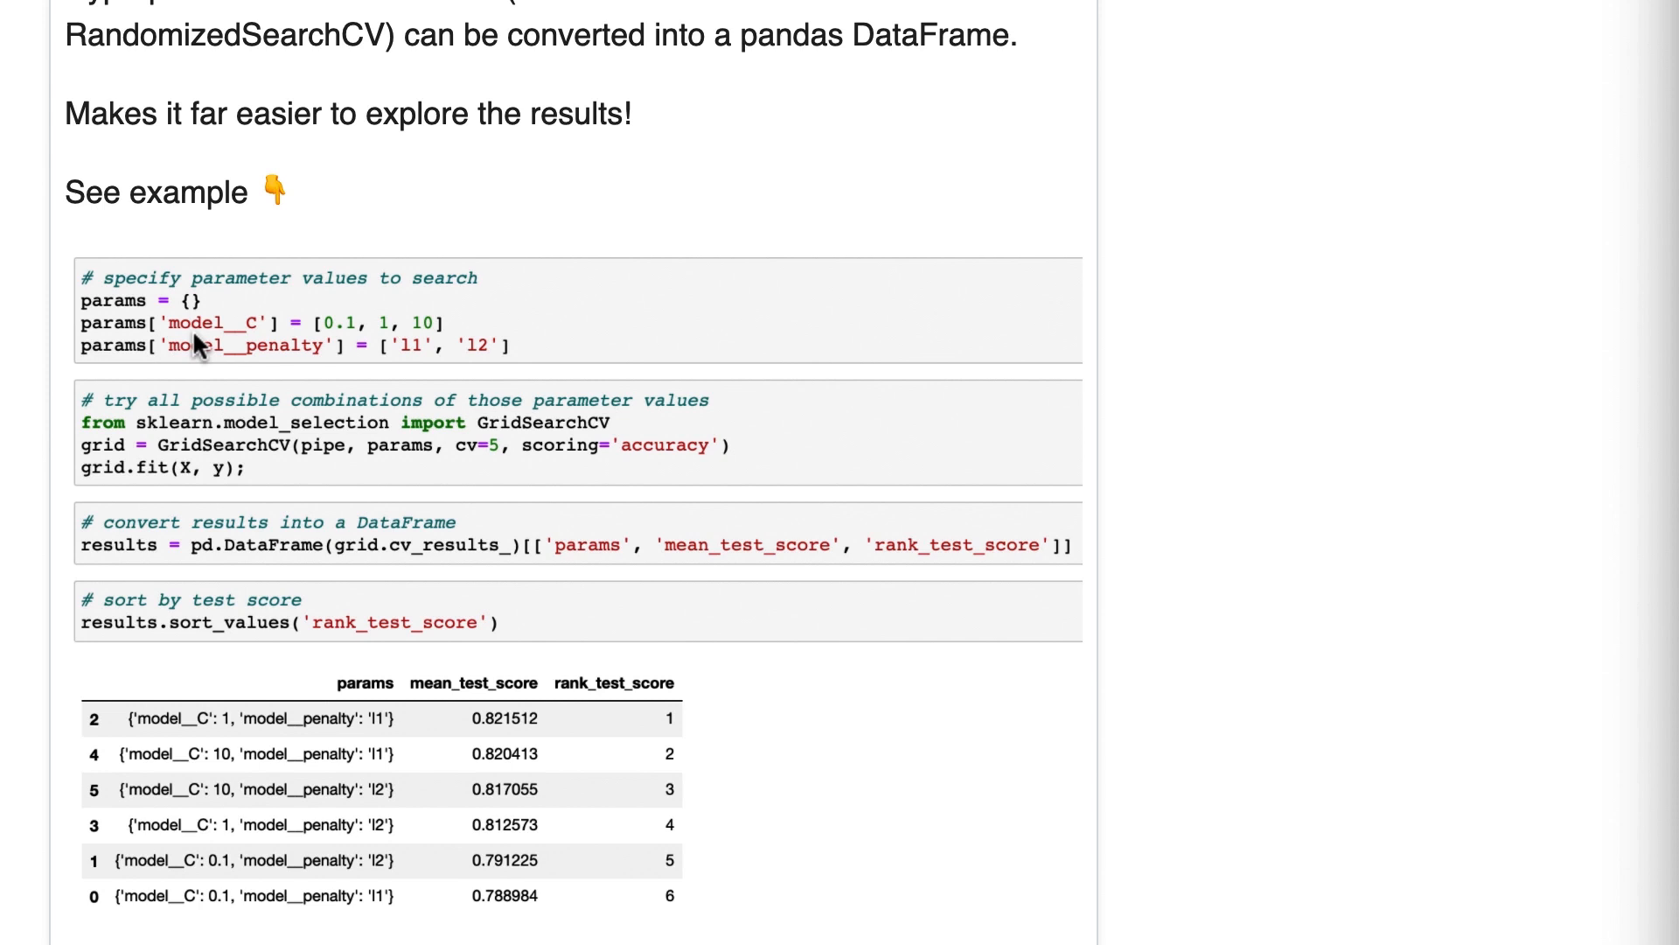
mouse_move(207, 348)
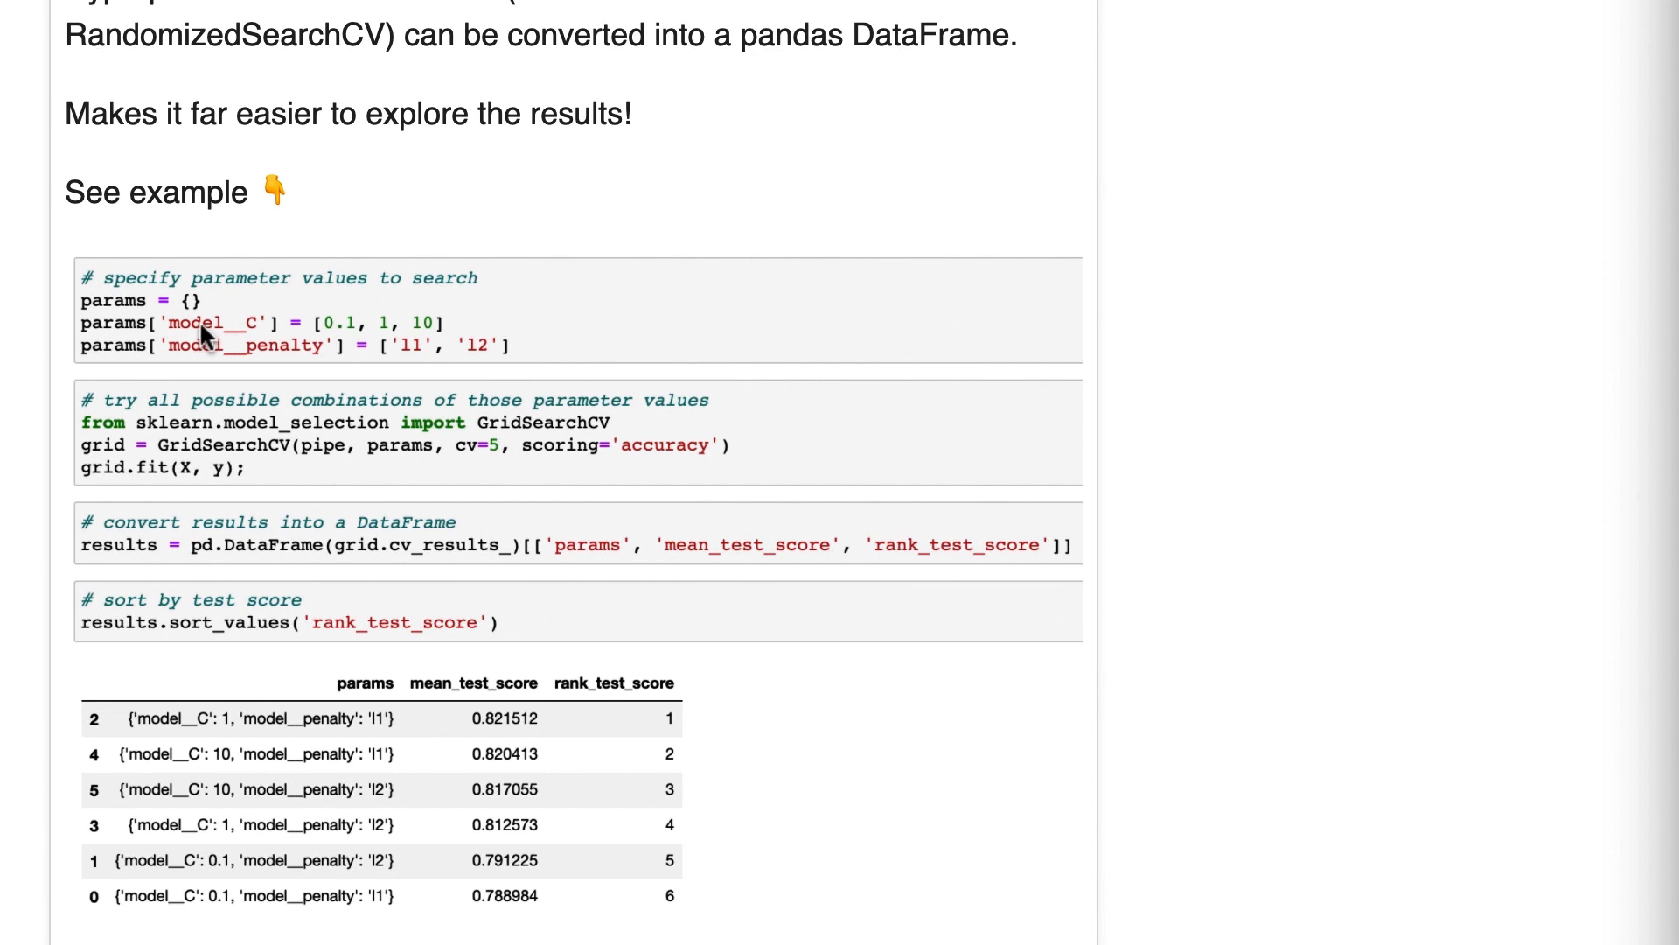
mouse_move(185, 343)
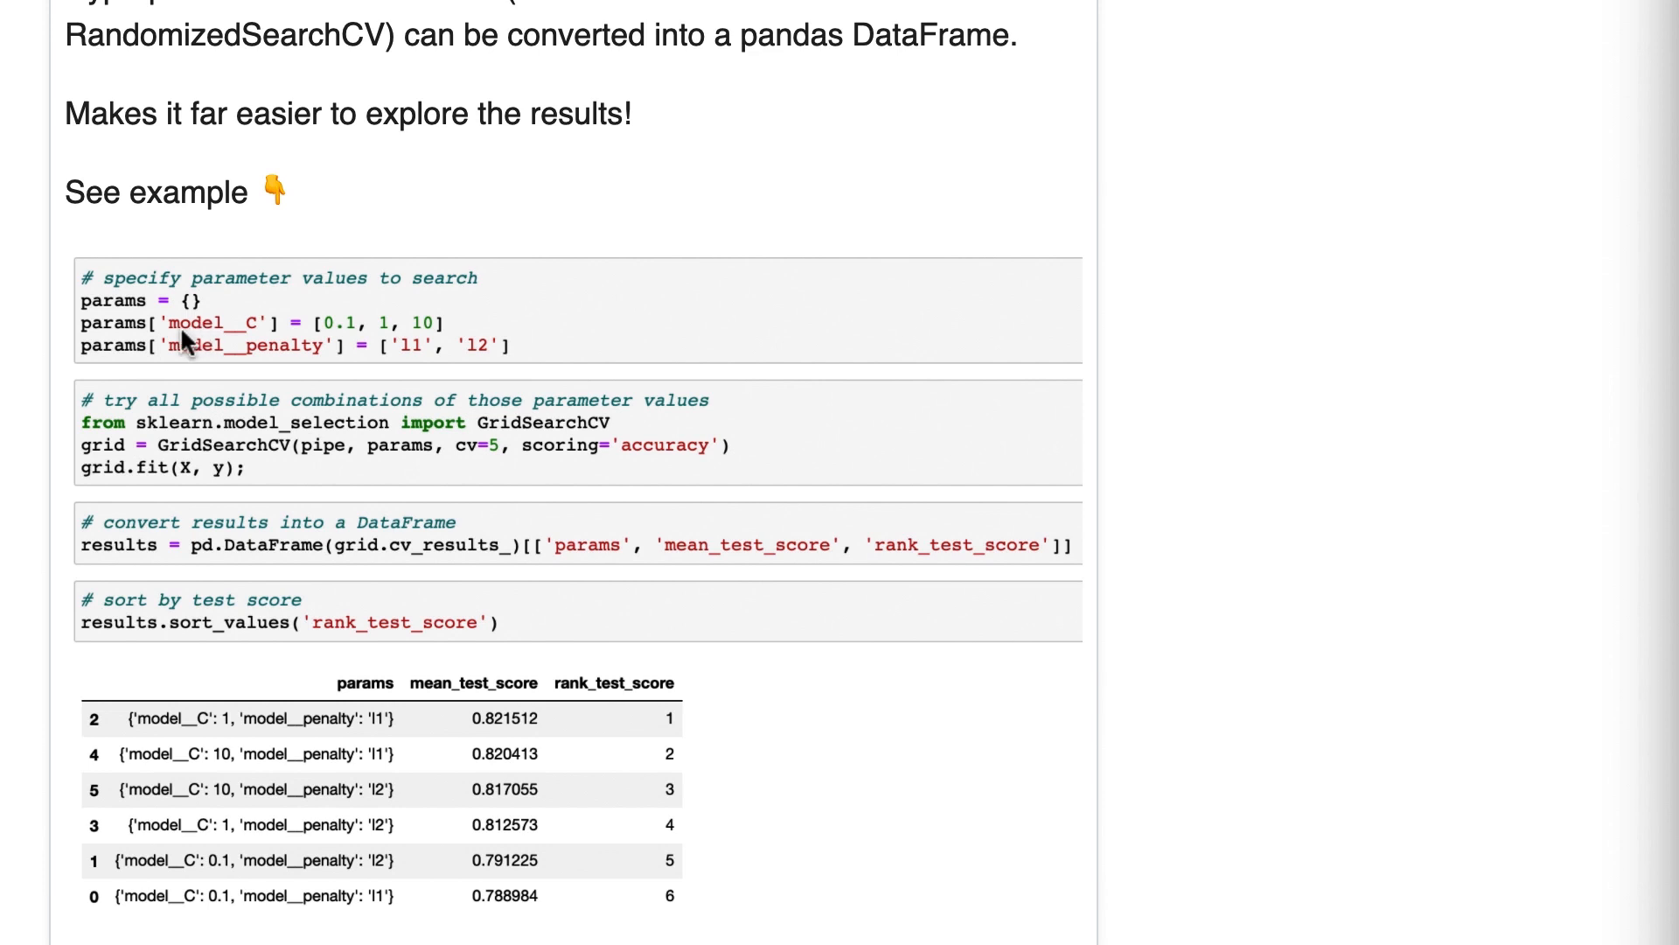
mouse_move(185, 361)
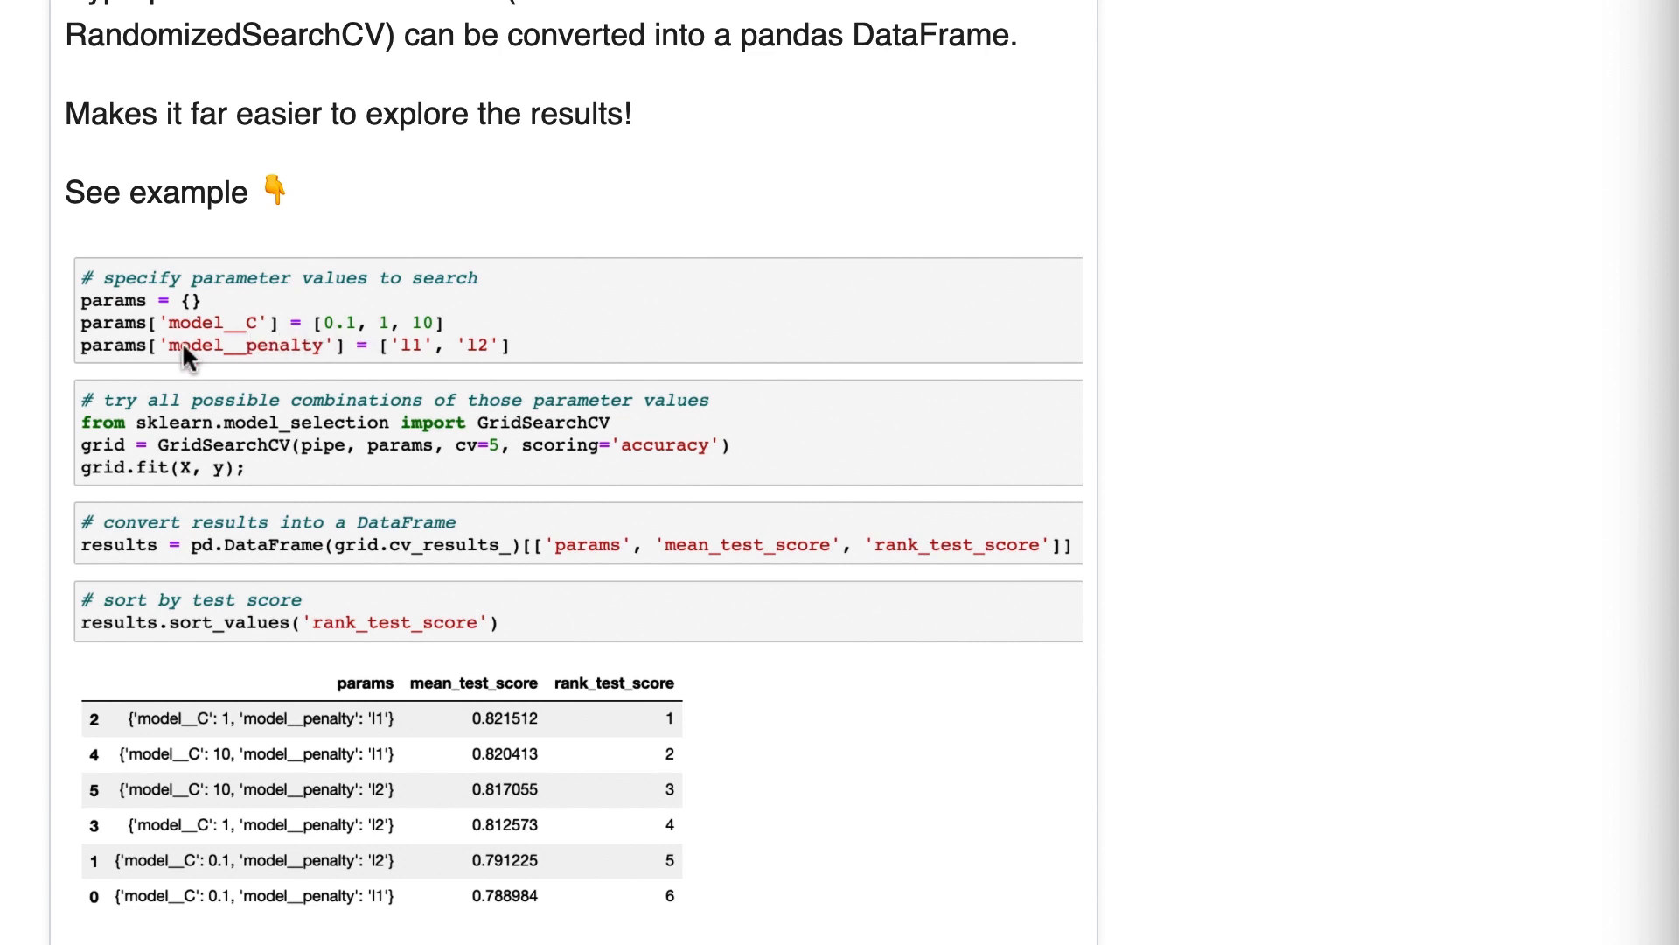
mouse_move(74, 376)
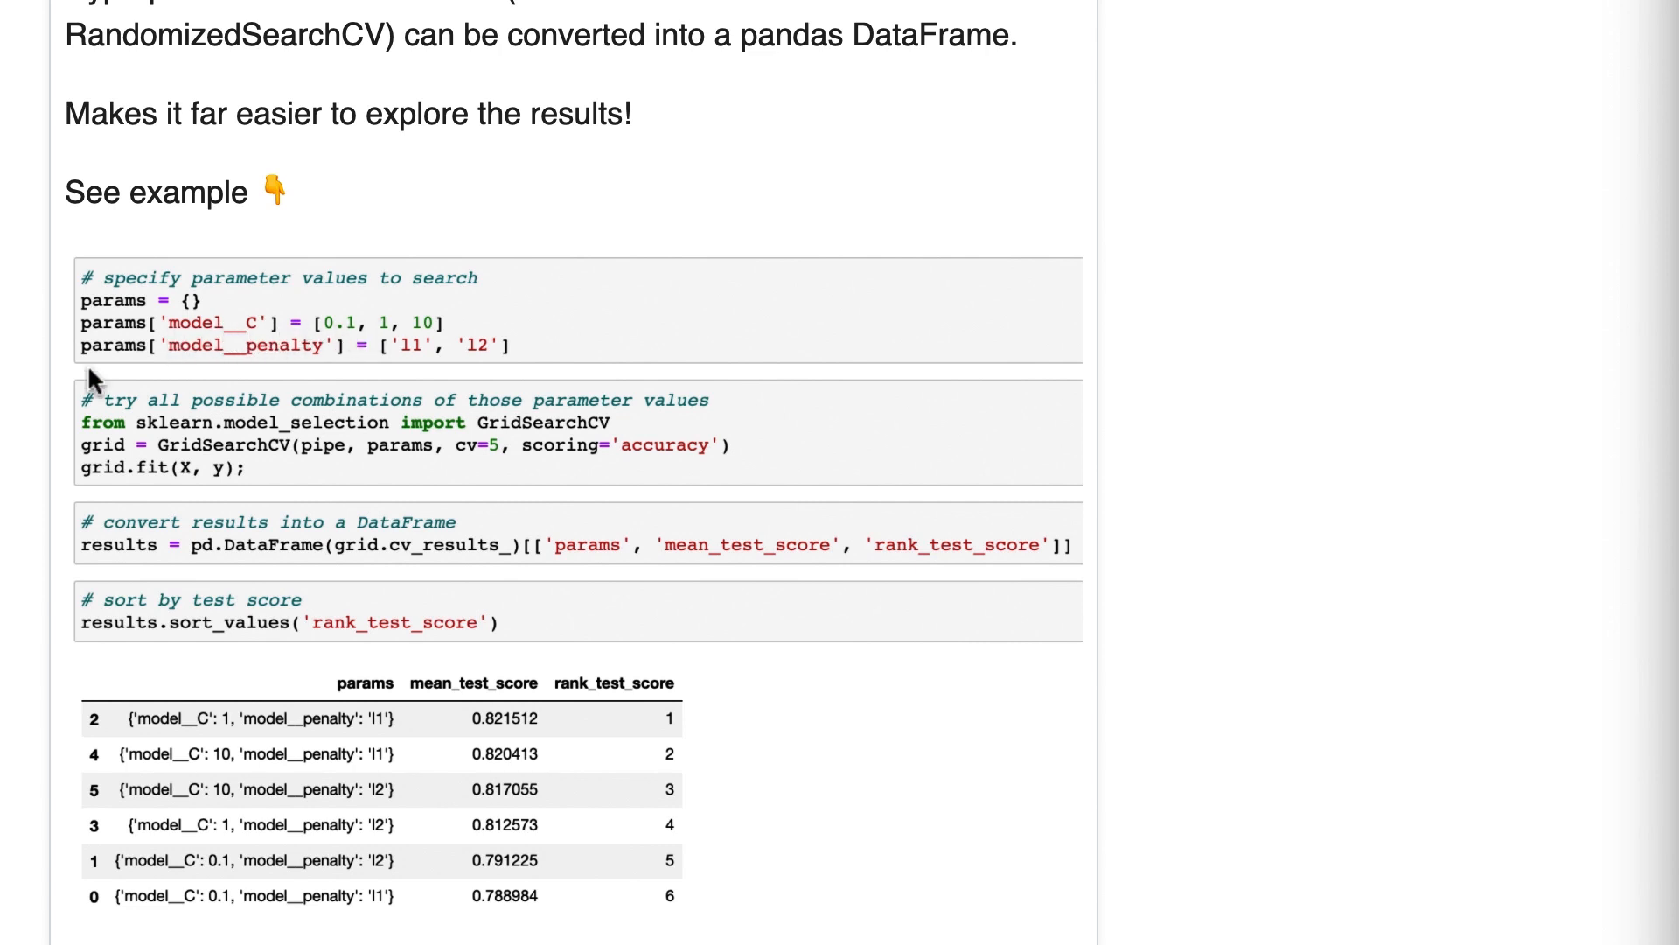
mouse_move(182, 360)
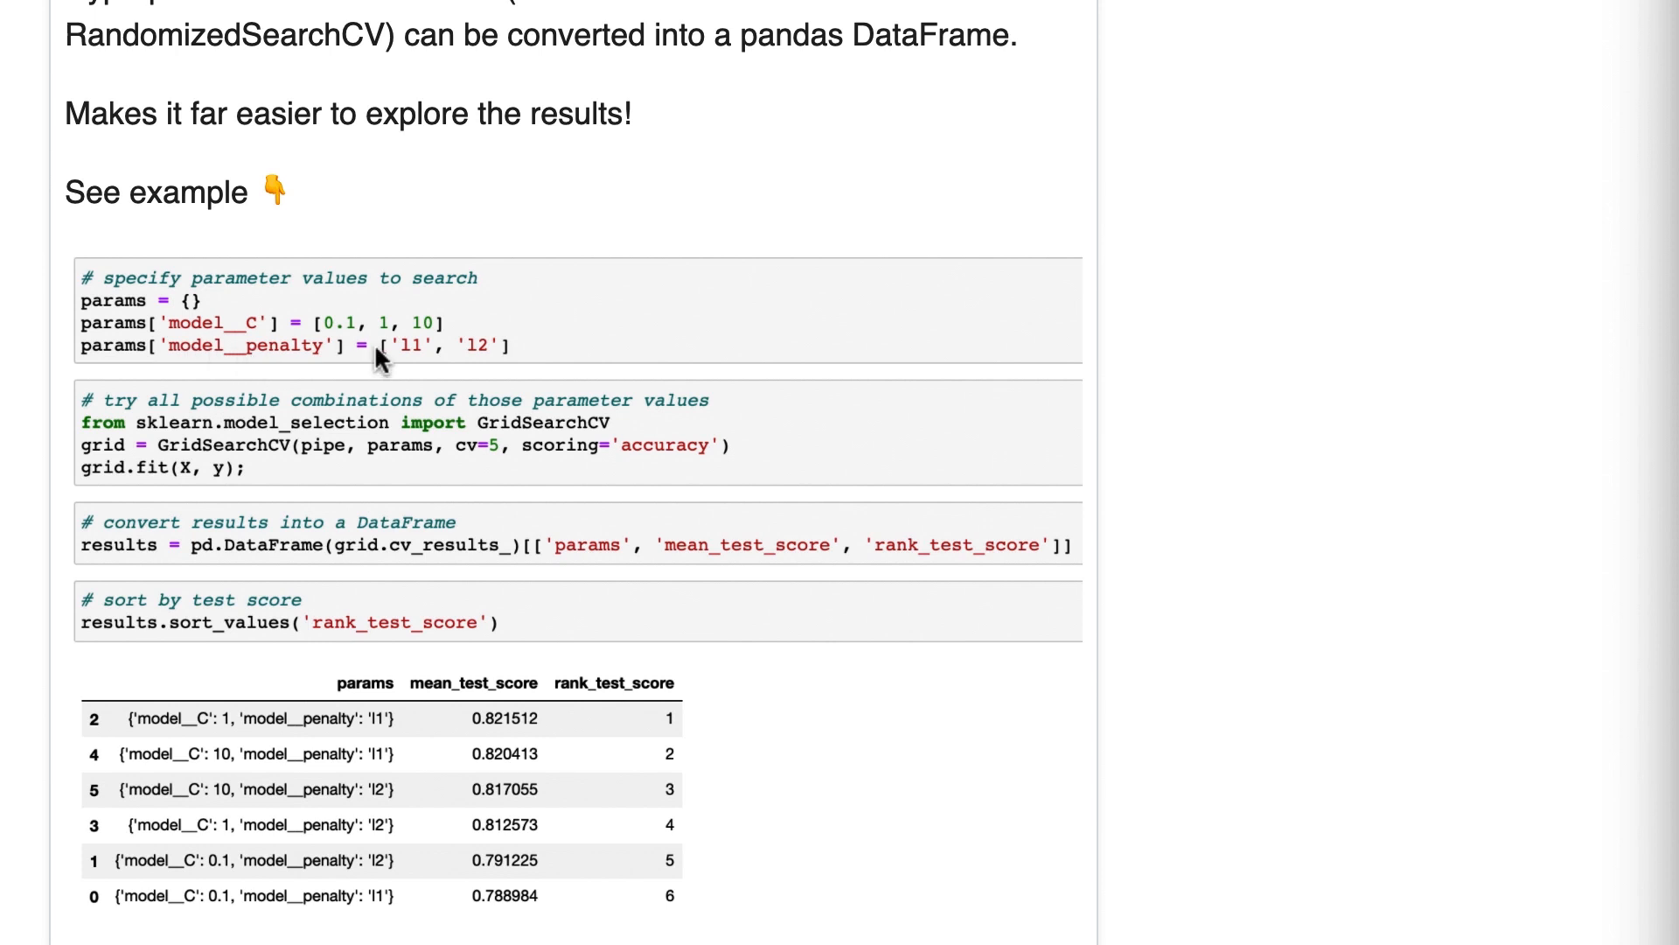
mouse_move(406, 363)
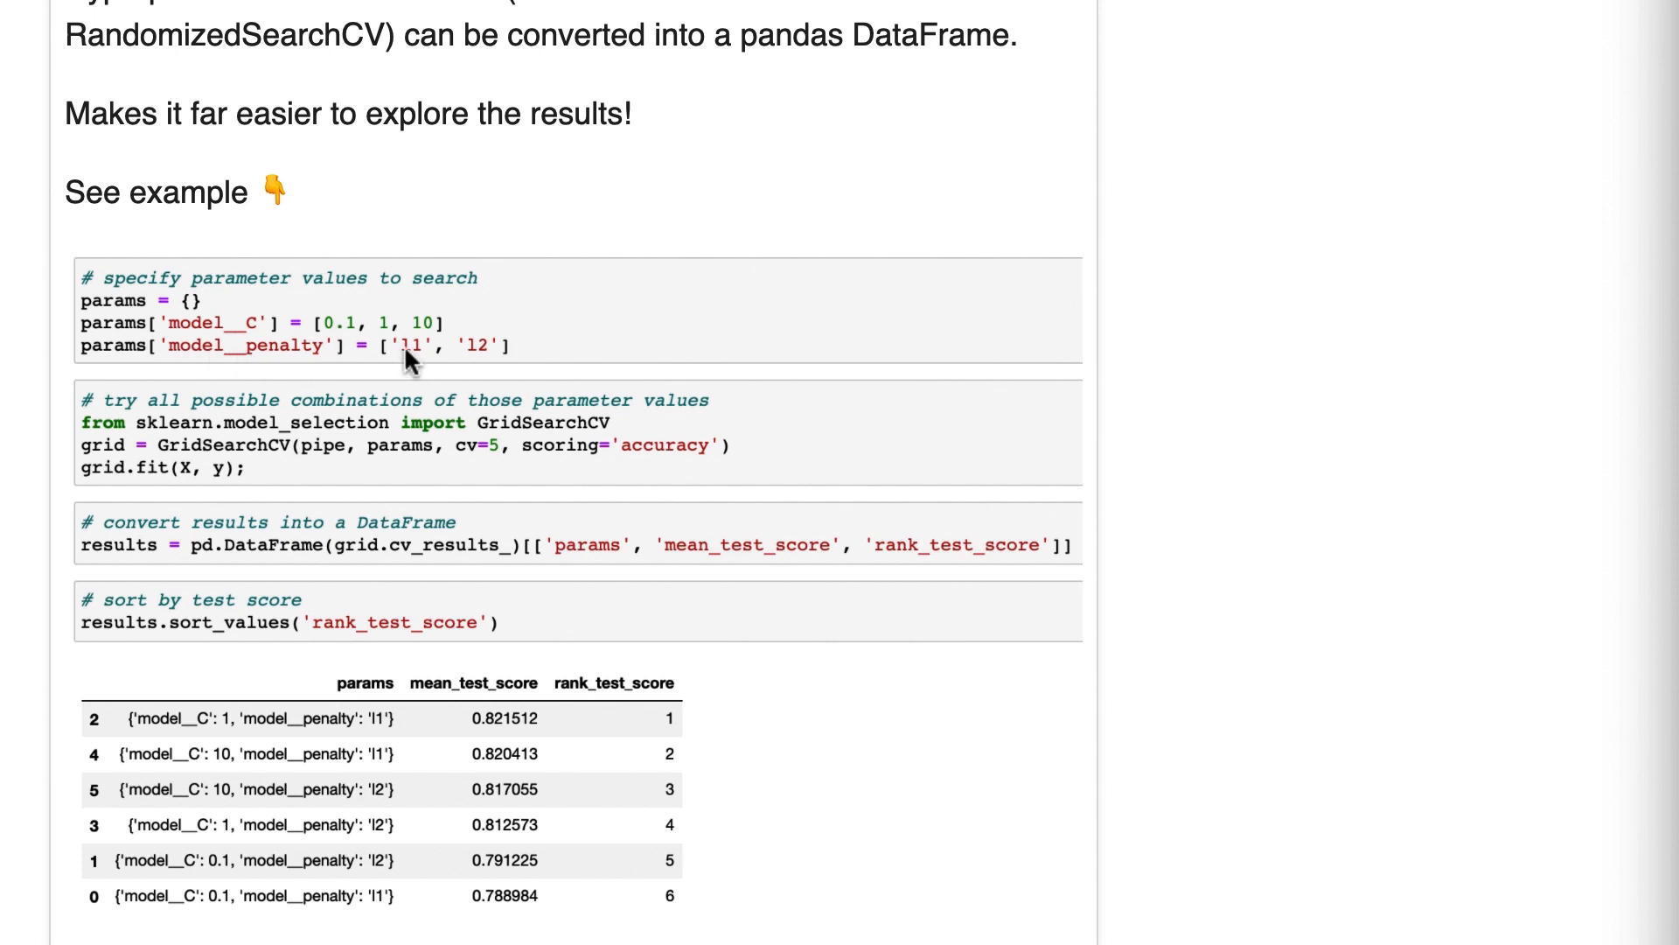
mouse_move(174, 304)
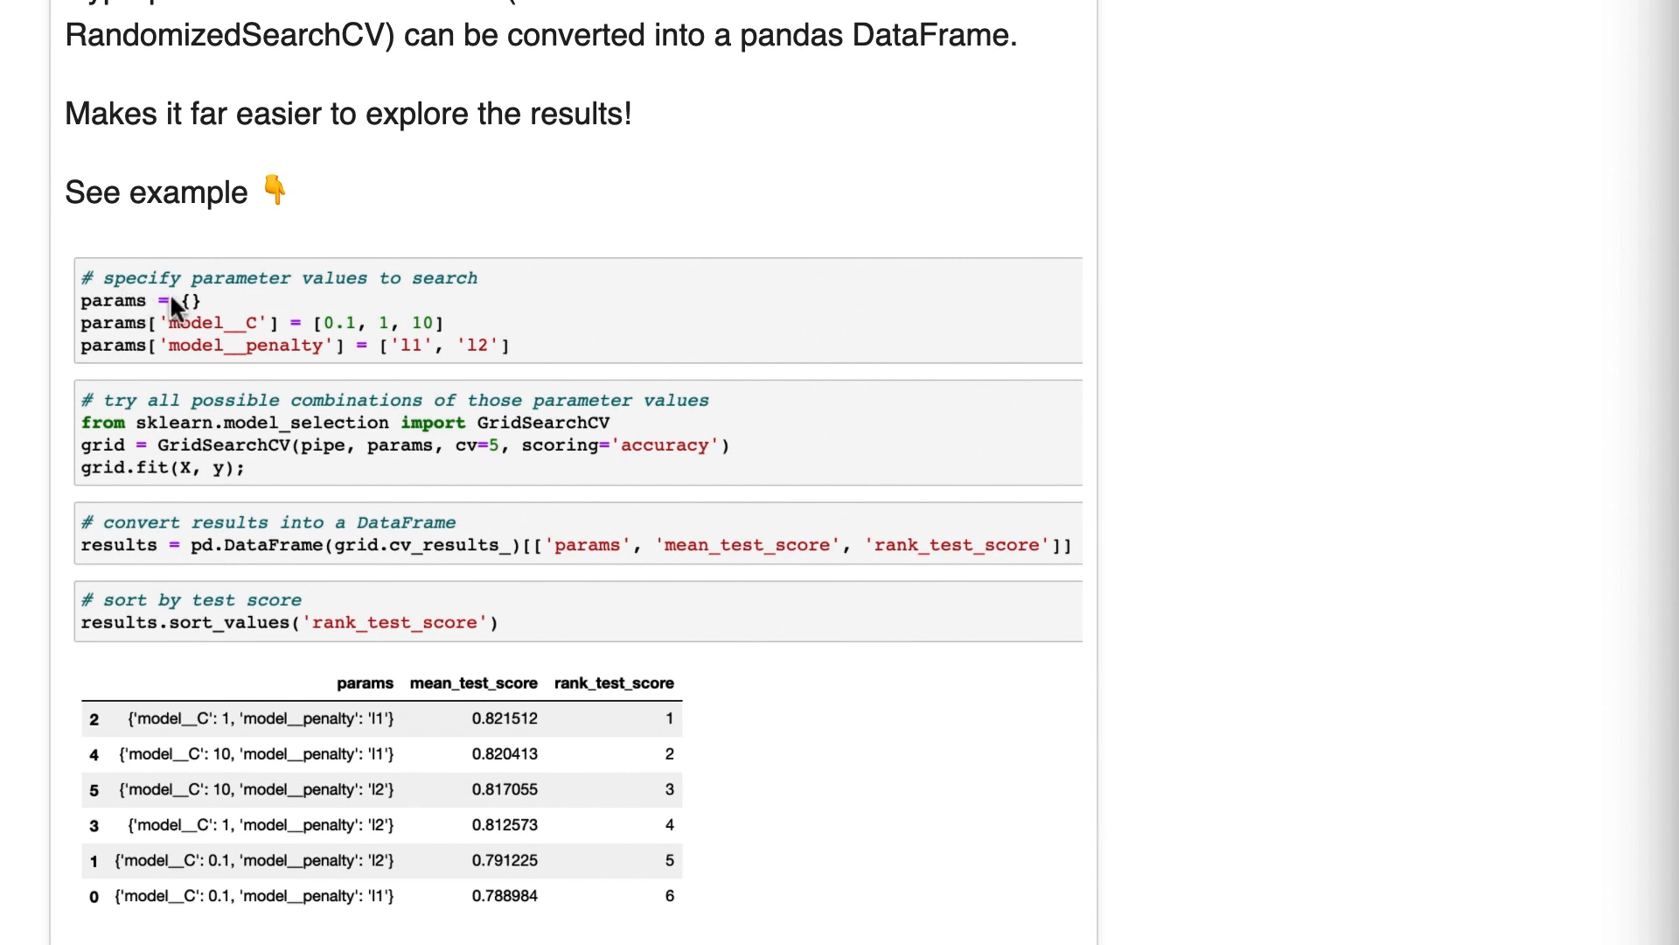
mouse_move(183, 353)
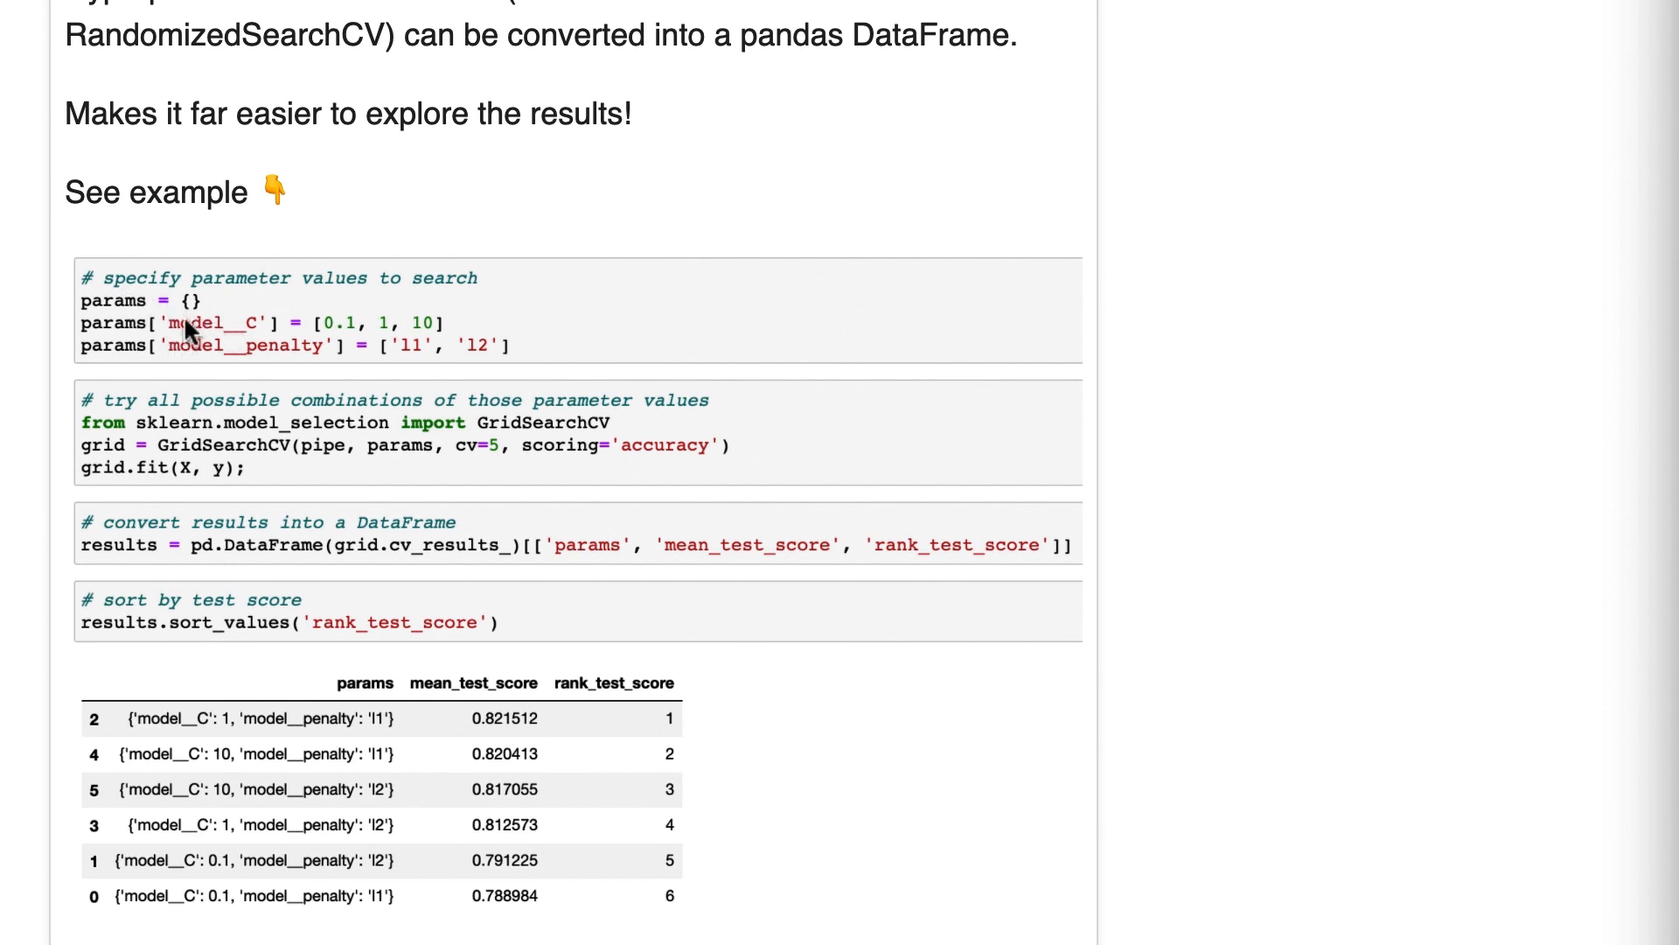
mouse_move(187, 357)
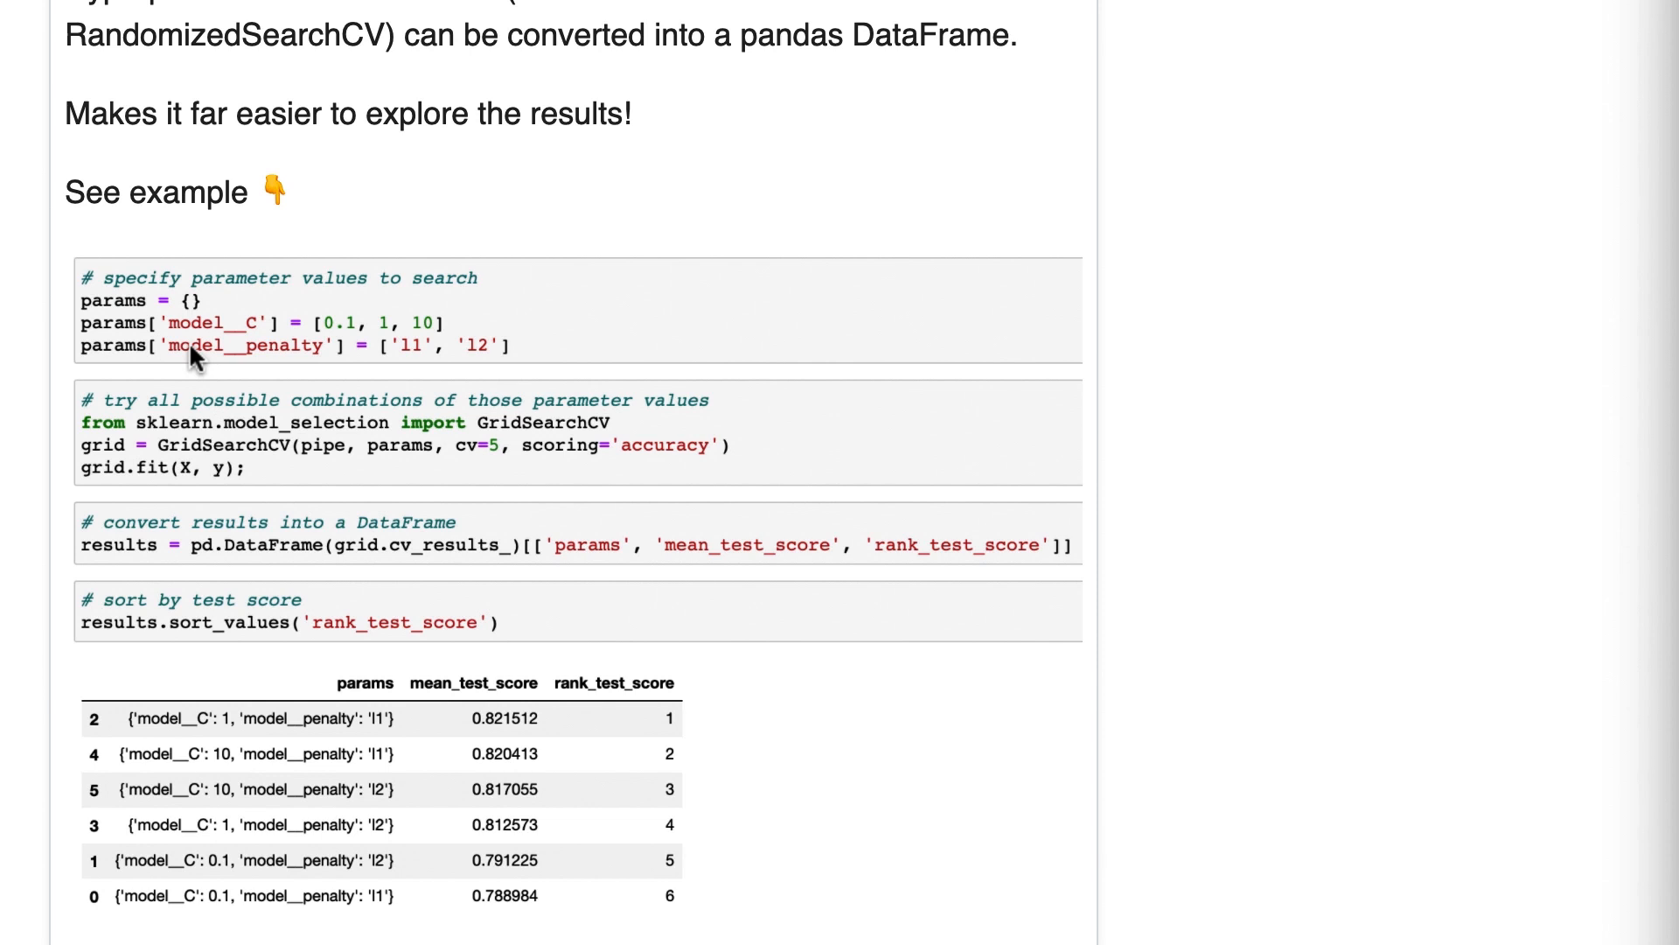
mouse_move(201, 857)
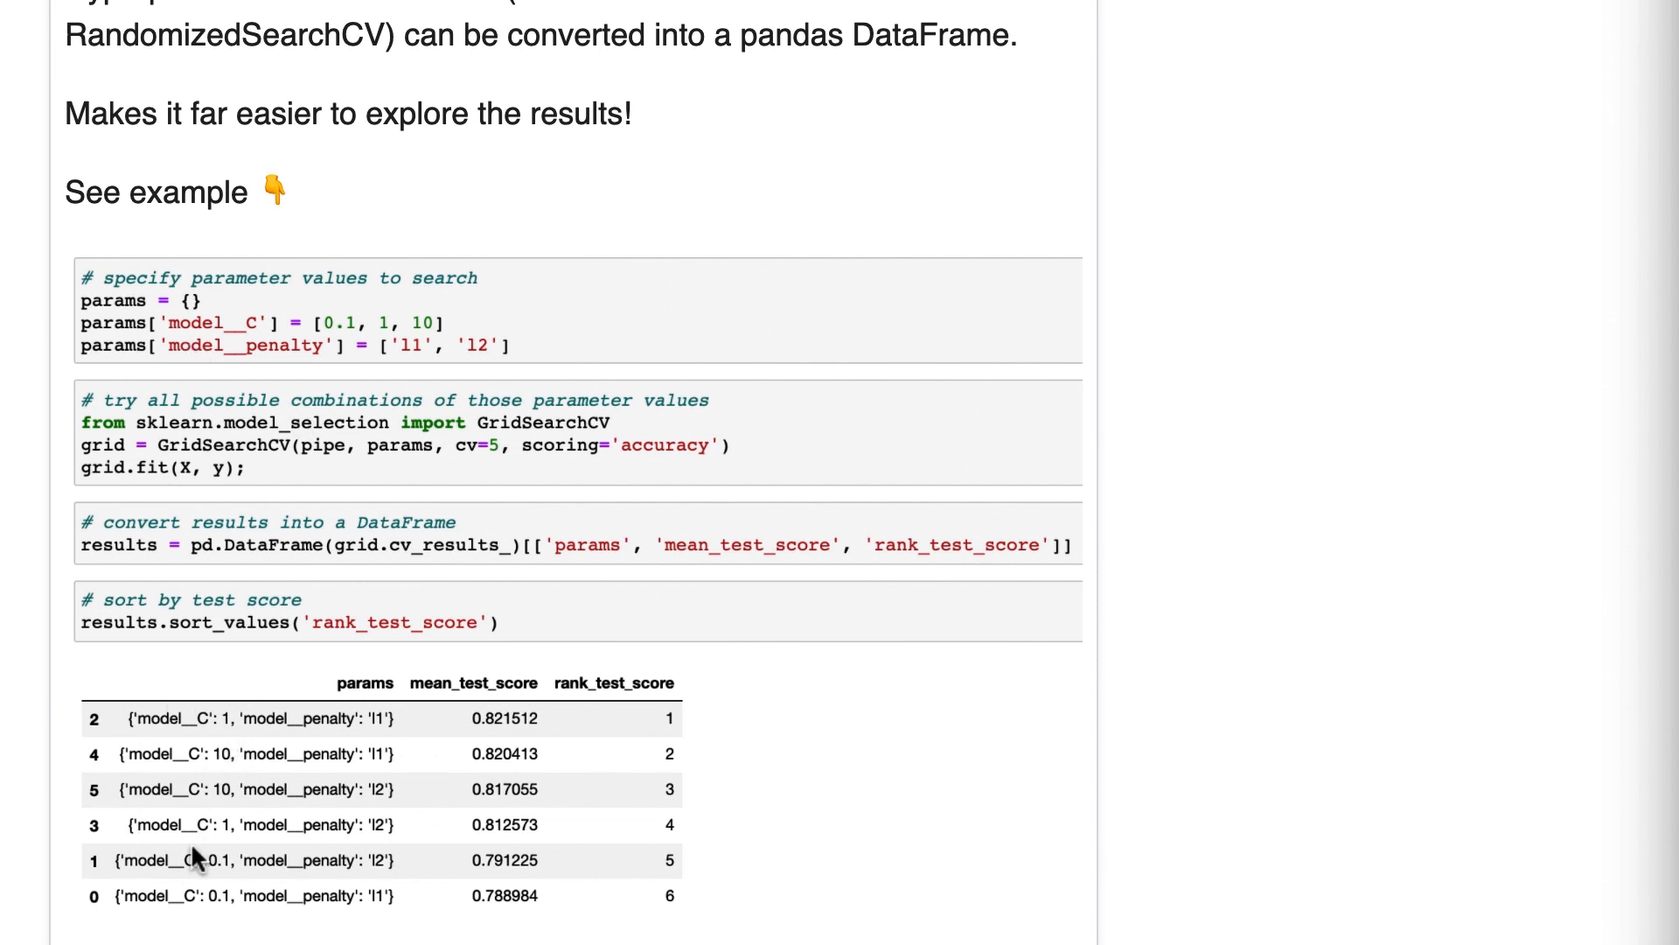
mouse_move(208, 763)
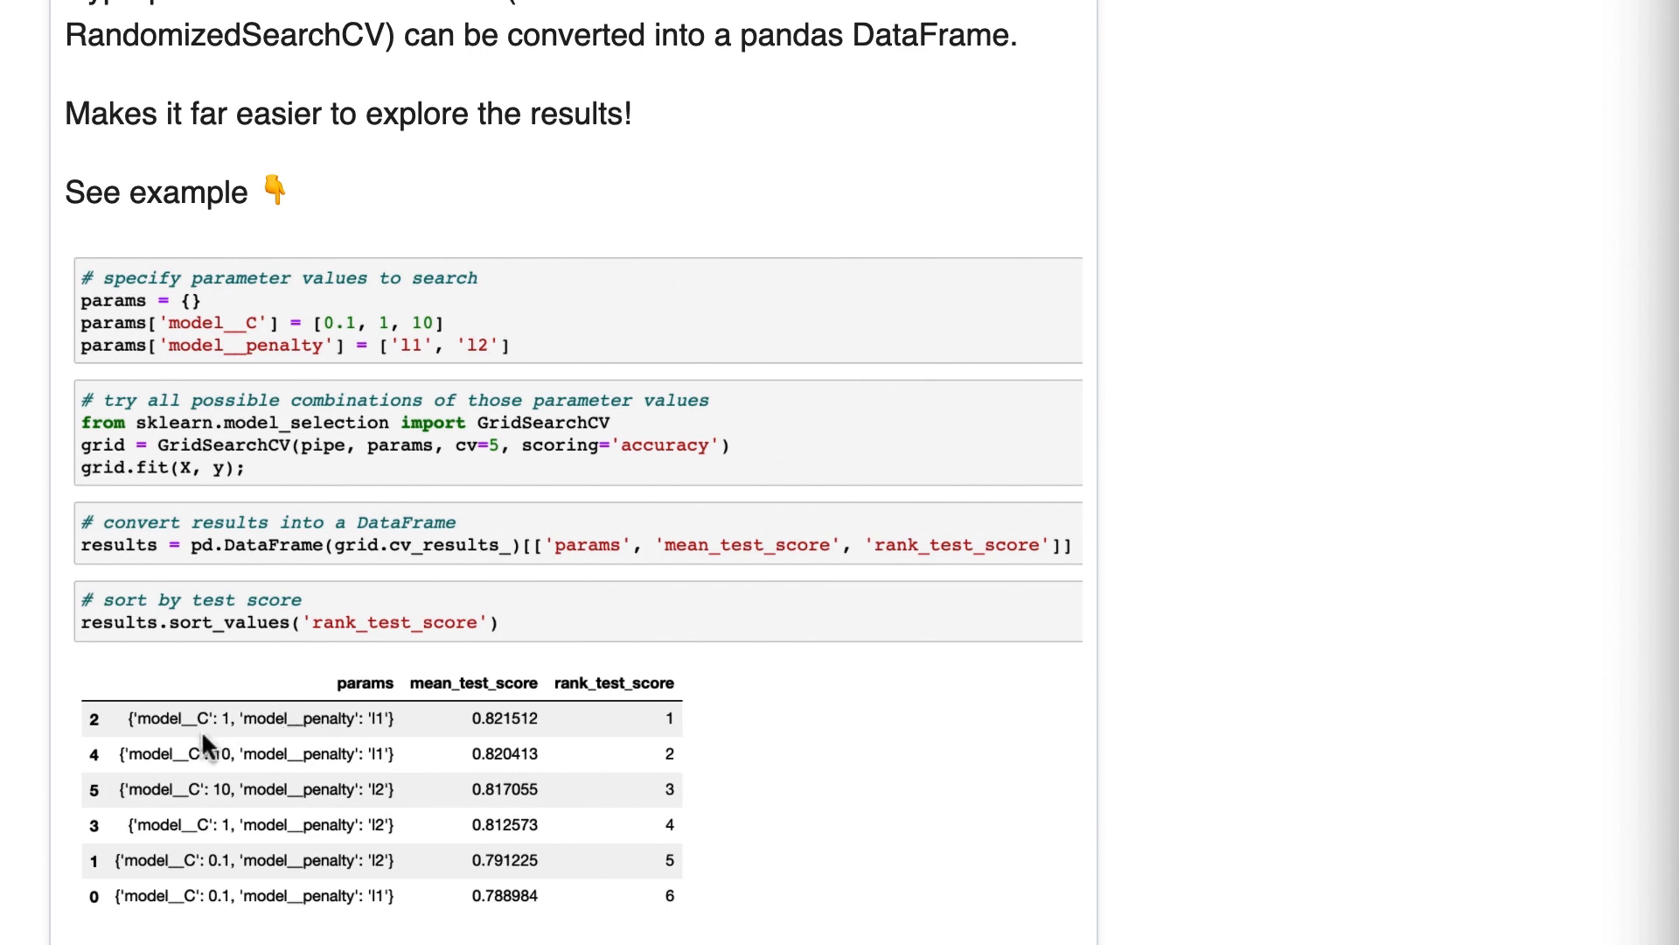
mouse_move(500, 736)
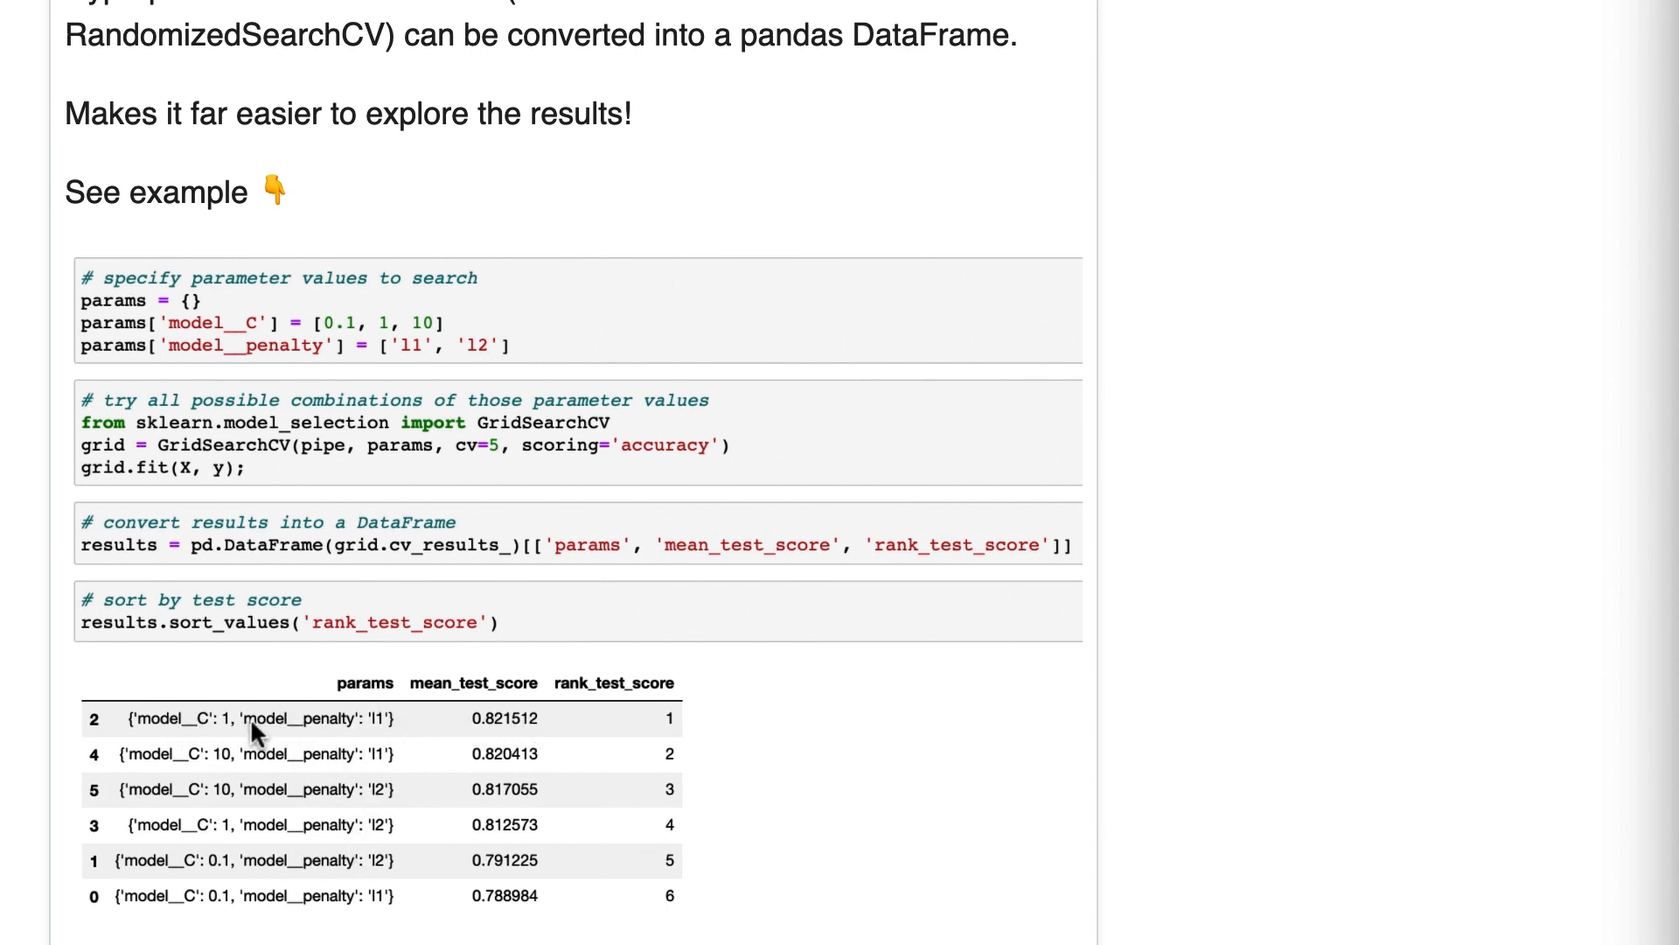
mouse_move(387, 742)
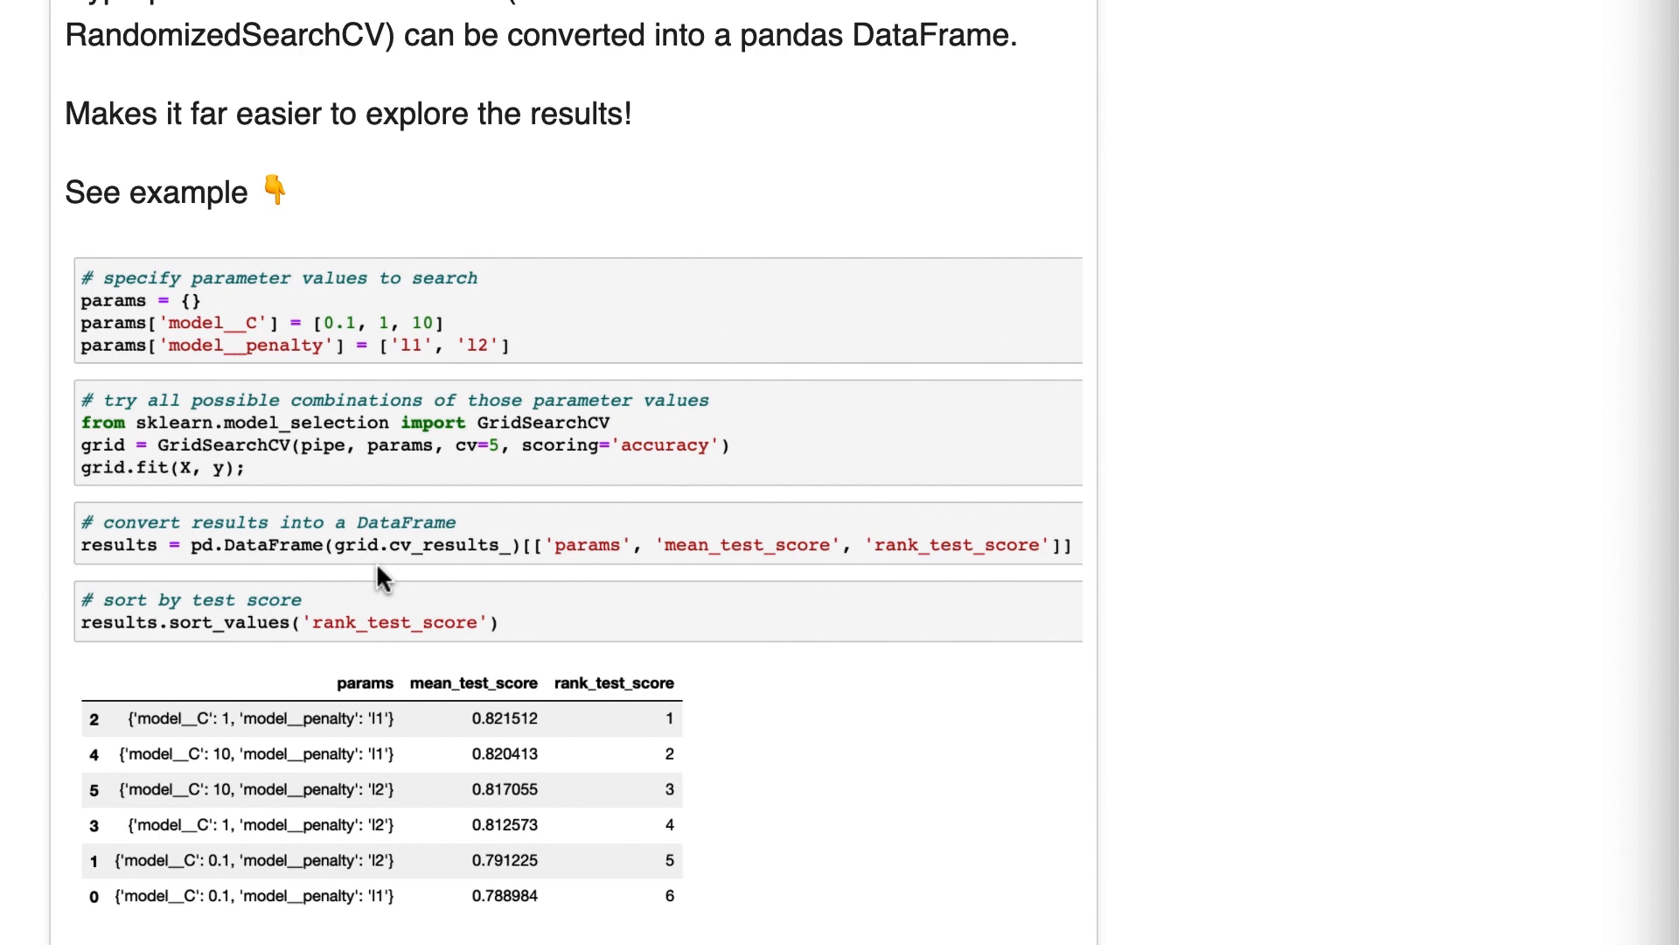
mouse_move(654, 582)
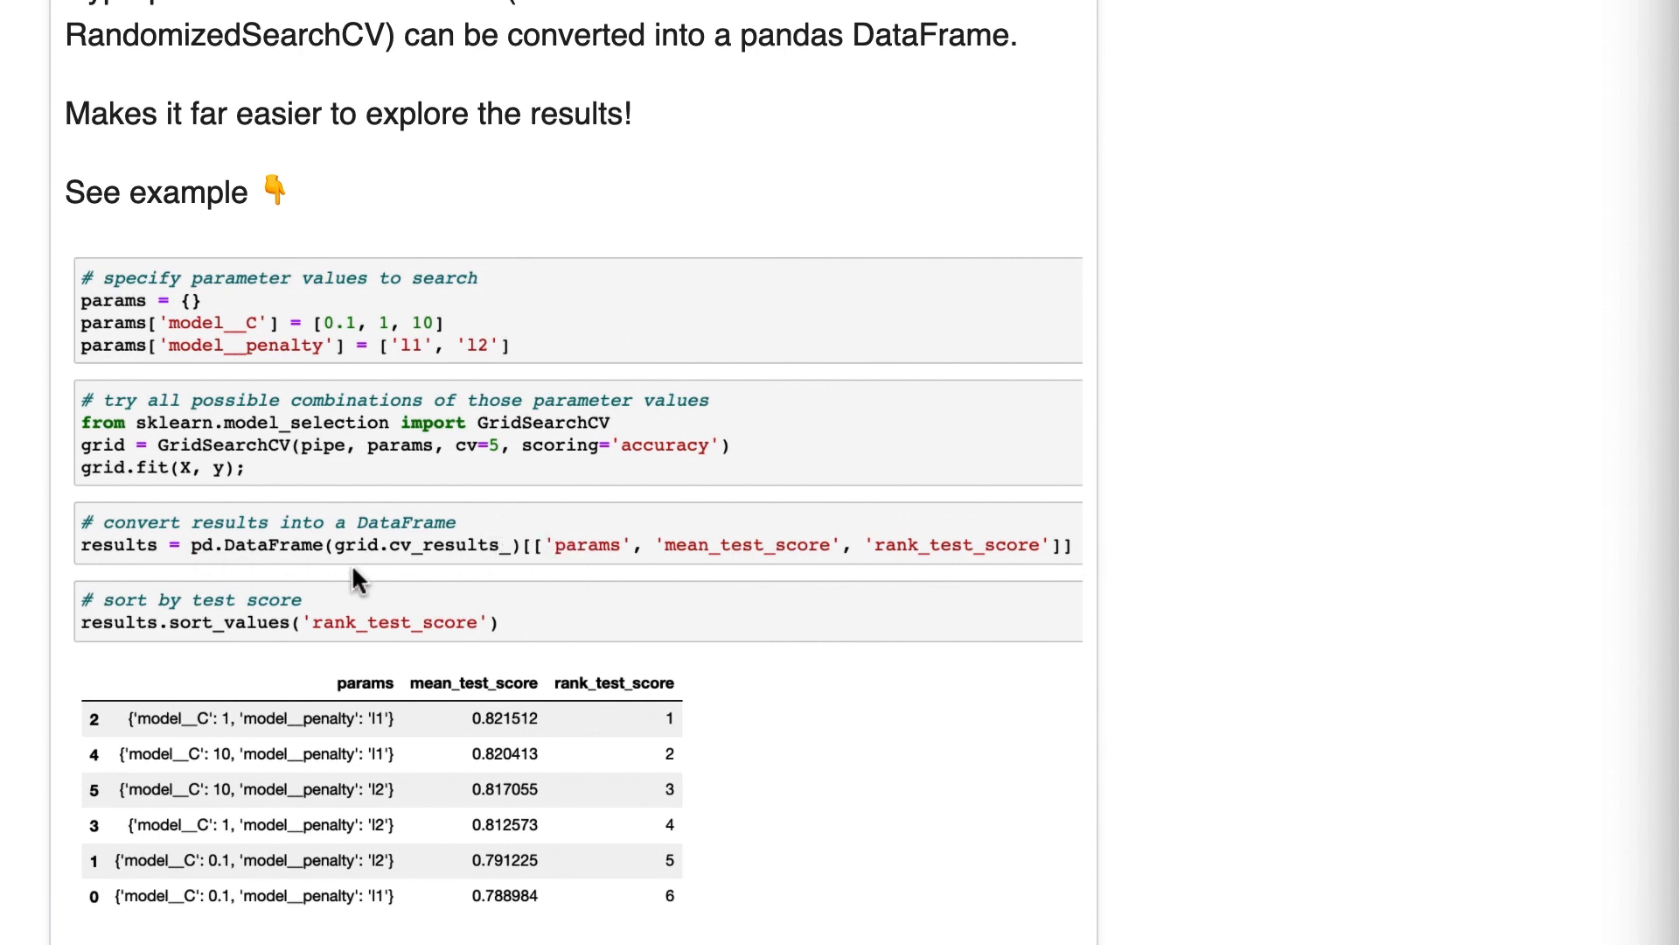
mouse_move(500, 572)
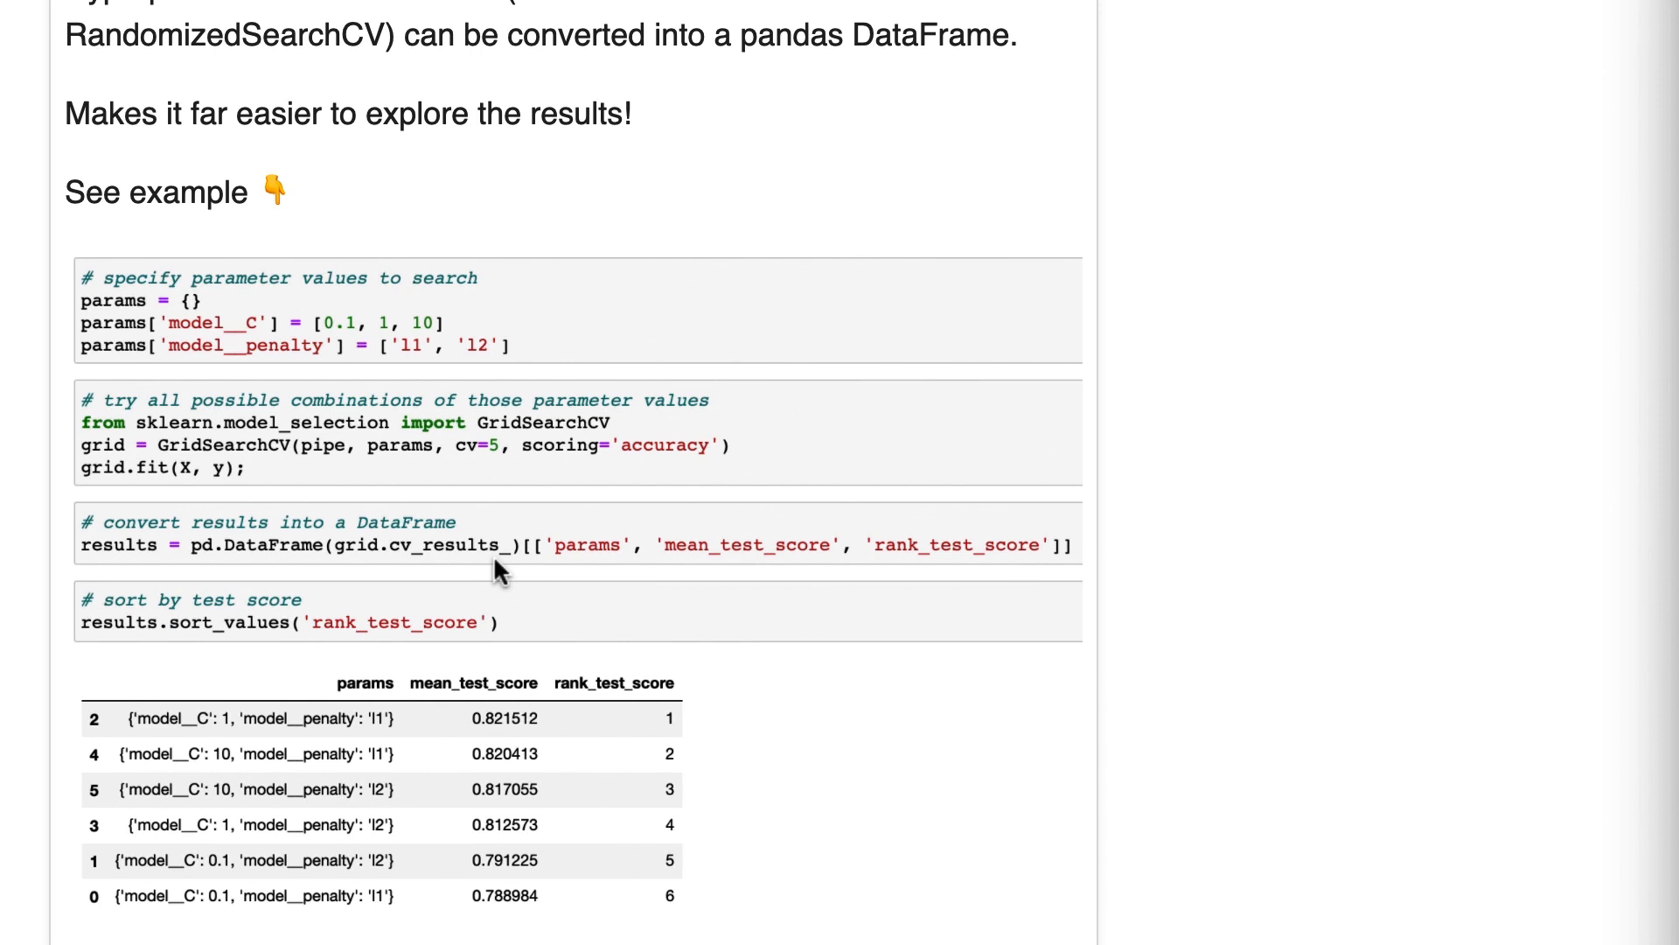
mouse_move(334, 568)
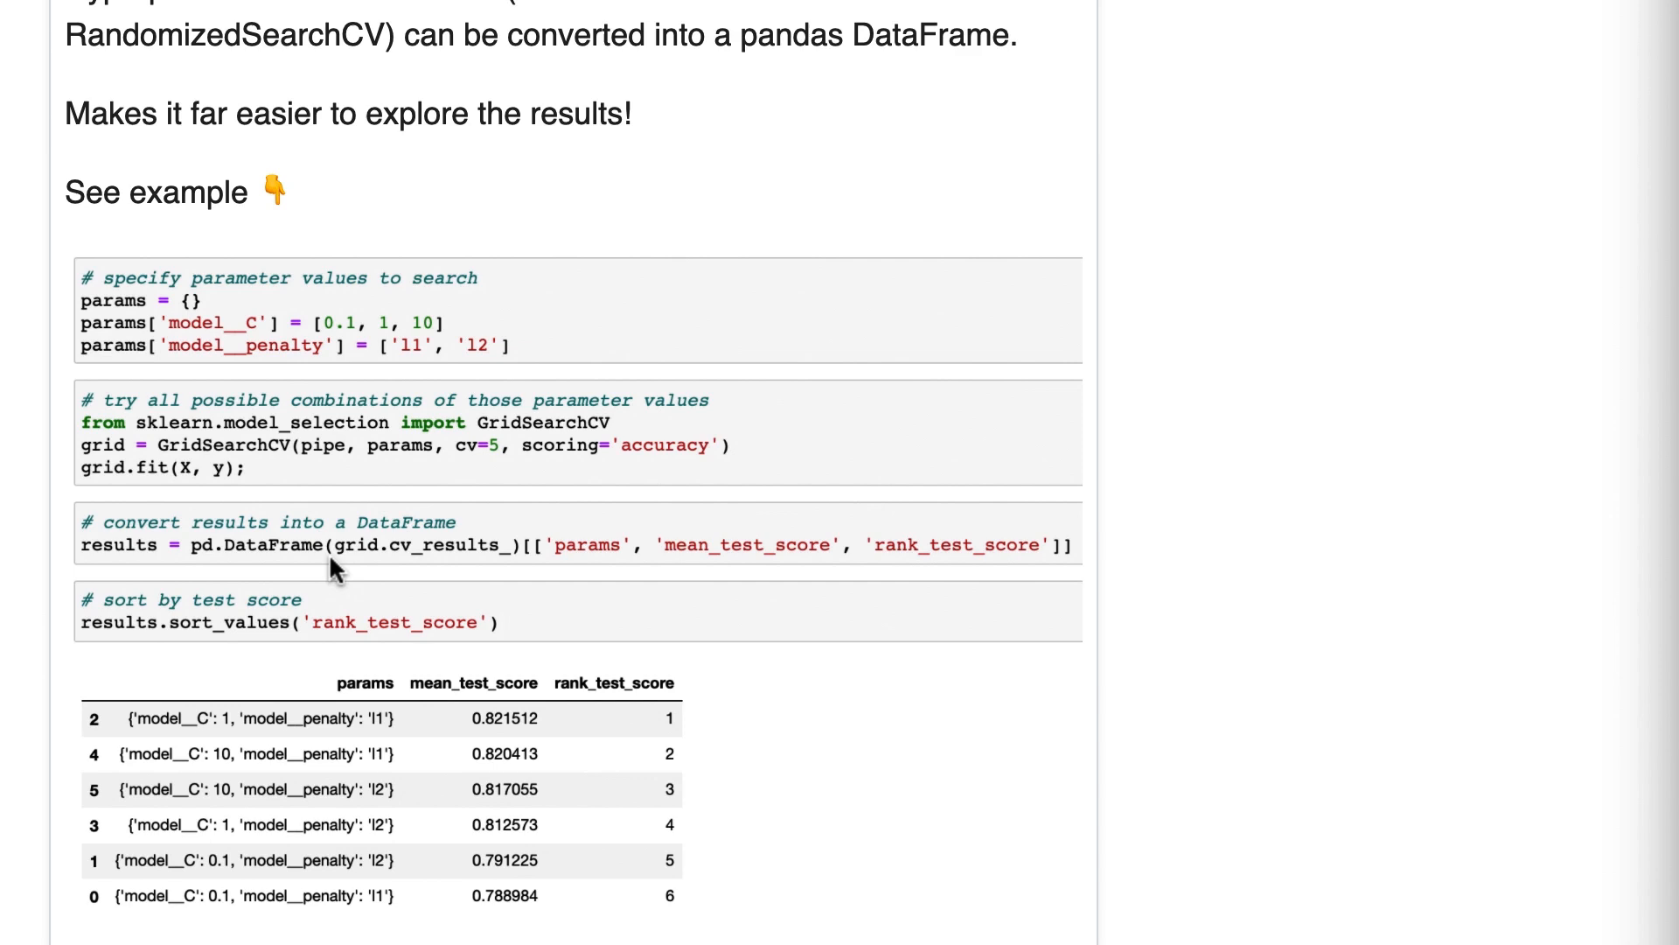
mouse_move(511, 570)
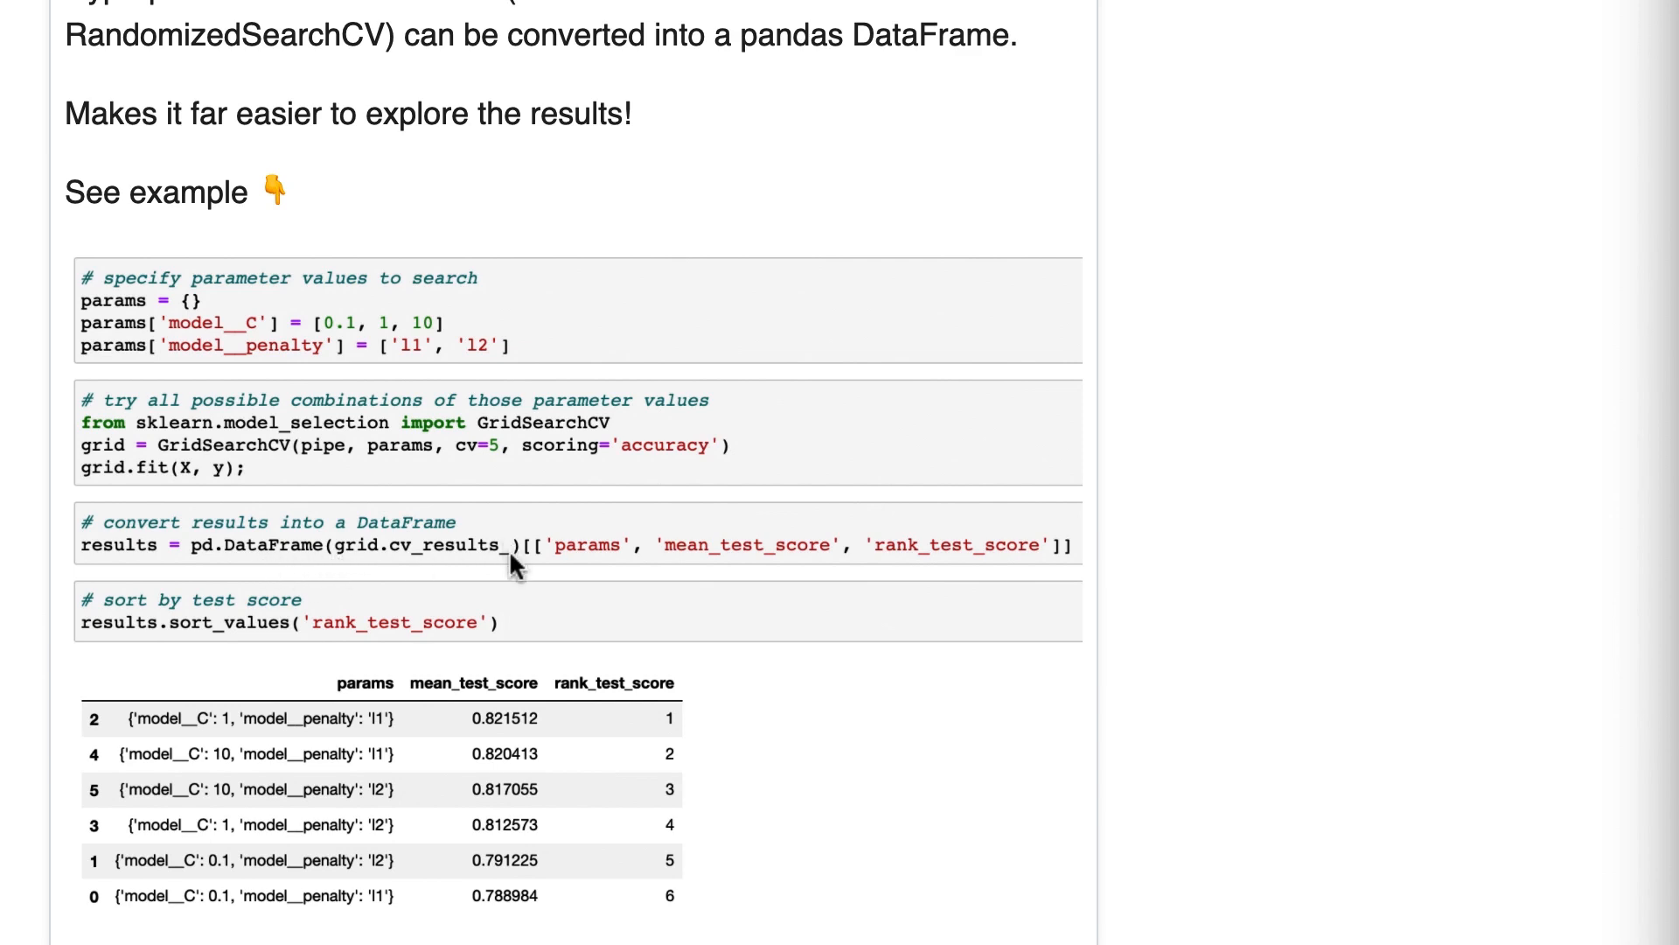